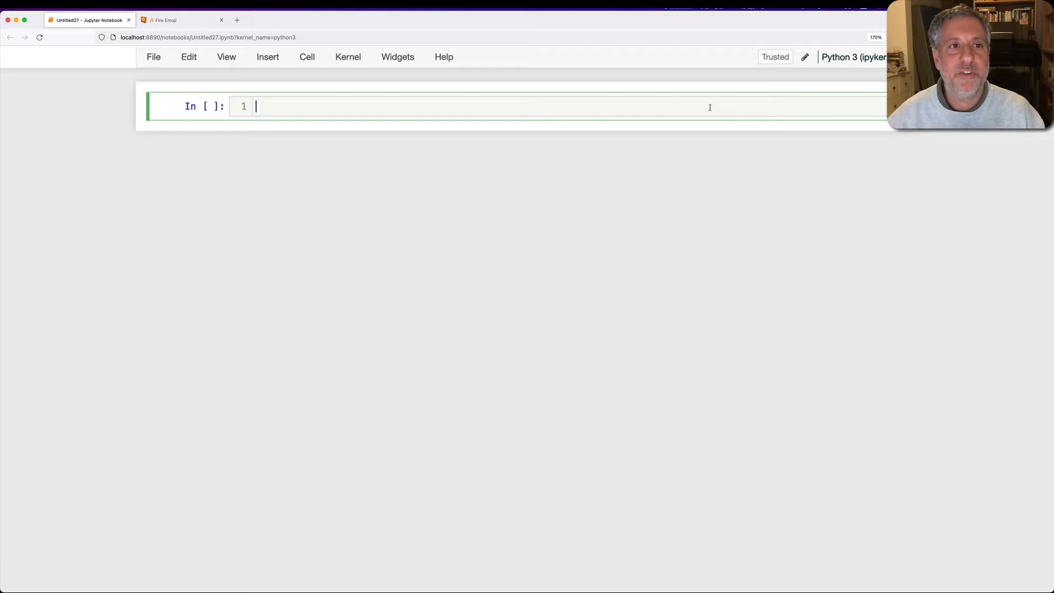
# - Assign s = 'abcde' and add a comment about wanting the characters' Unicode numbers
pyautogui.write("s = ''")
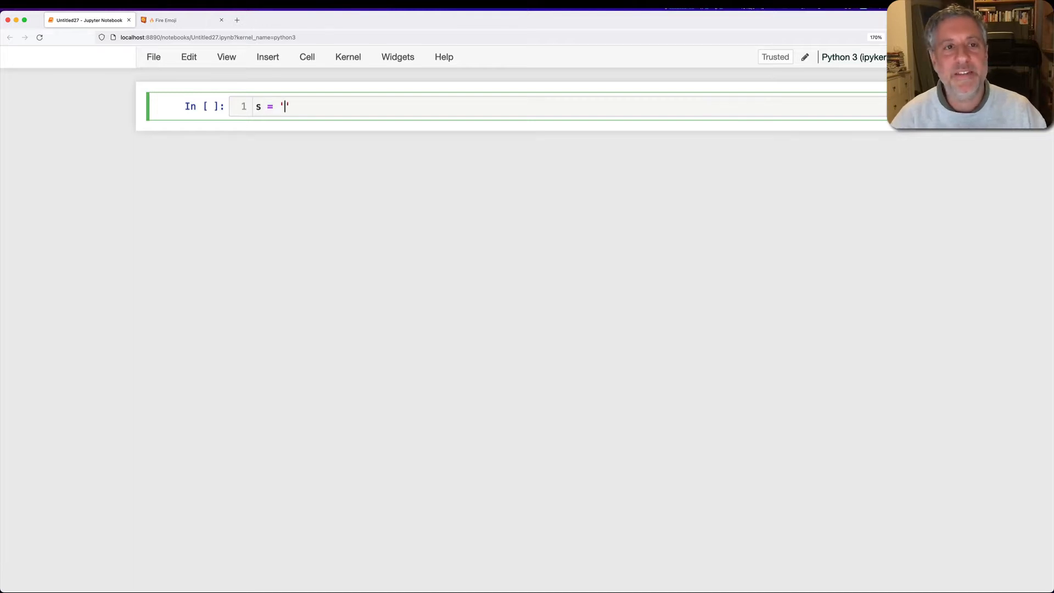
pyautogui.write('abcde')
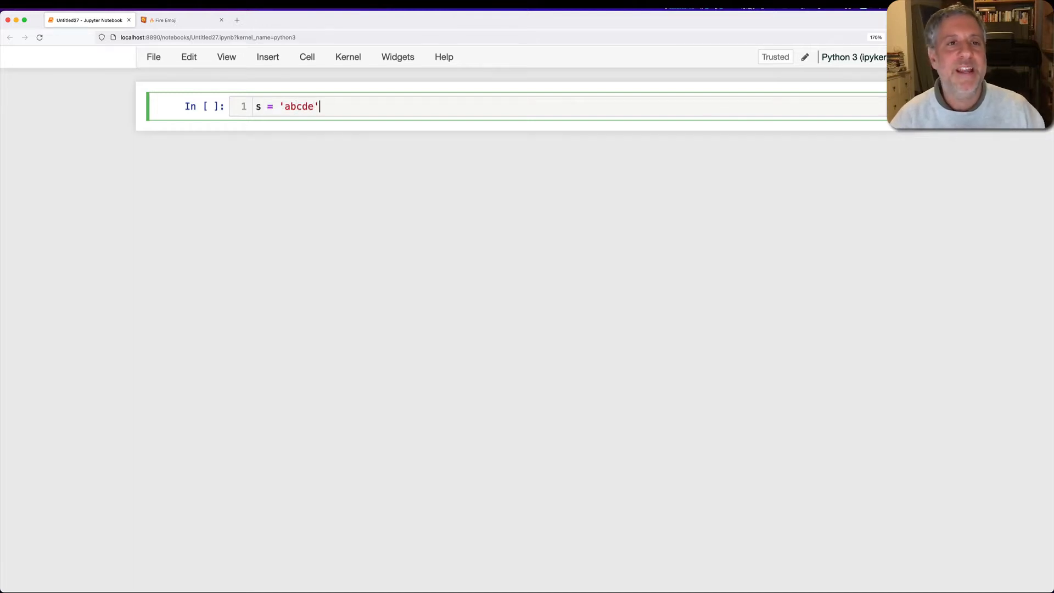
pyautogui.write('# I want to')
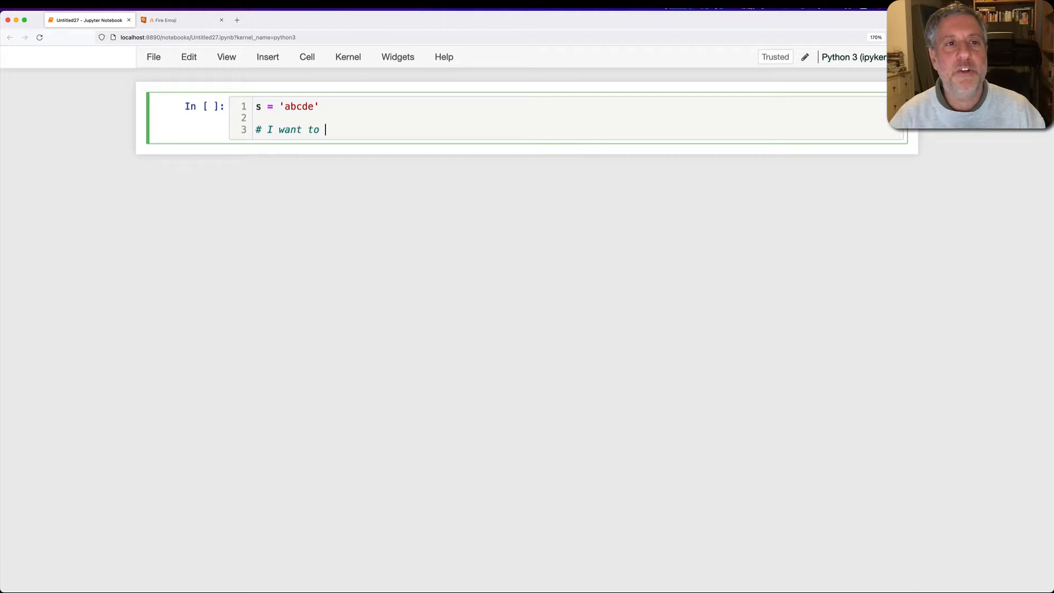
pyautogui.write('know the Unicode nu')
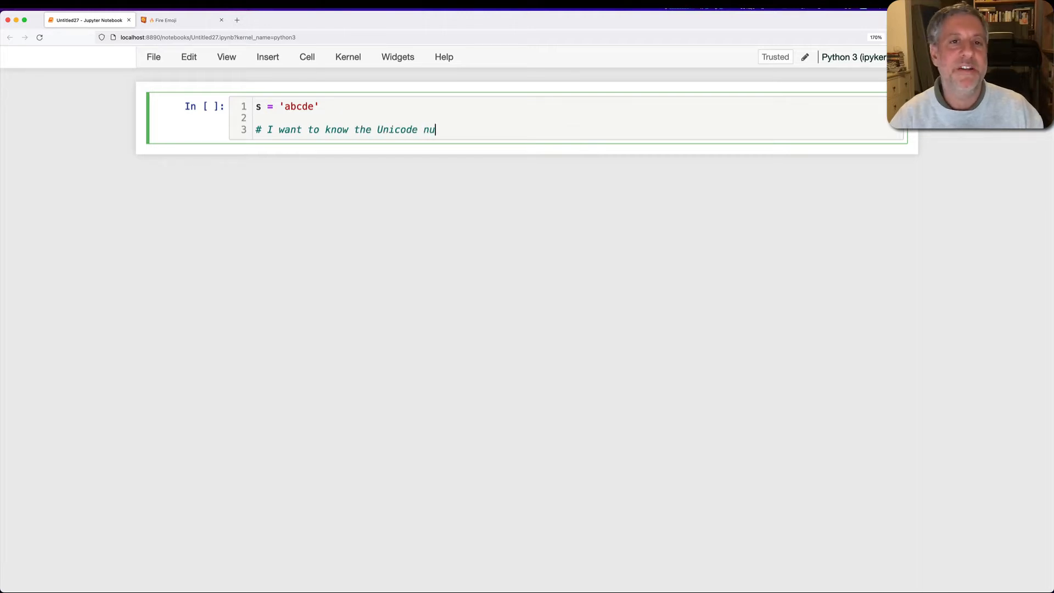
pyautogui.write('mbers for')
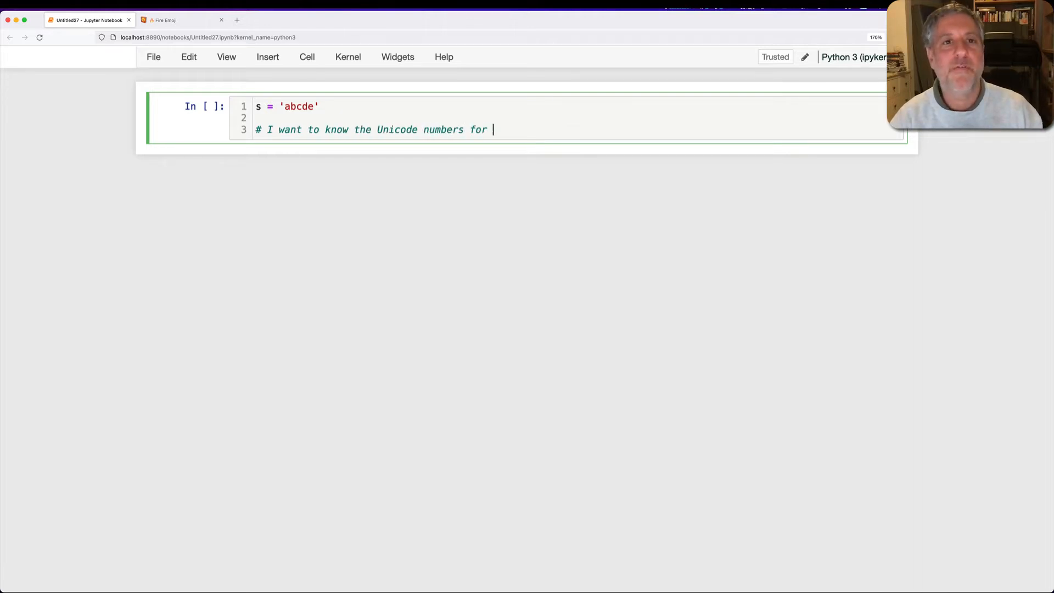
pyautogui.write('the characters in s')
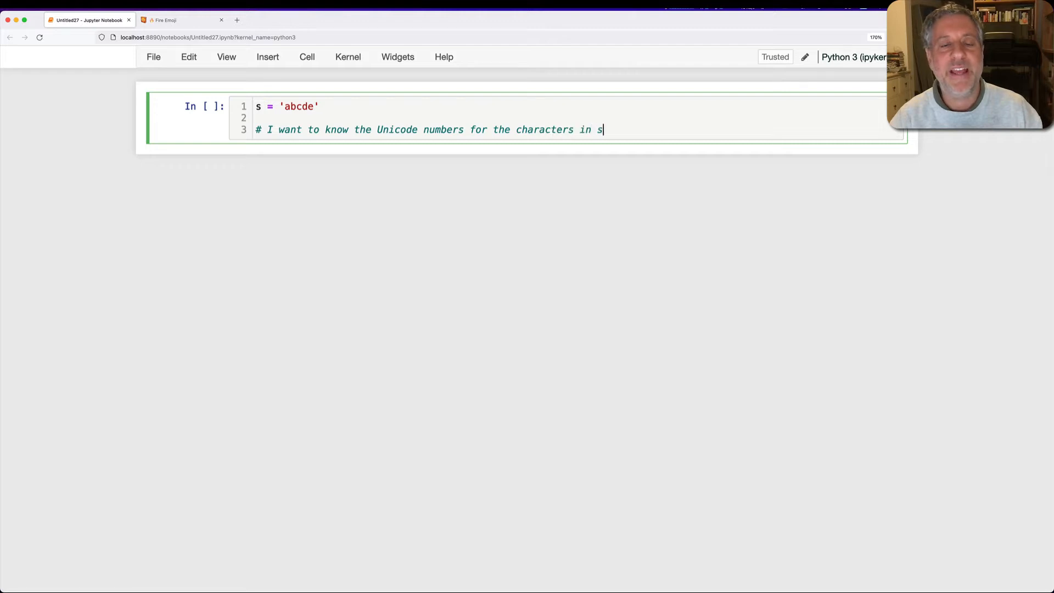
pyautogui.press('Enter')
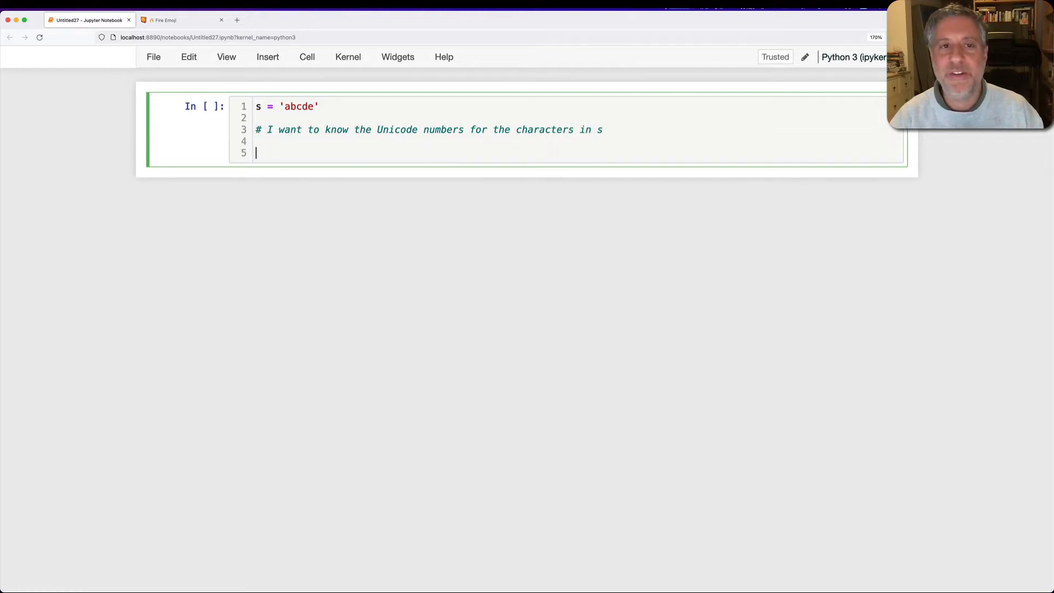
# - Loop over s printing ord of each character, outputting 97 through 101
pyautogui.write('for one_character')
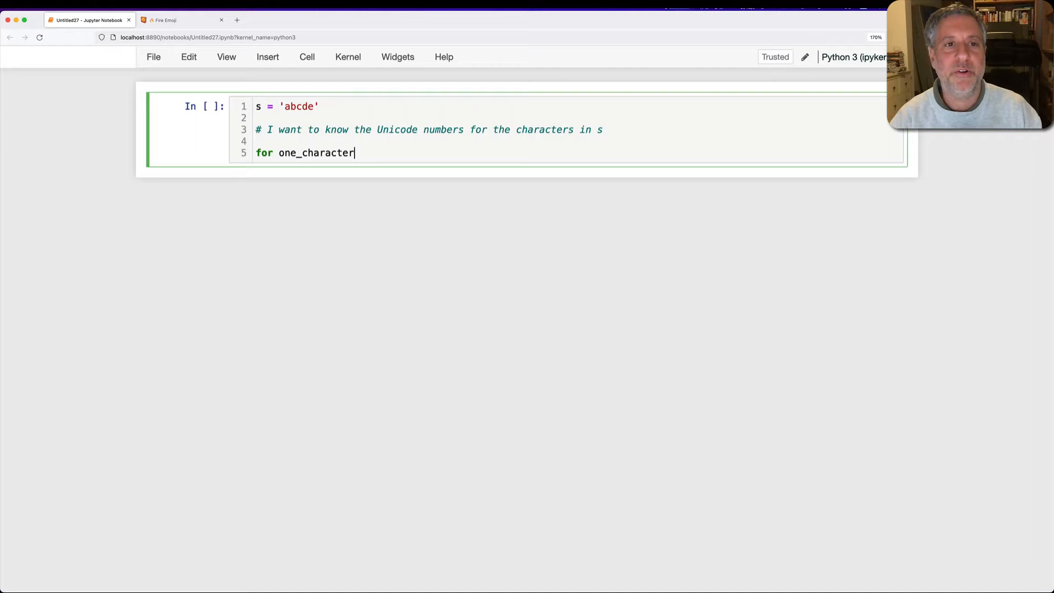
pyautogui.write('in s:')
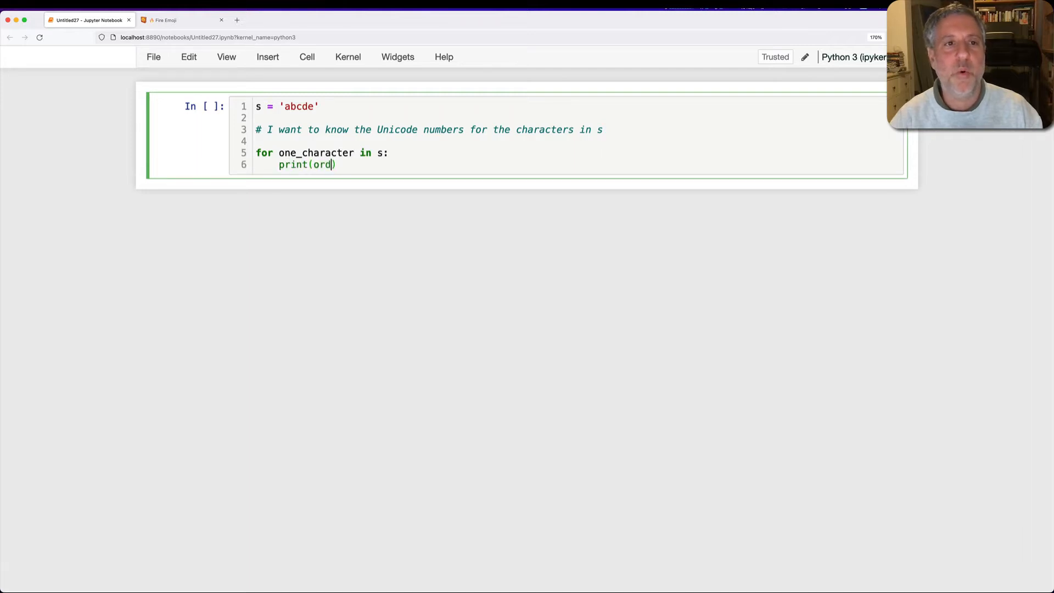
pyautogui.write('(one_character')
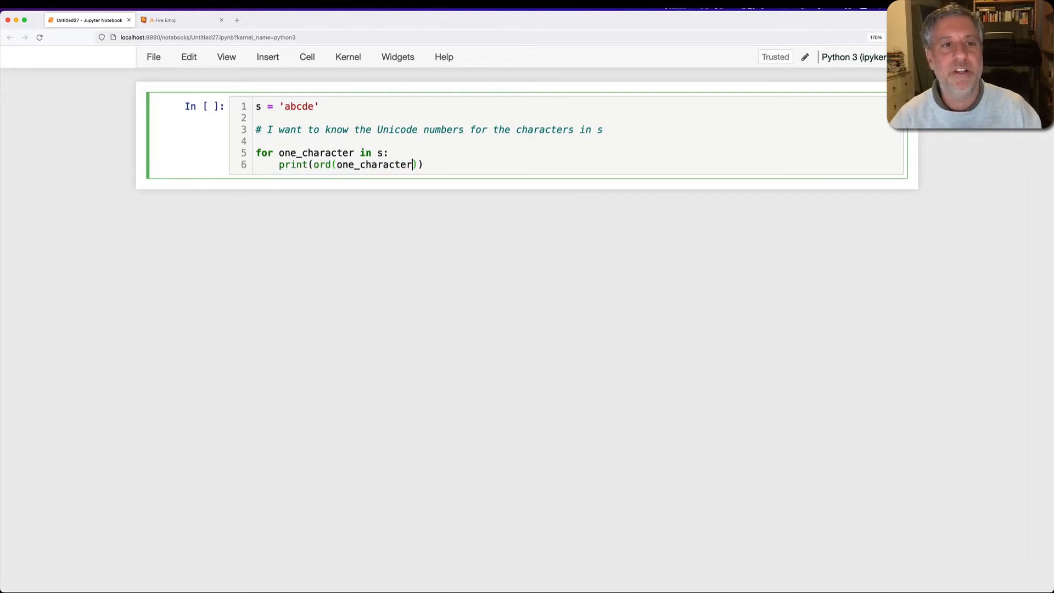
pyautogui.press('shift+enter')
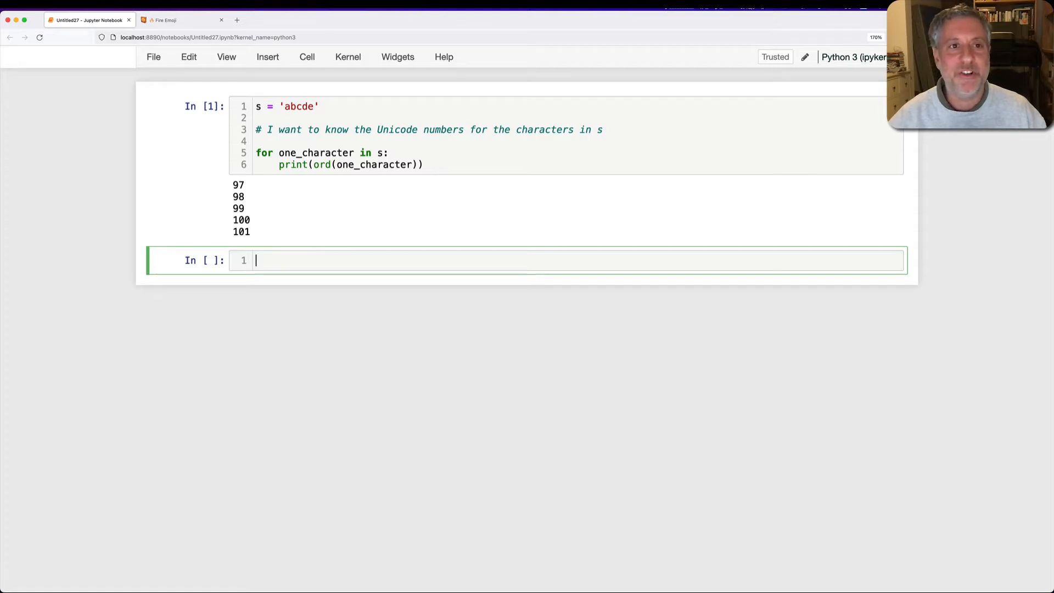
# - Save the notebook and evaluate ord on '$', '(' and 'Z', giving 36, 40 and 90
pyautogui.press('cmd+s')
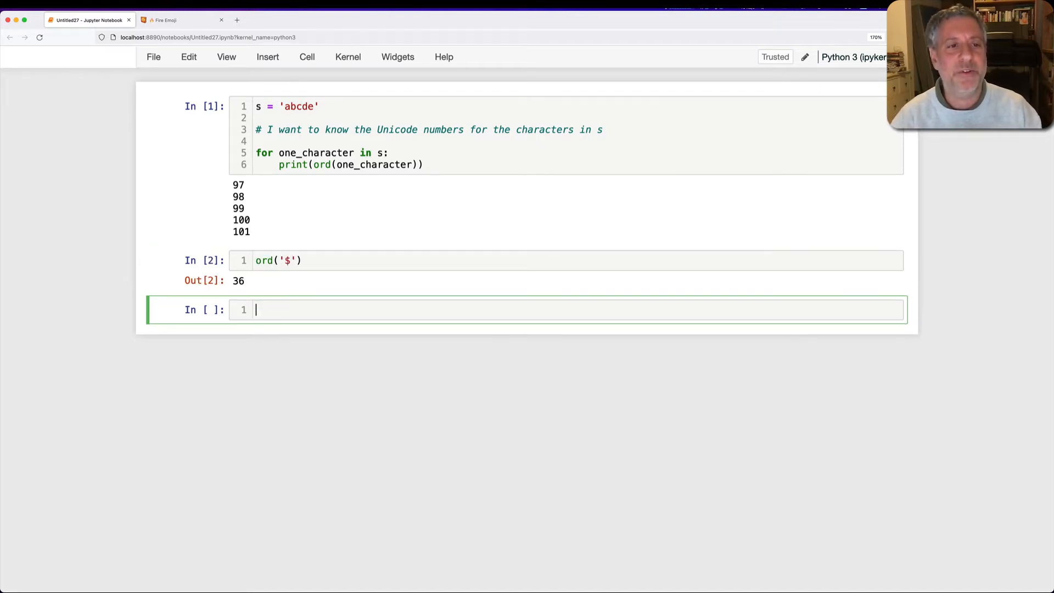
pyautogui.write('ord()')
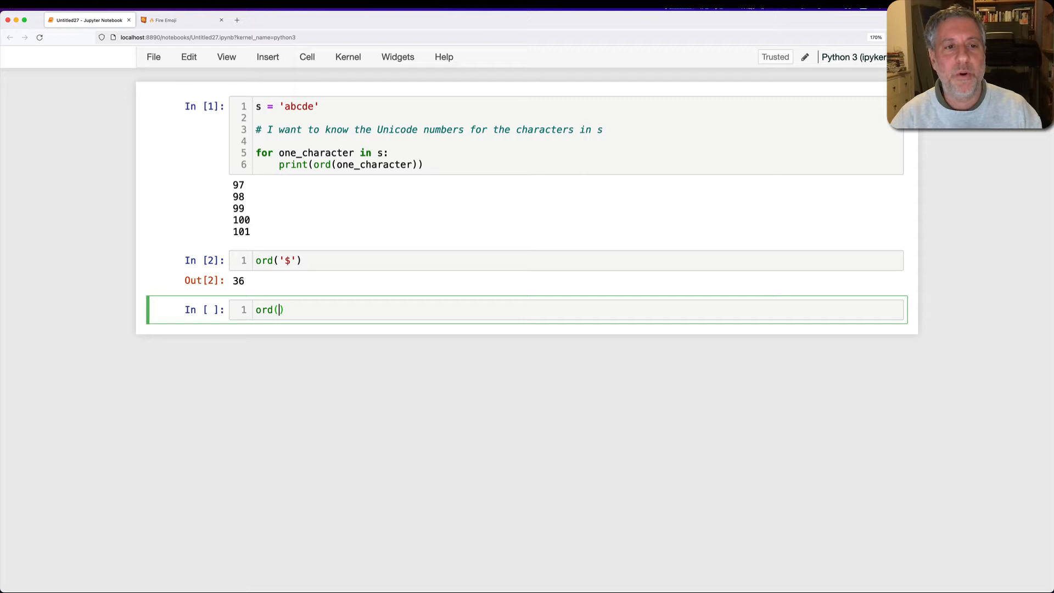
pyautogui.write("'(")
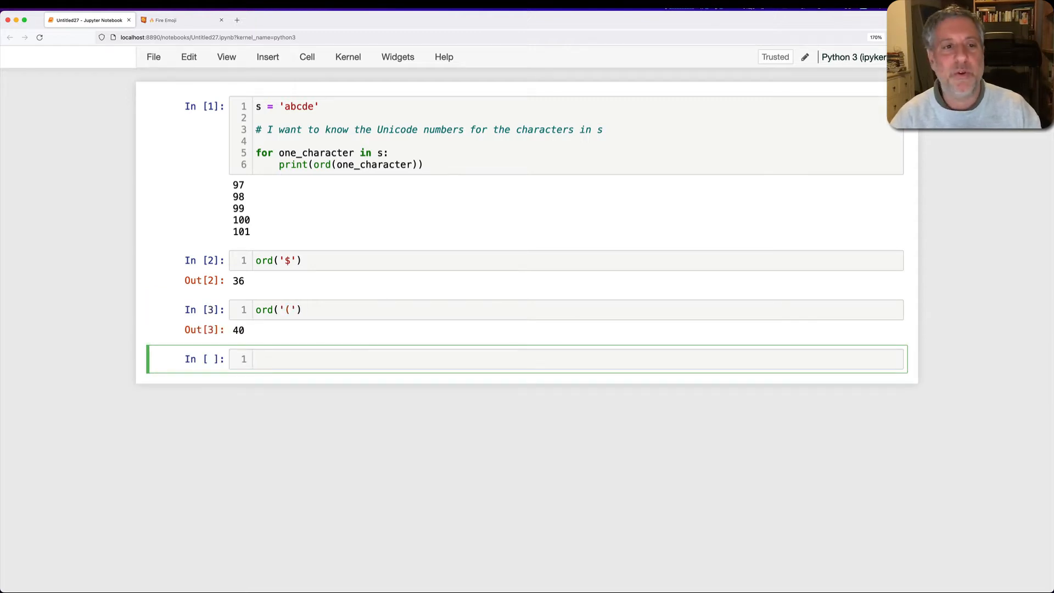
pyautogui.write("ord('')")
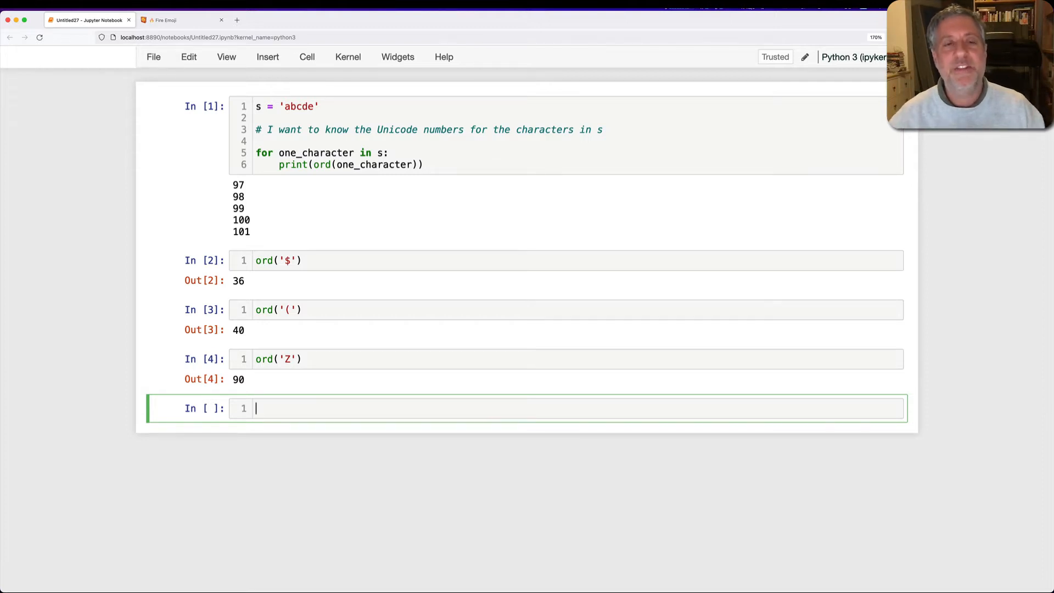
# - Assign the Hebrew word שלום to s, check len(s) is 4, and print code points 1513, 1500, 1493, 1501
pyautogui.write("s = ''")
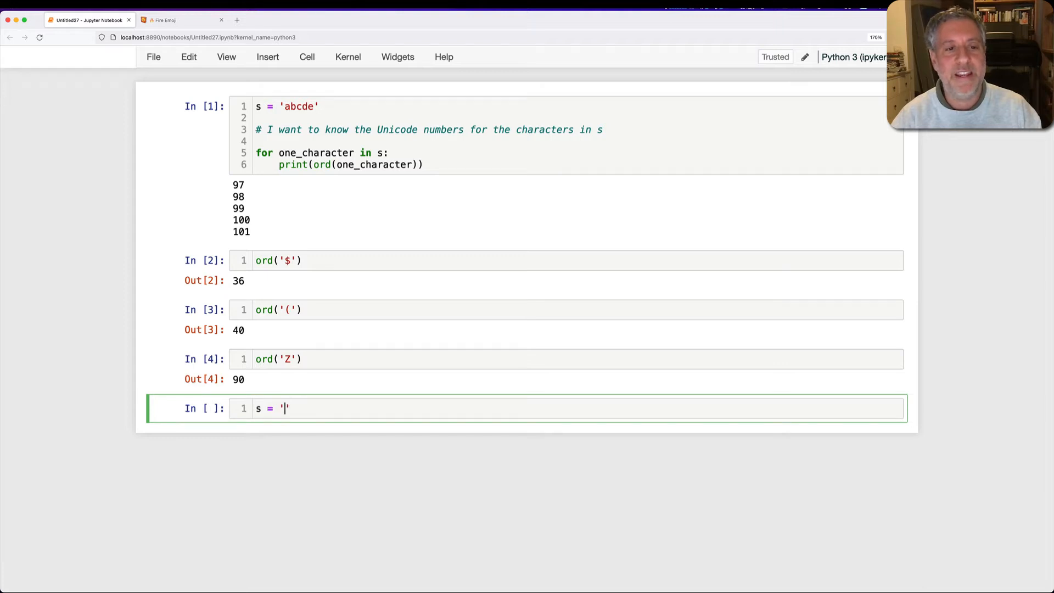
pyautogui.write('w')
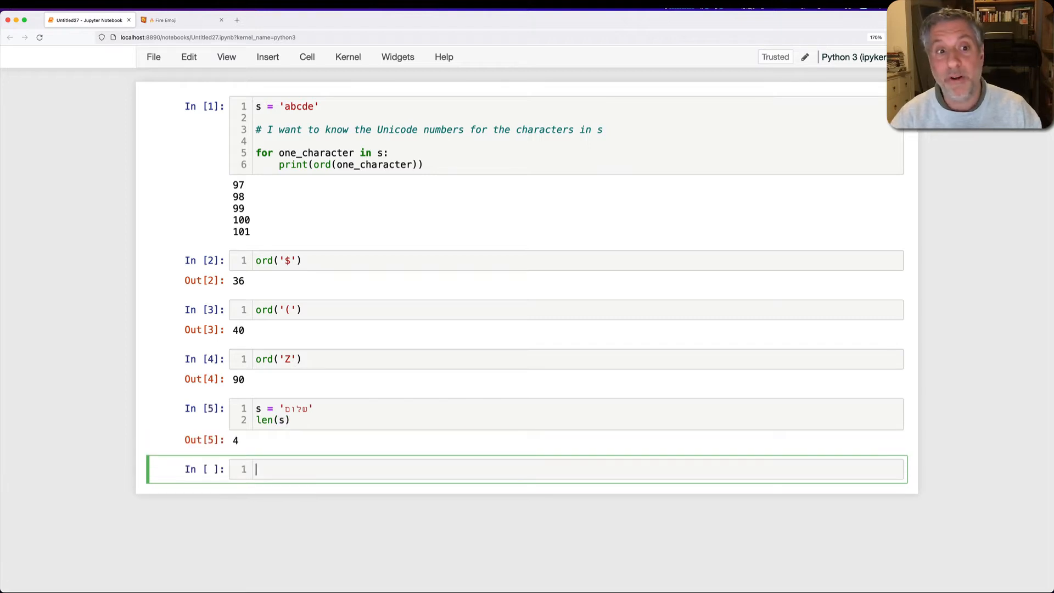
pyautogui.write('for one_character in s:')
pyautogui.write('print(ord(one_))')
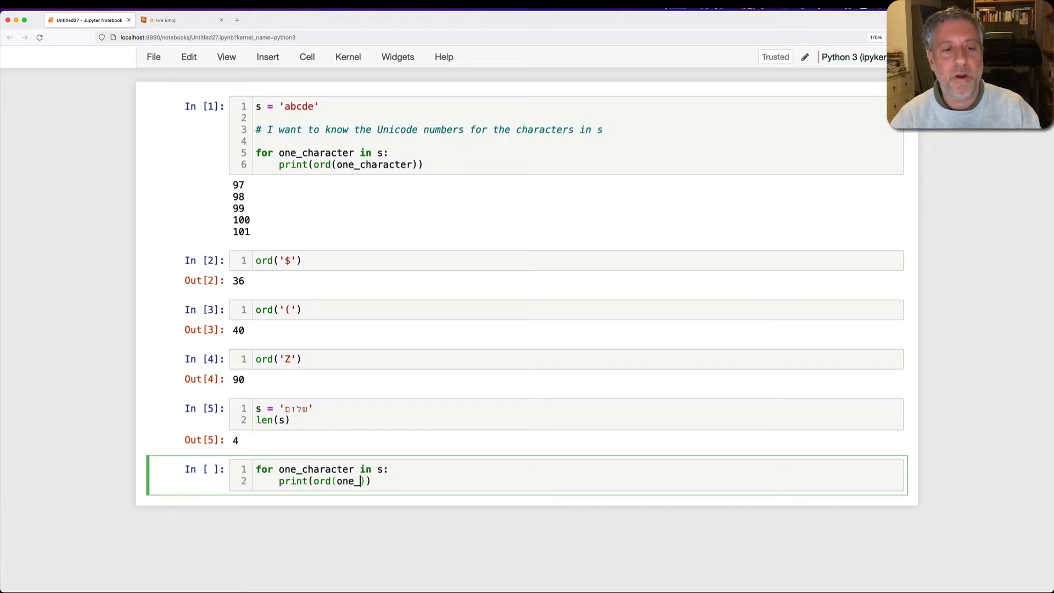
pyautogui.press('Backspace')
pyautogui.write('character')
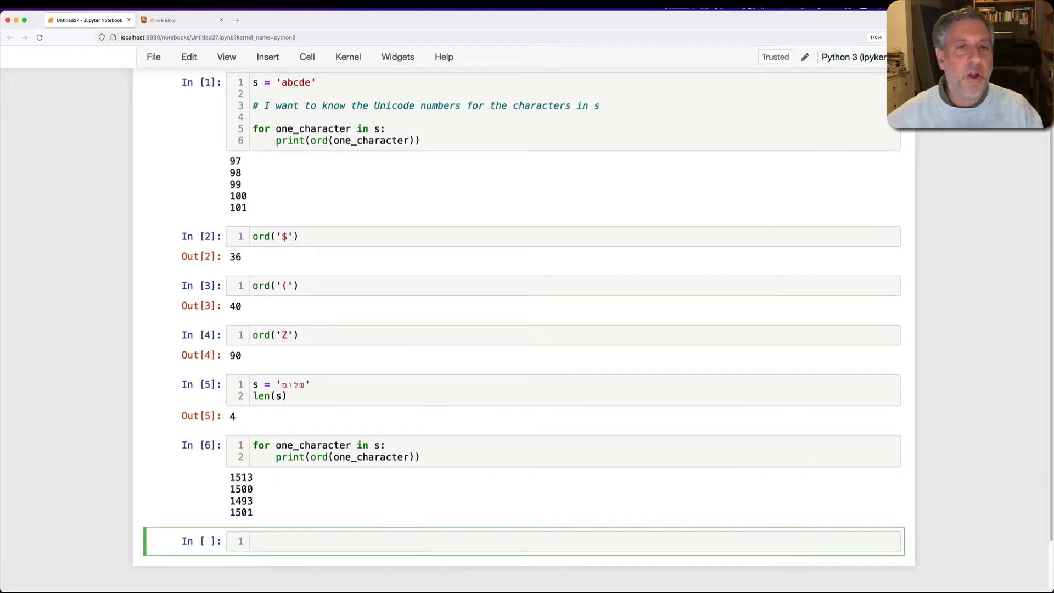
pyautogui.scroll(-3)
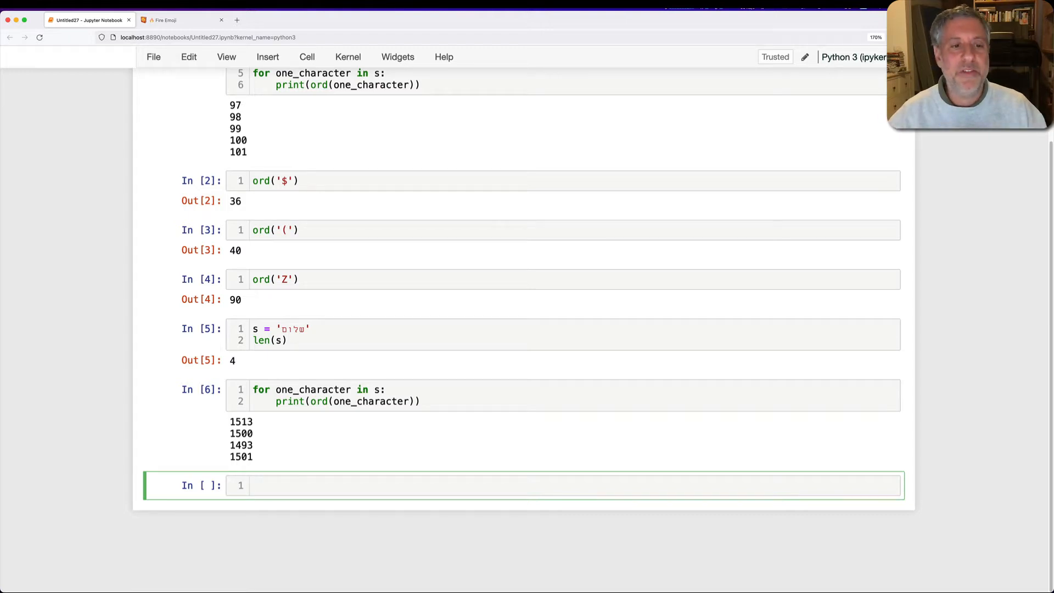
# - Assign s = '中文', loop printing code points 20013 and 25991, and start a '# How' comment
pyautogui.write("s = ''")
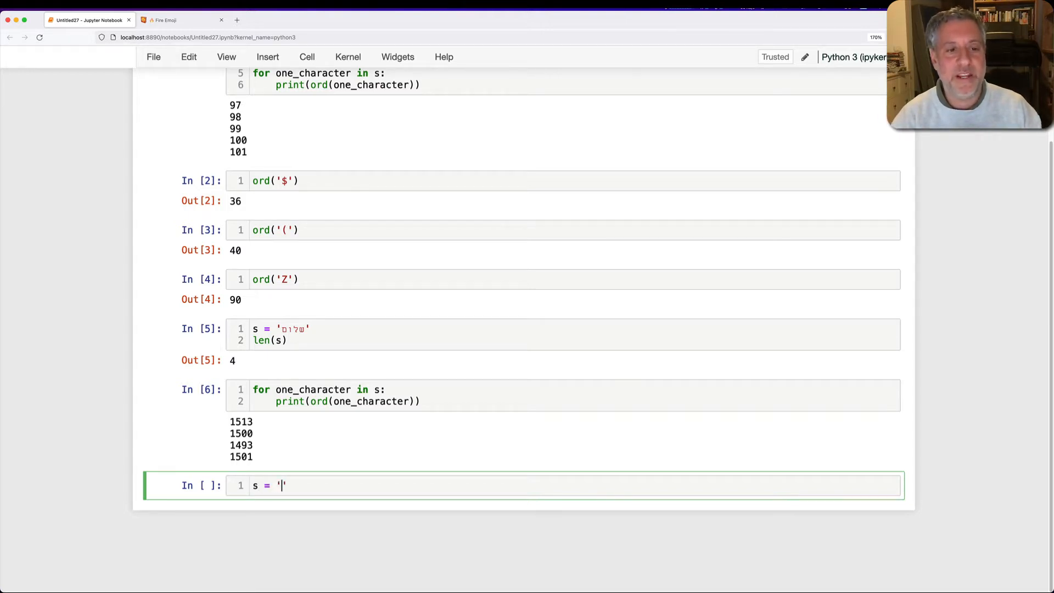
pyautogui.write('z')
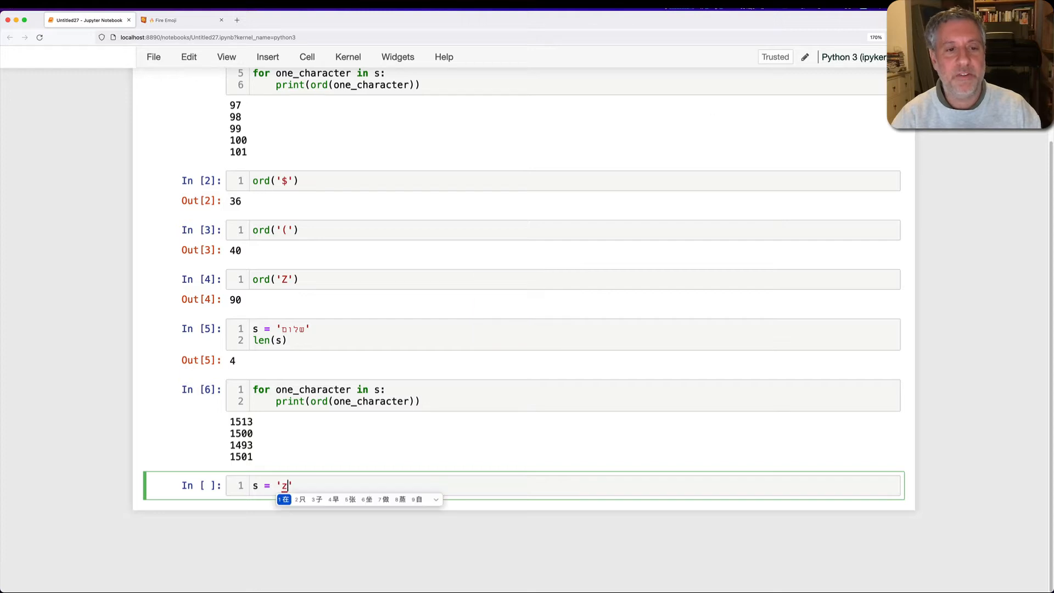
pyautogui.write('中文')
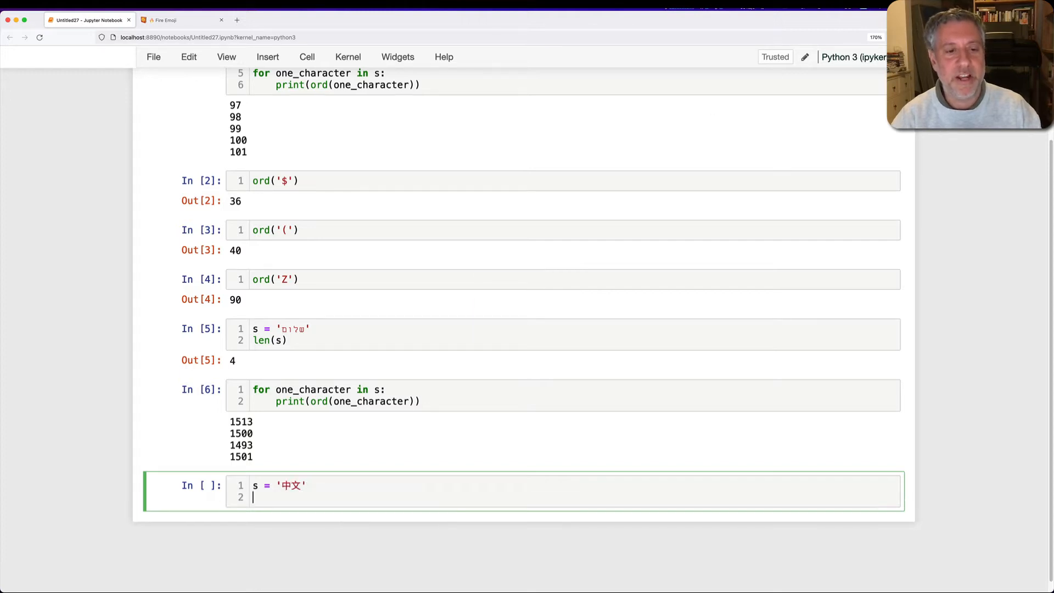
pyautogui.write('for')
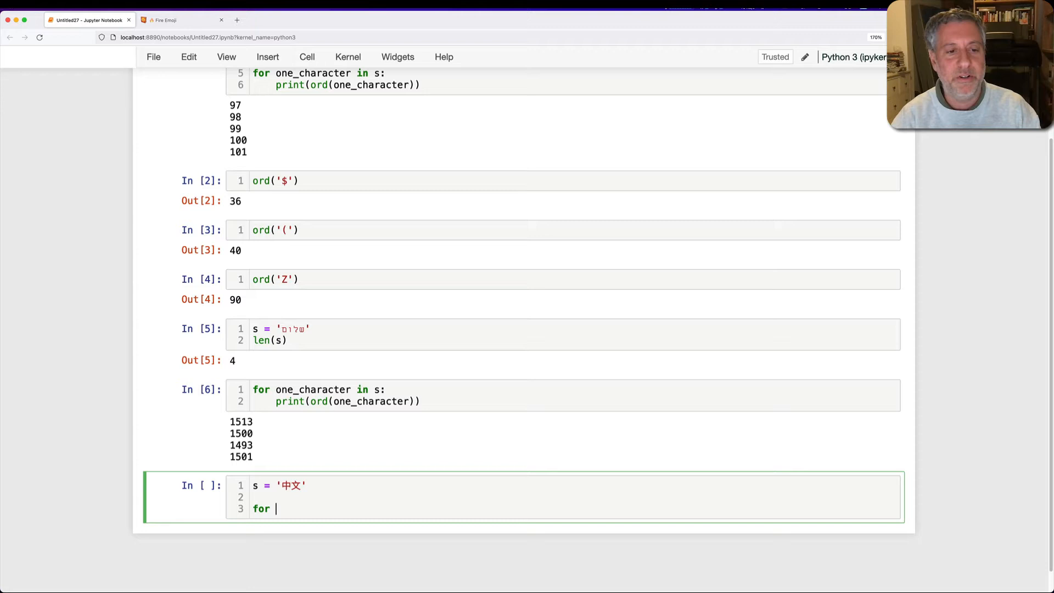
pyautogui.write('one_character in s:')
pyautogui.write('print(ord(one_character')
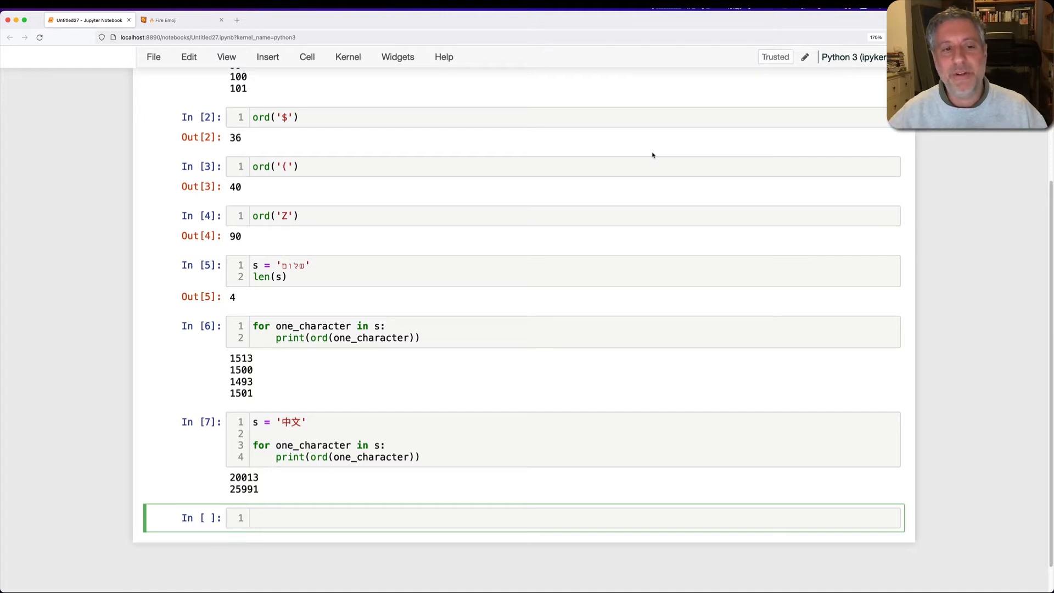
pyautogui.write('# How can I insert these characters into')
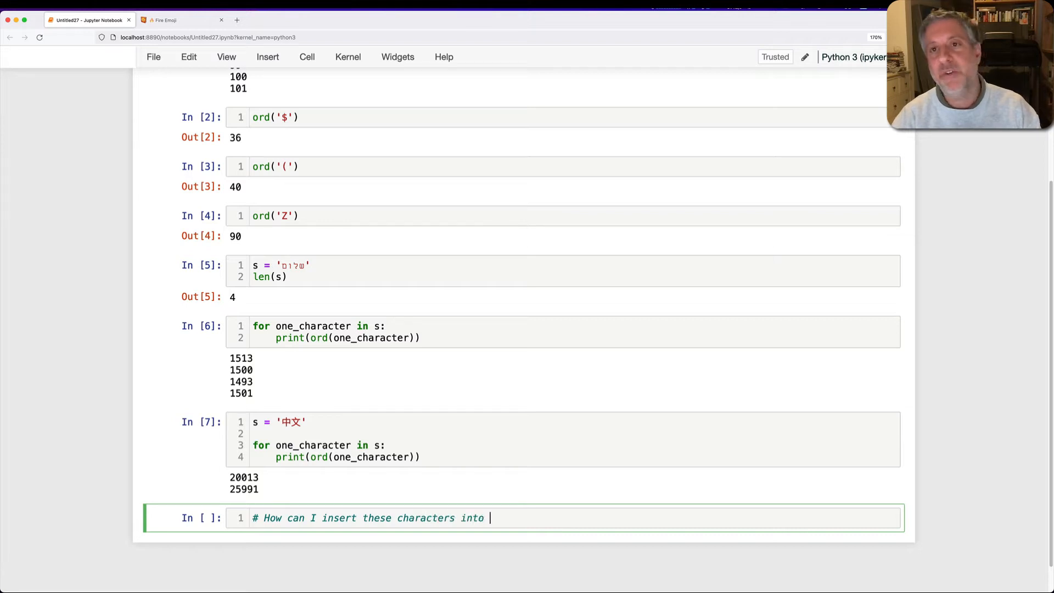
# - Finish the insertion question comment and note that chr() can be used
pyautogui.write('my strings?')
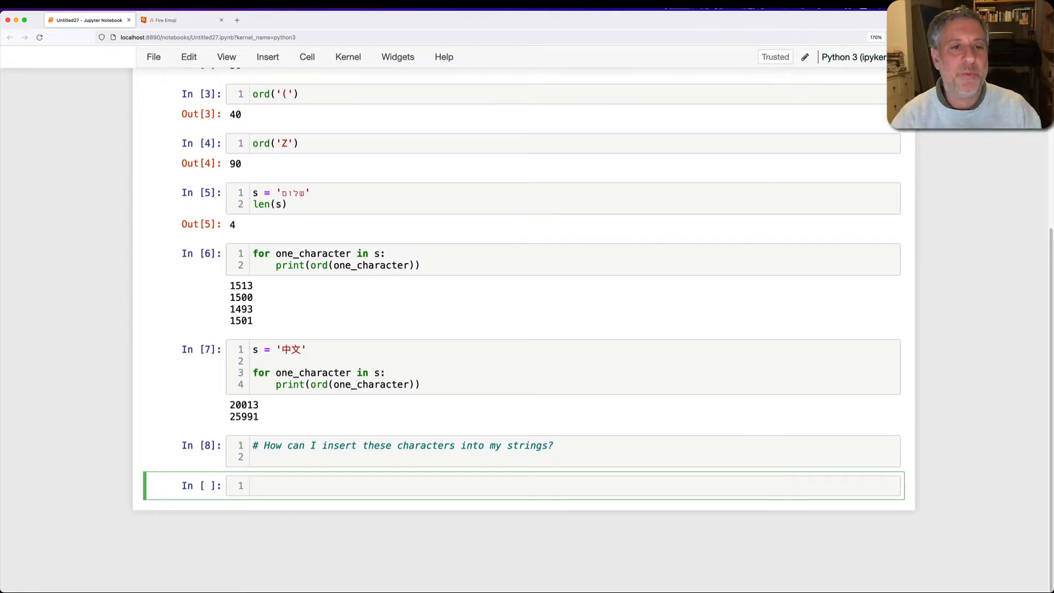
pyautogui.write('# I can use')
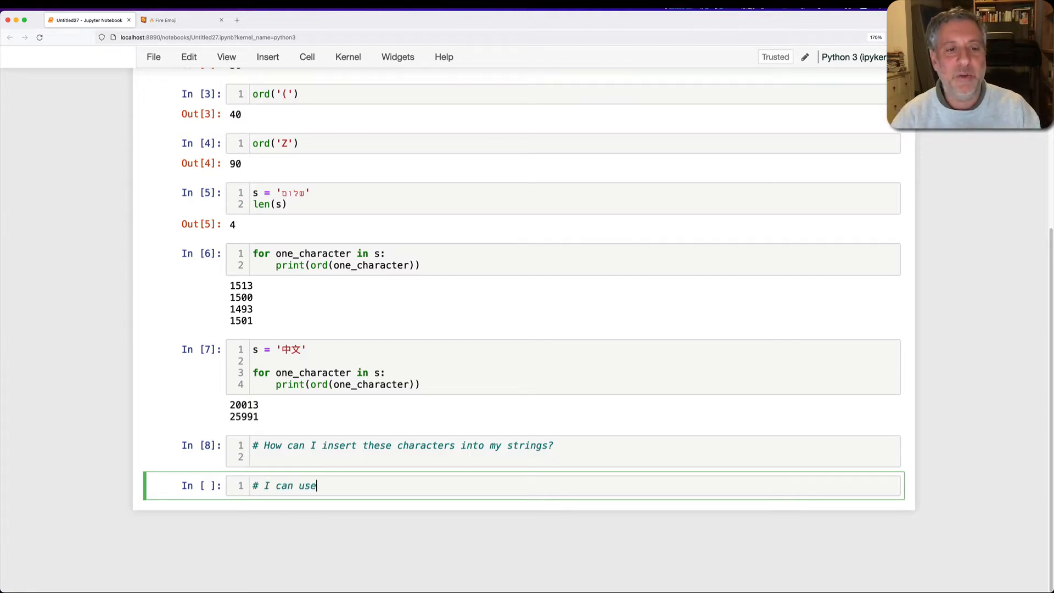
pyautogui.write('chr()')
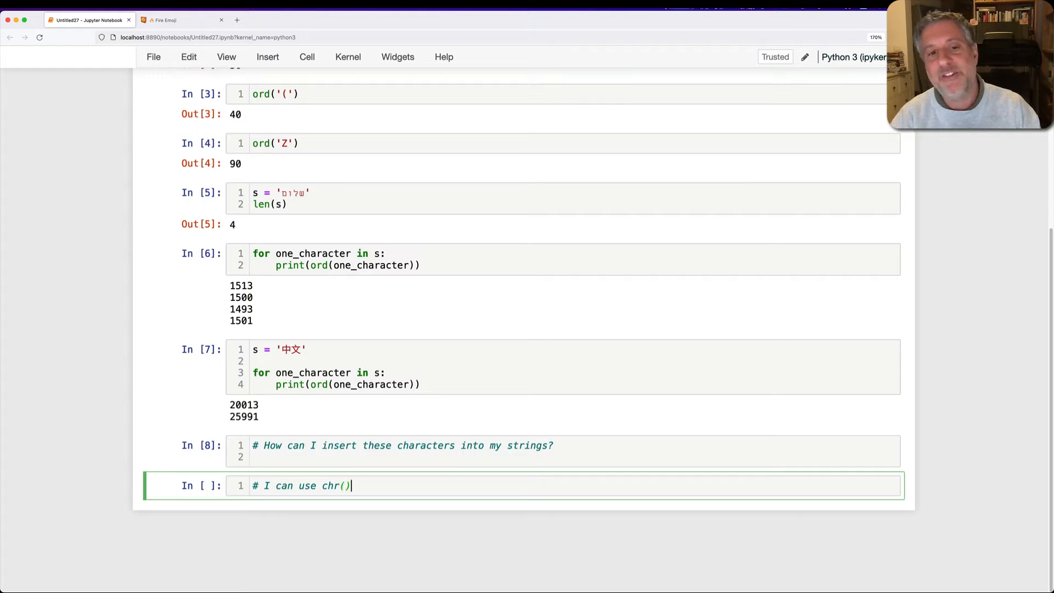
pyautogui.press('enter')
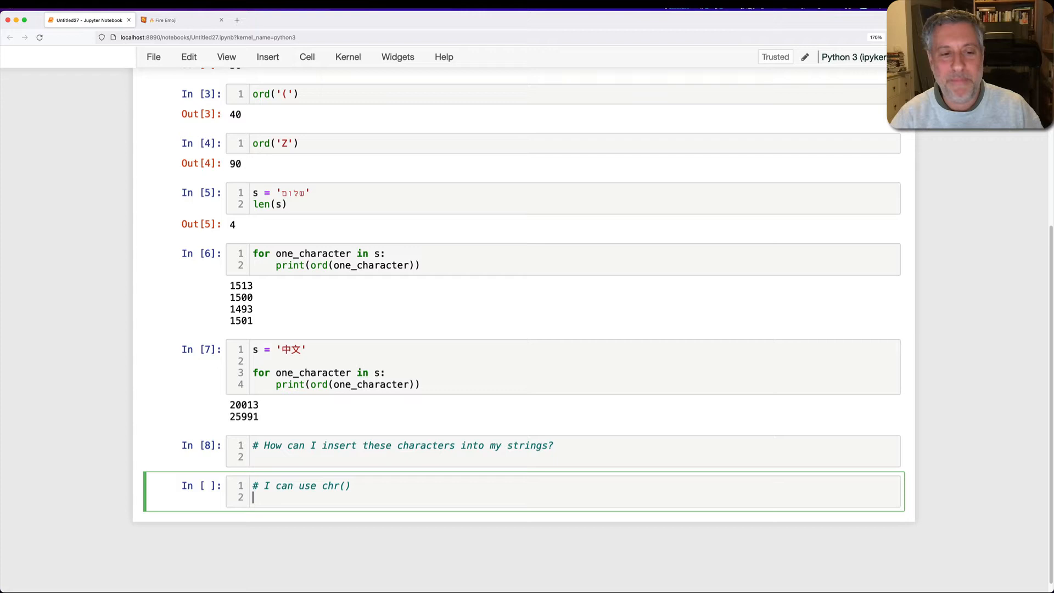
# - Evaluate chr(97), chr(1513) and chr(20013) to get 'a', a Hebrew letter and 中
pyautogui.write('chr()')
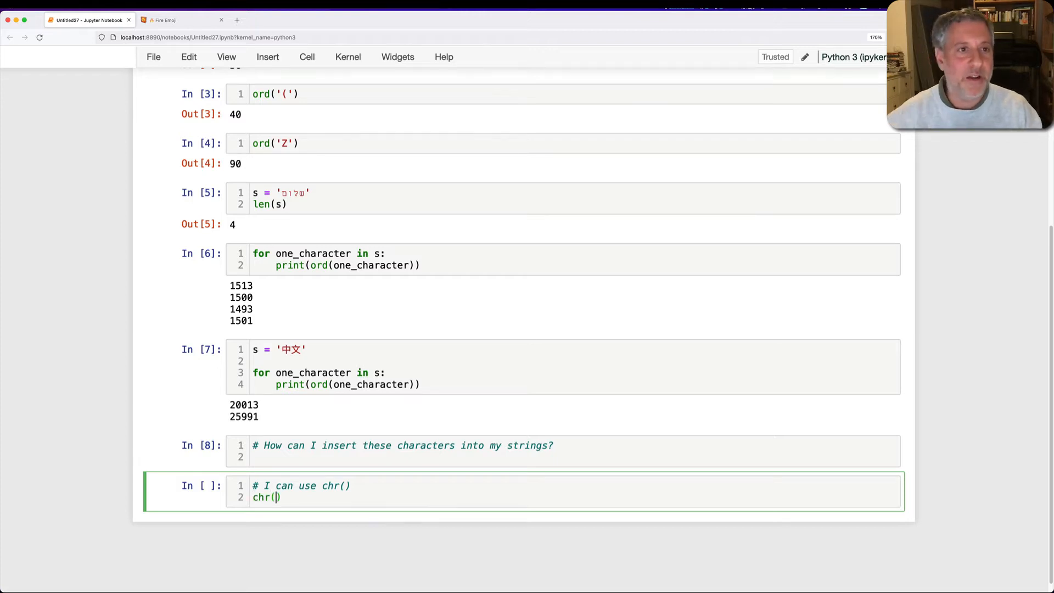
pyautogui.scroll(-3)
pyautogui.write('97')
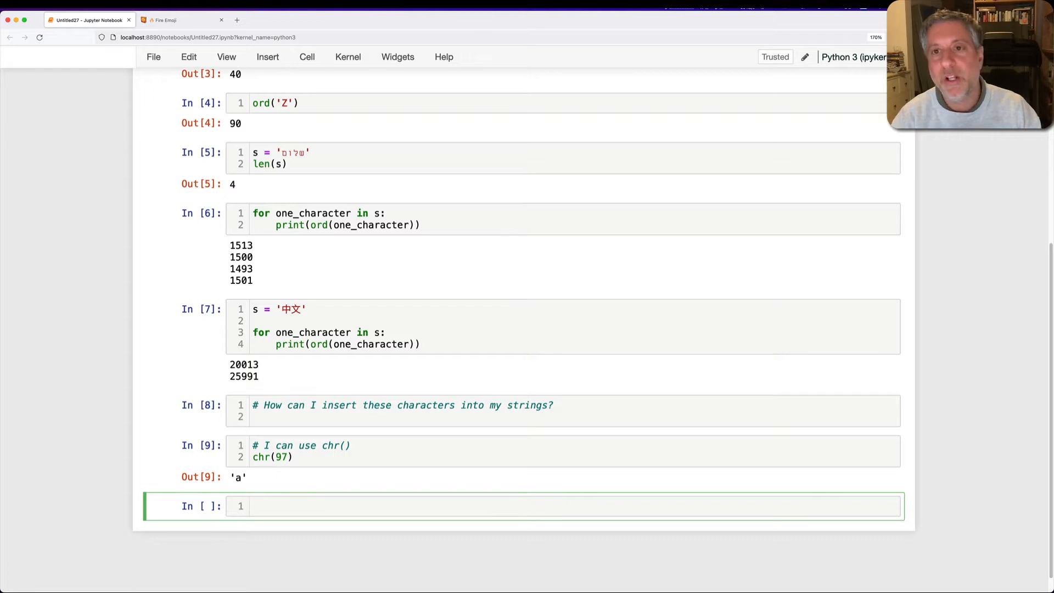
pyautogui.write('chr()')
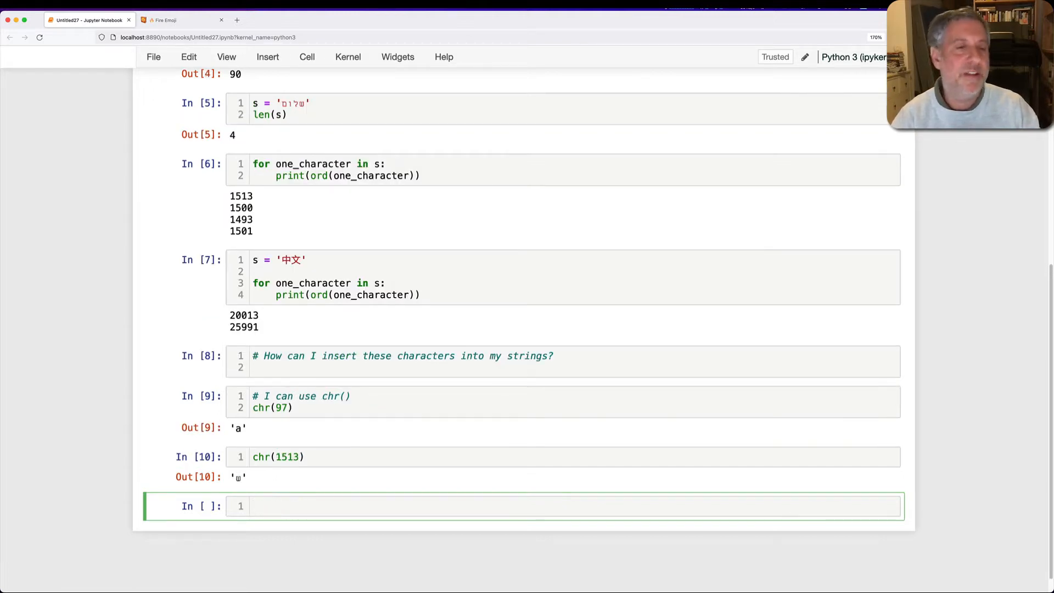
pyautogui.write('chr(20013')
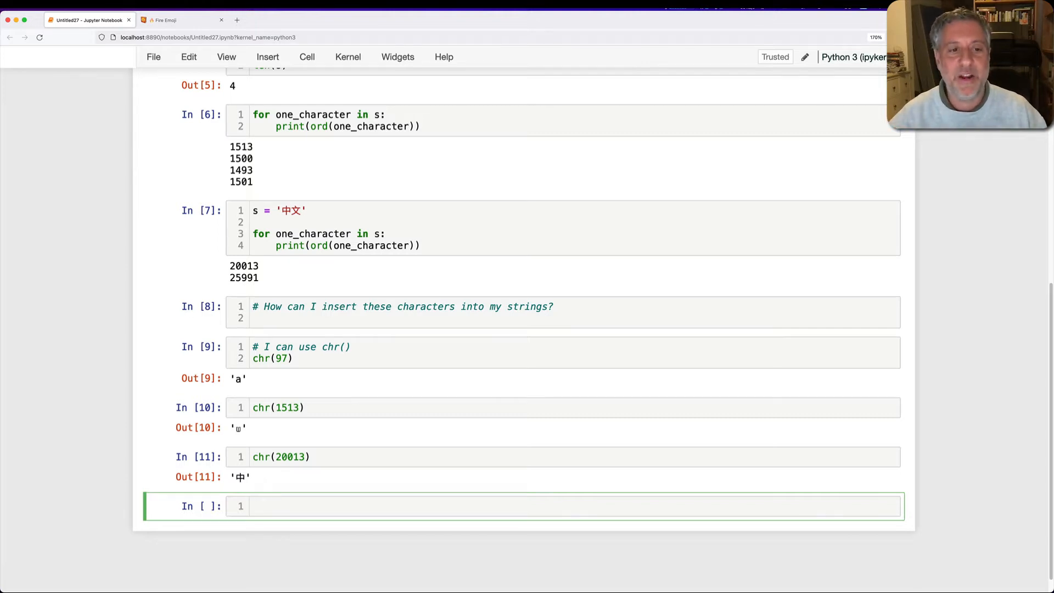
# - Build s = f'{chr(1513)}{chr(1500)}{chr(1493)}{chr(1501)}' to reconstruct the Hebrew word
pyautogui.click(269, 505)
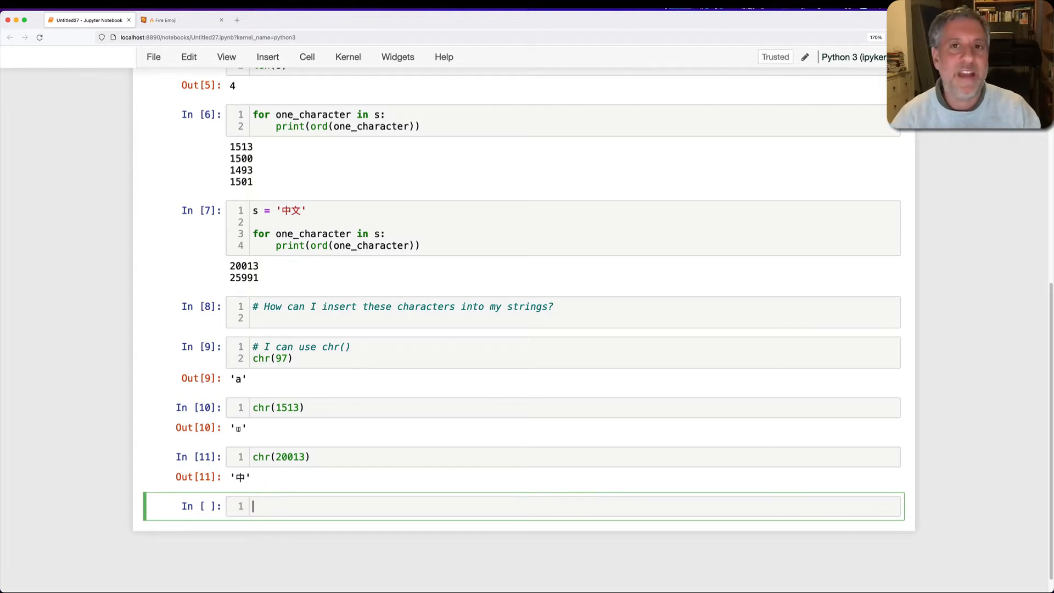
pyautogui.write('s')
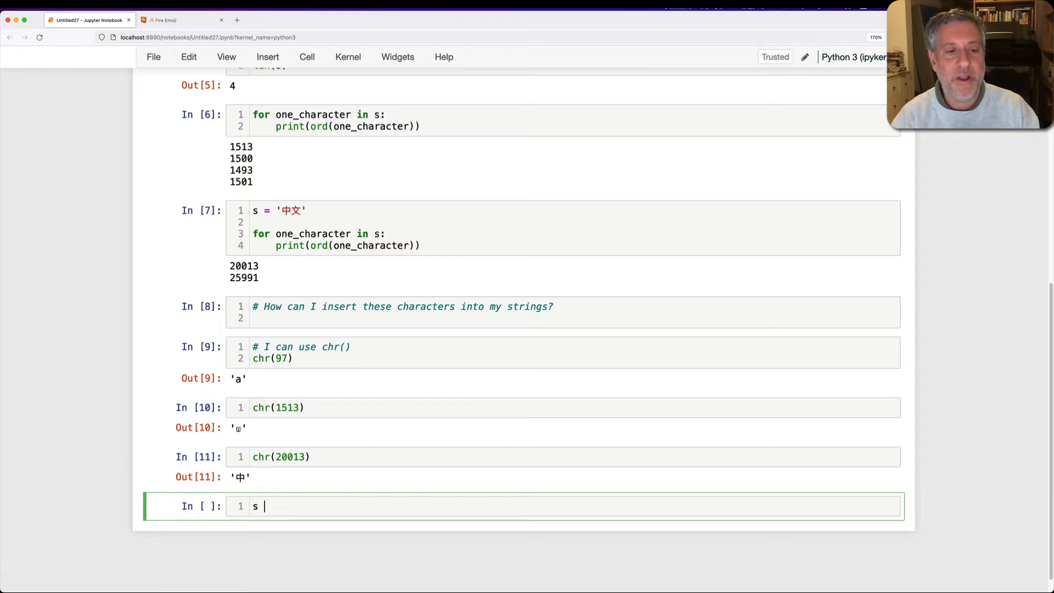
pyautogui.write("= ''")
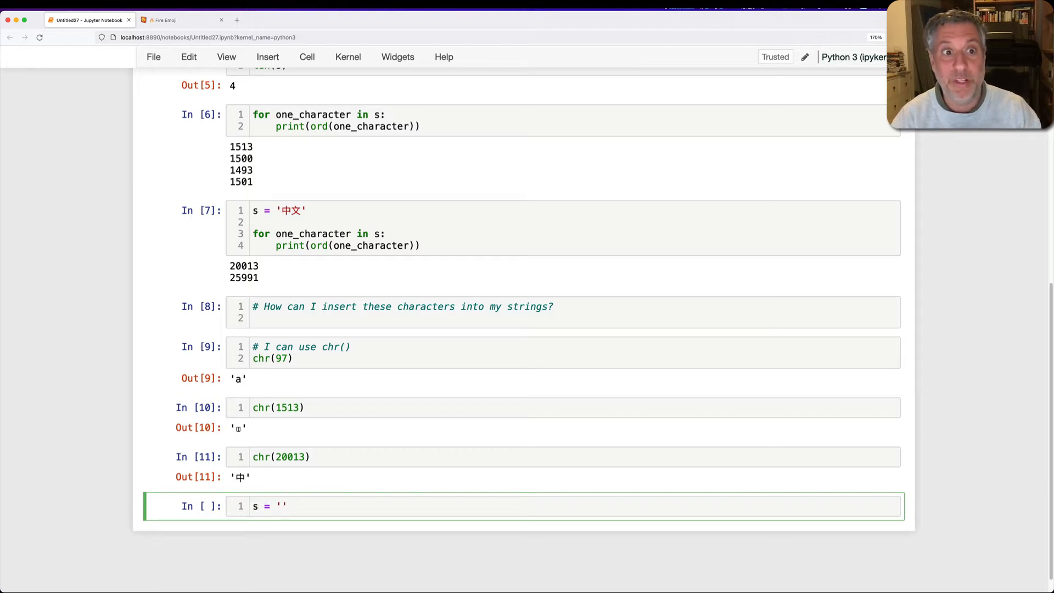
pyautogui.write('chr()')
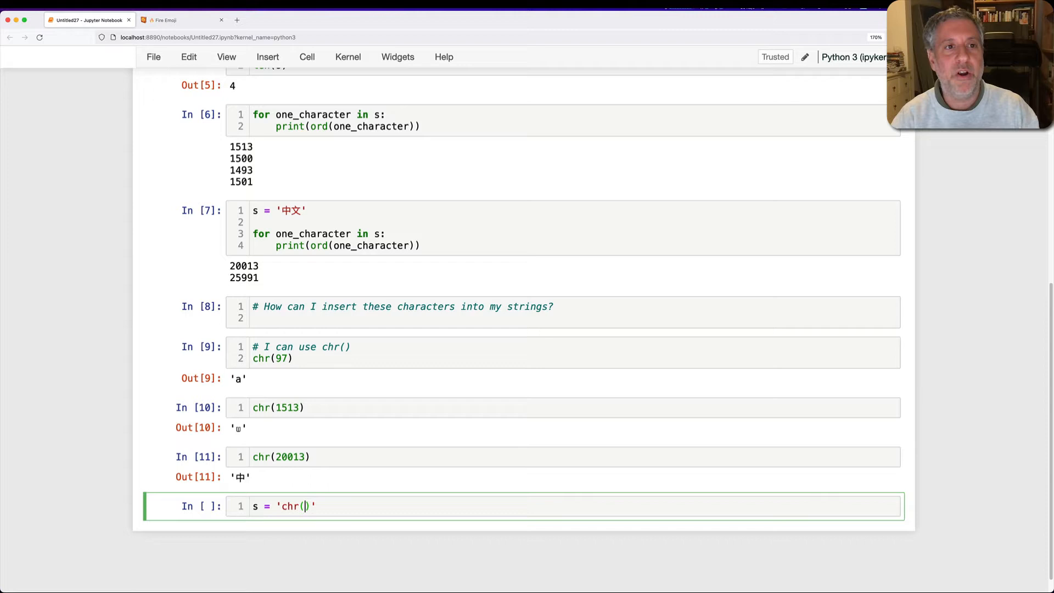
pyautogui.write('1513')
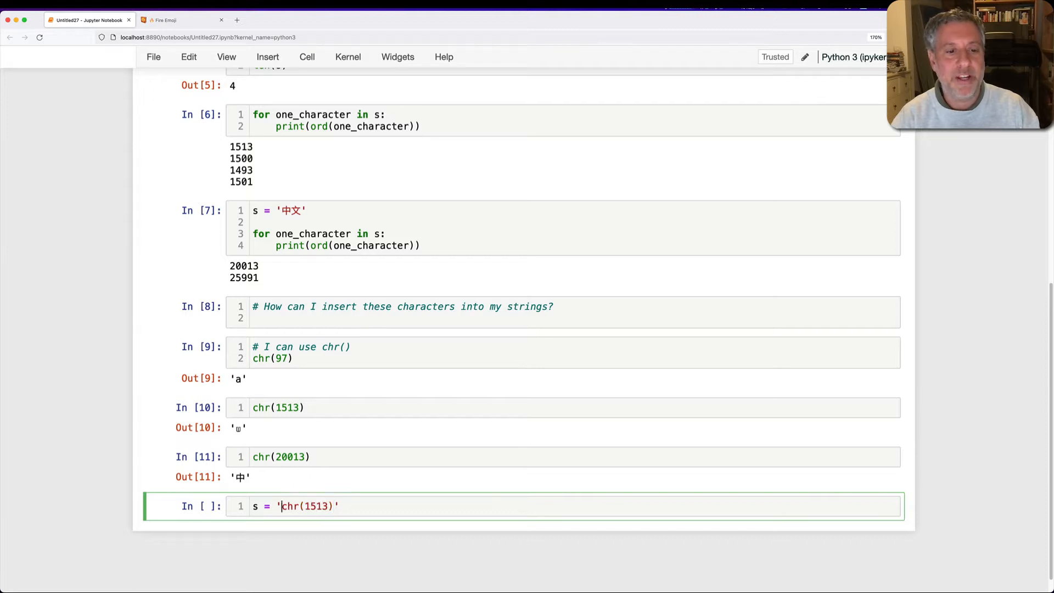
pyautogui.write('{chr(1513)}')
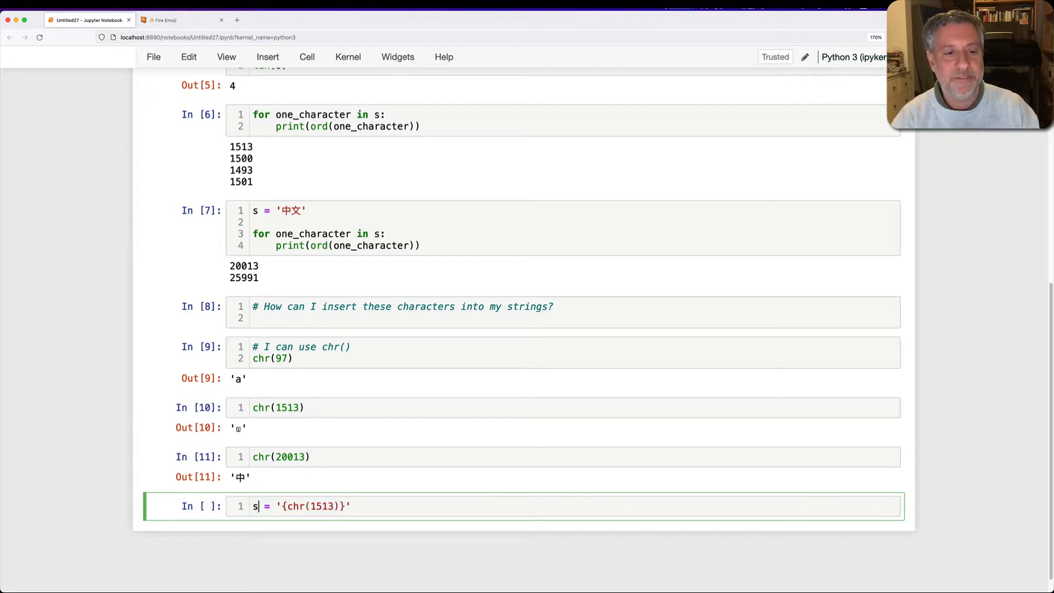
pyautogui.write('f')
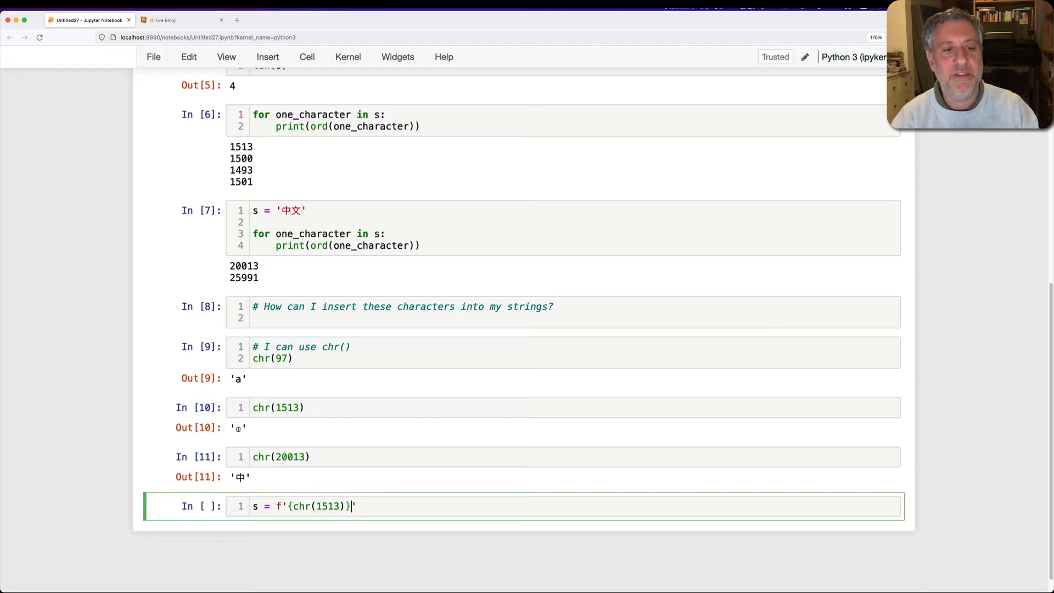
pyautogui.write('{chr()}')
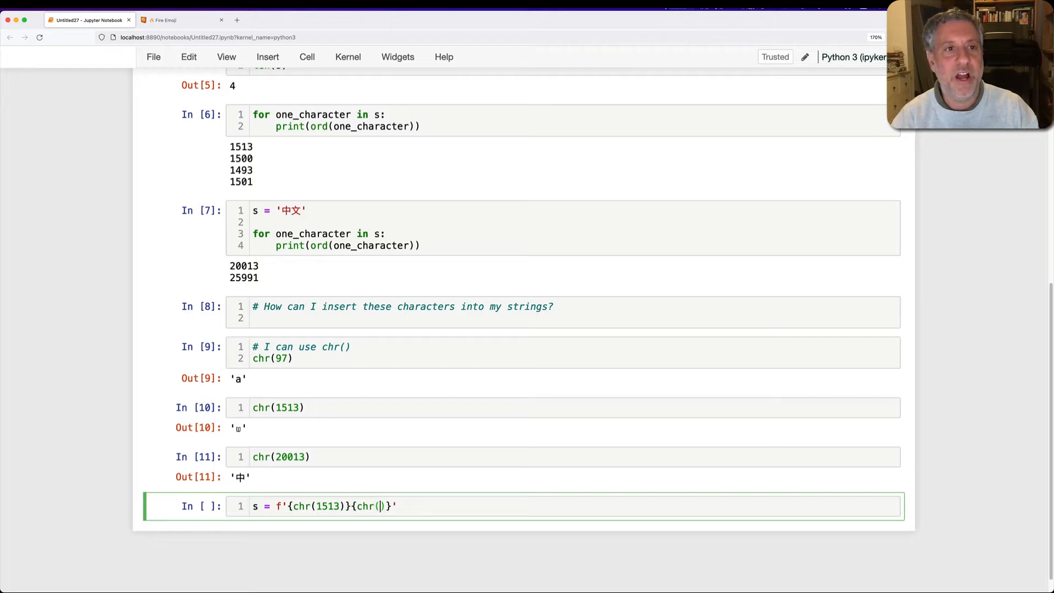
pyautogui.write('1500')
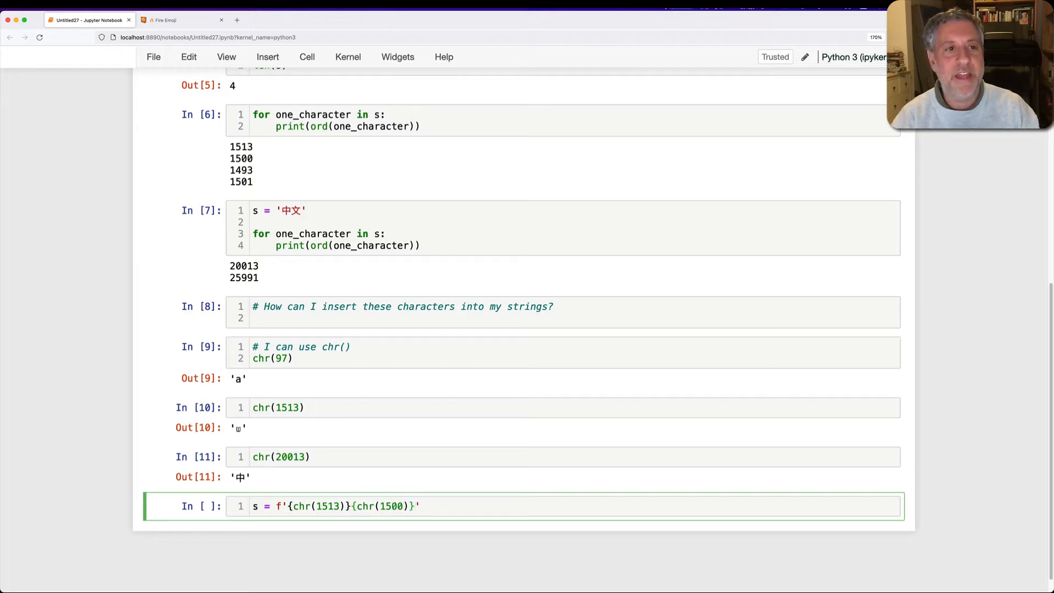
pyautogui.write('{chr(149)}{chr(1501')
pyautogui.write('s')
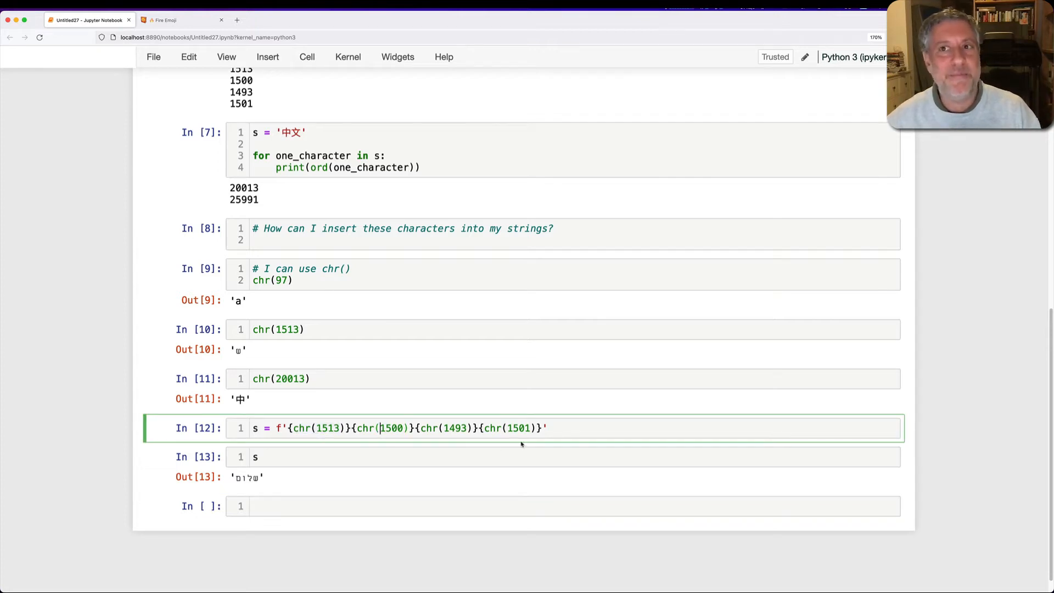
pyautogui.moveTo(519, 445)
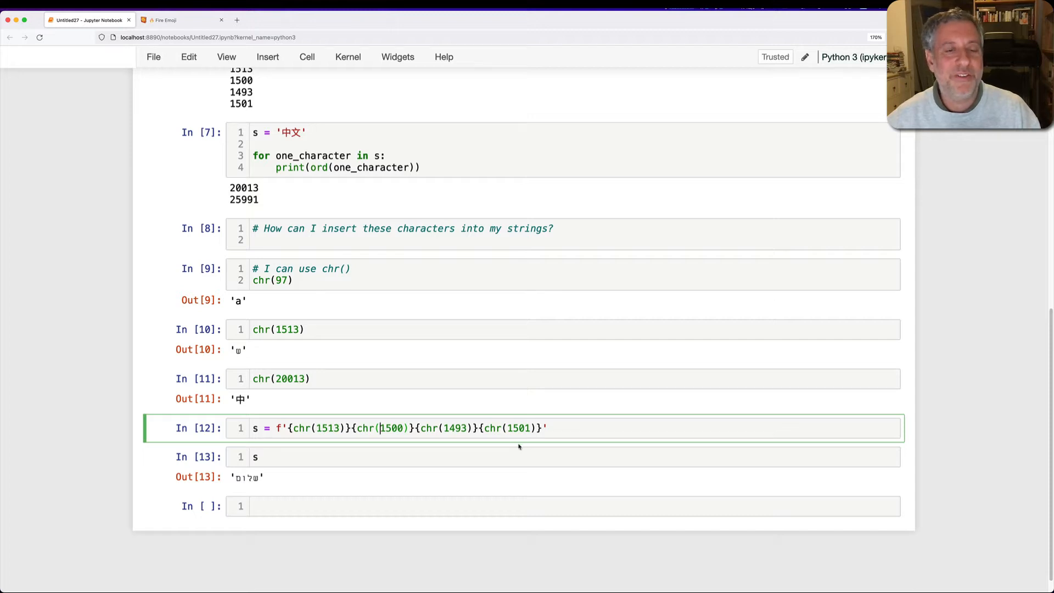
pyautogui.moveTo(565, 500)
pyautogui.write('# hexade')
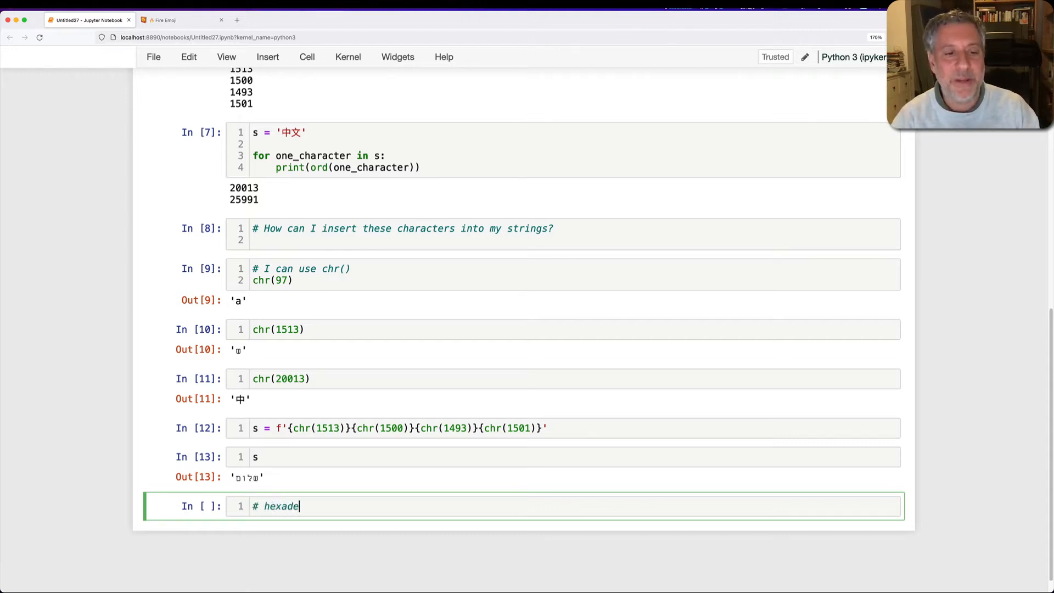
# - Note hexadecimal digits 0-9, a-f and print hex(ord()) of each character in 'abcde', 0x61 to 0x65
pyautogui.write('cimal numbers use d')
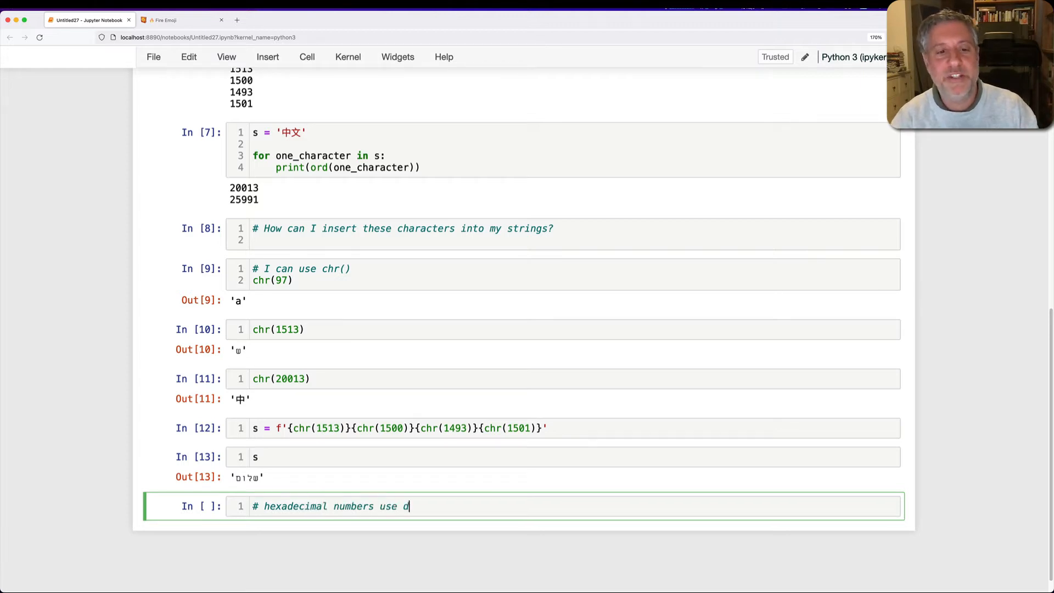
pyautogui.write('igits 0-9, a-f')
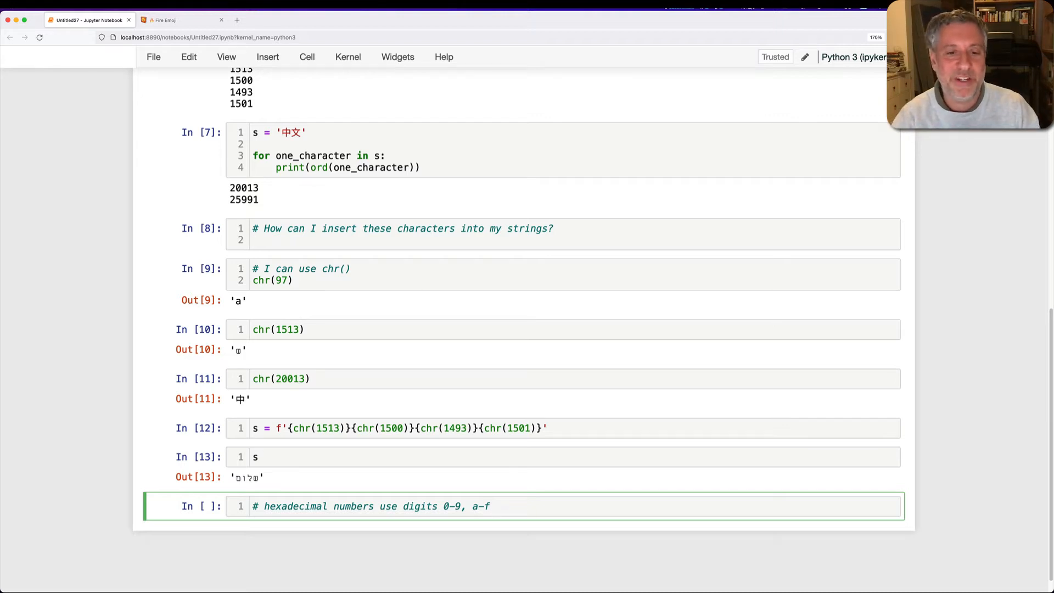
pyautogui.press('enter')
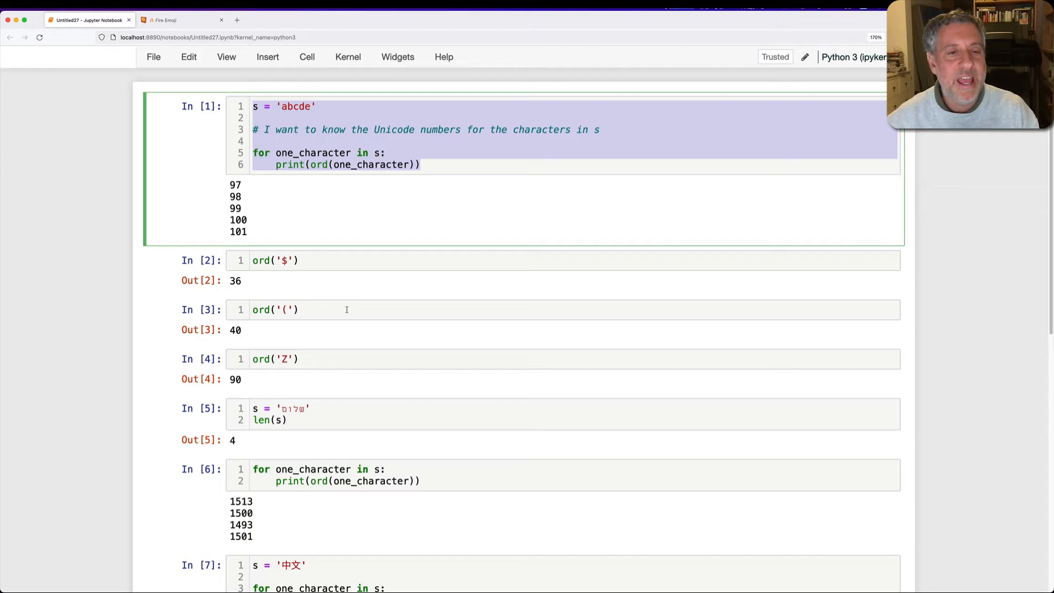
pyautogui.scroll(-3)
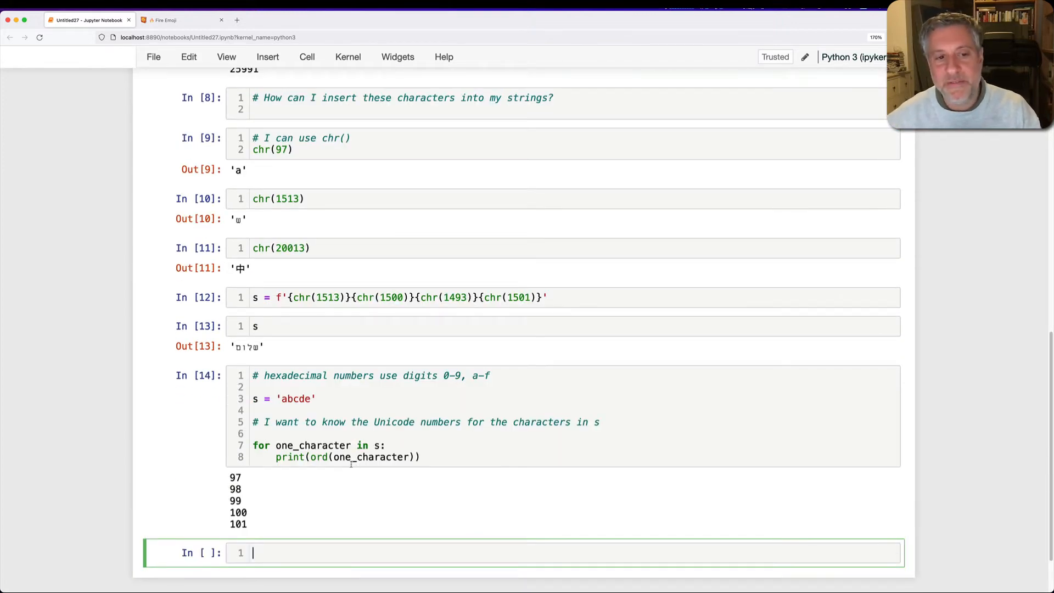
pyautogui.write('hex(')
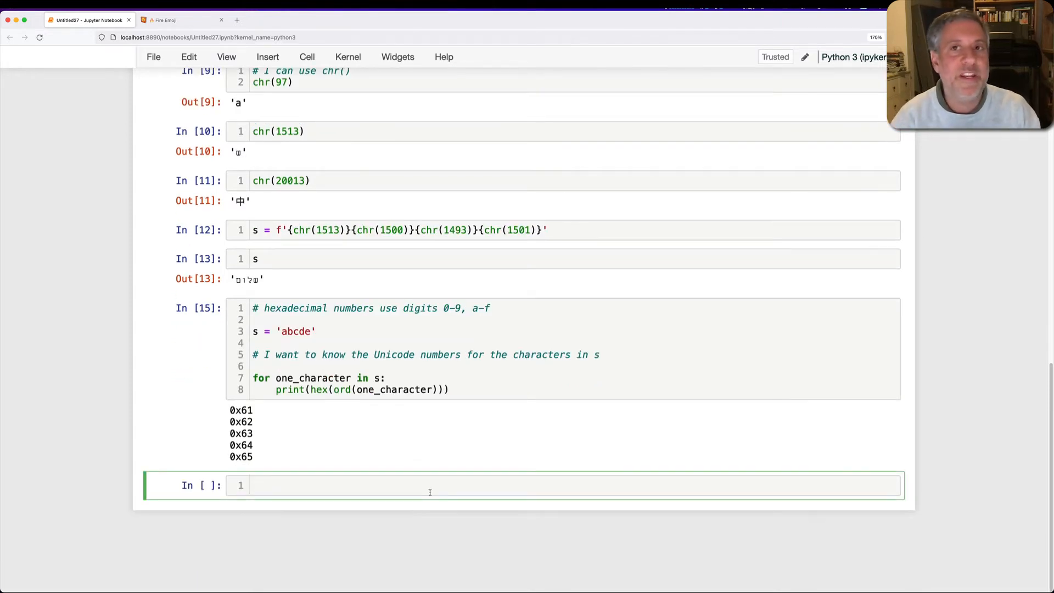
# - Print '\x61\x62\x63\x64\x65', outputting abcde
pyautogui.write('print(f')
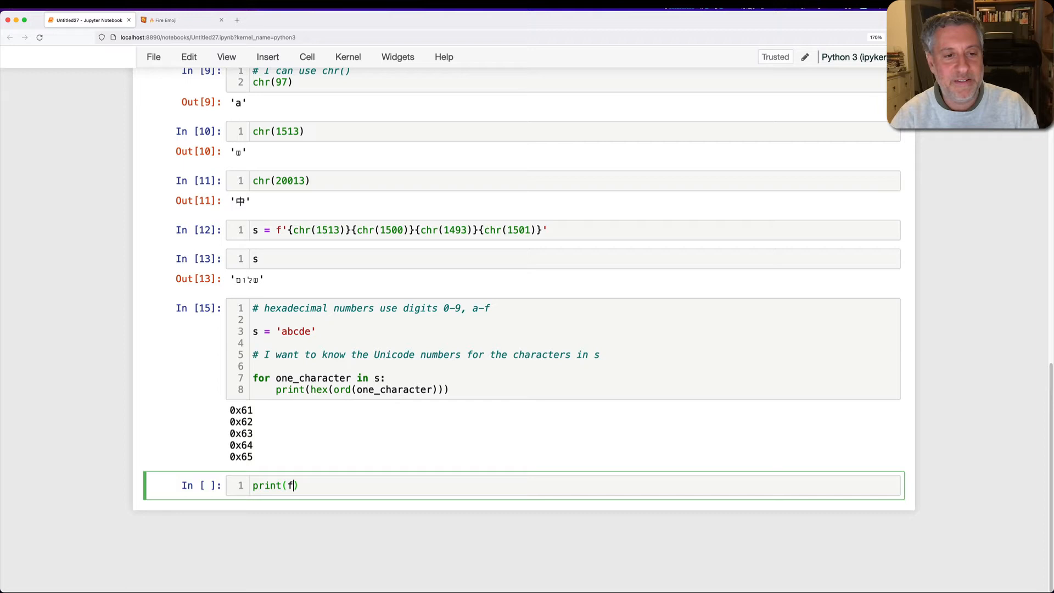
pyautogui.write("'")
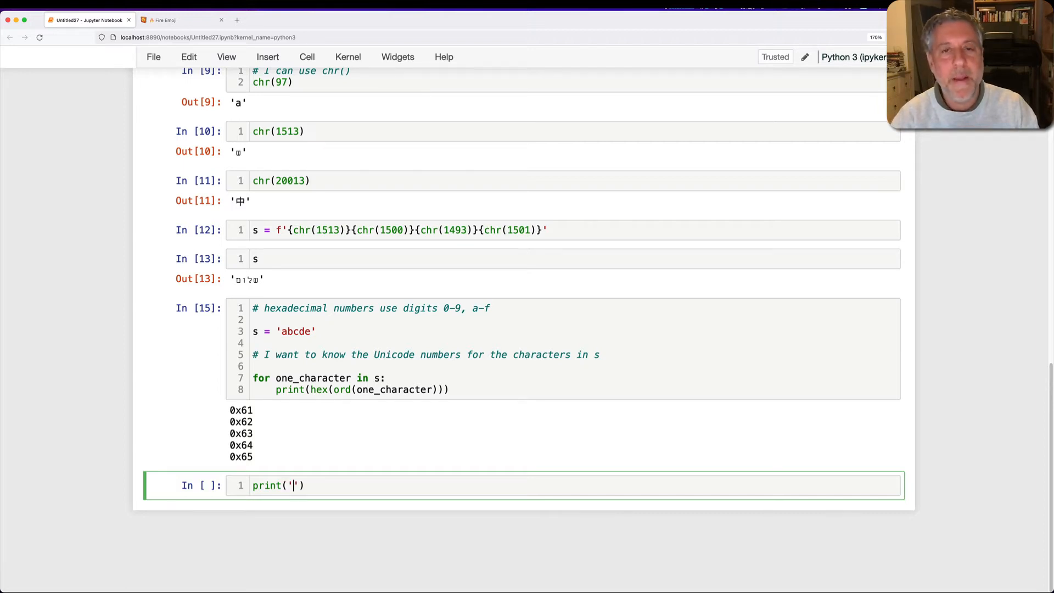
pyautogui.write('\\x61')
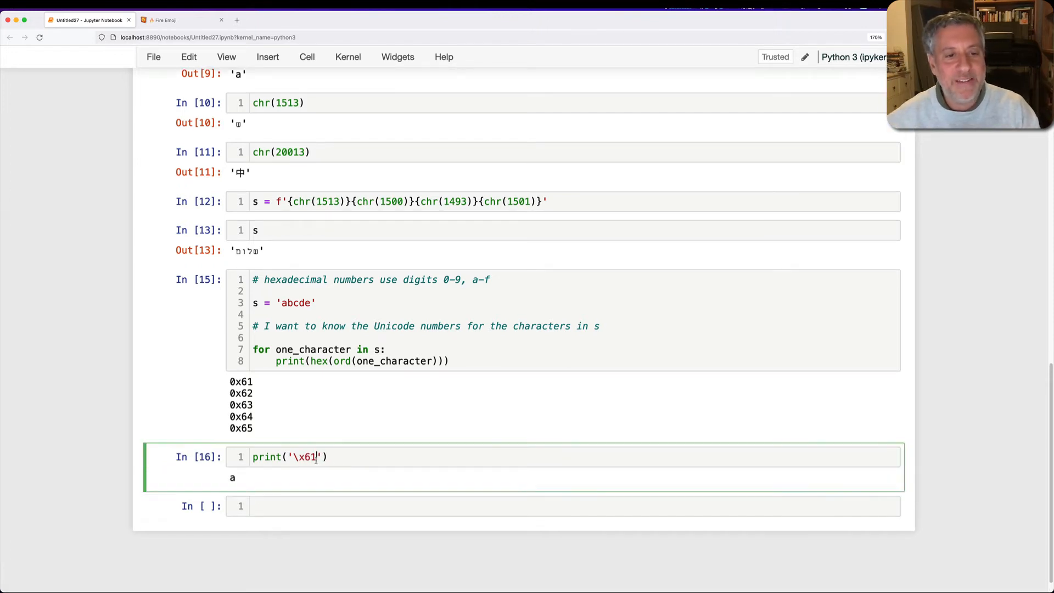
pyautogui.write('\\x62')
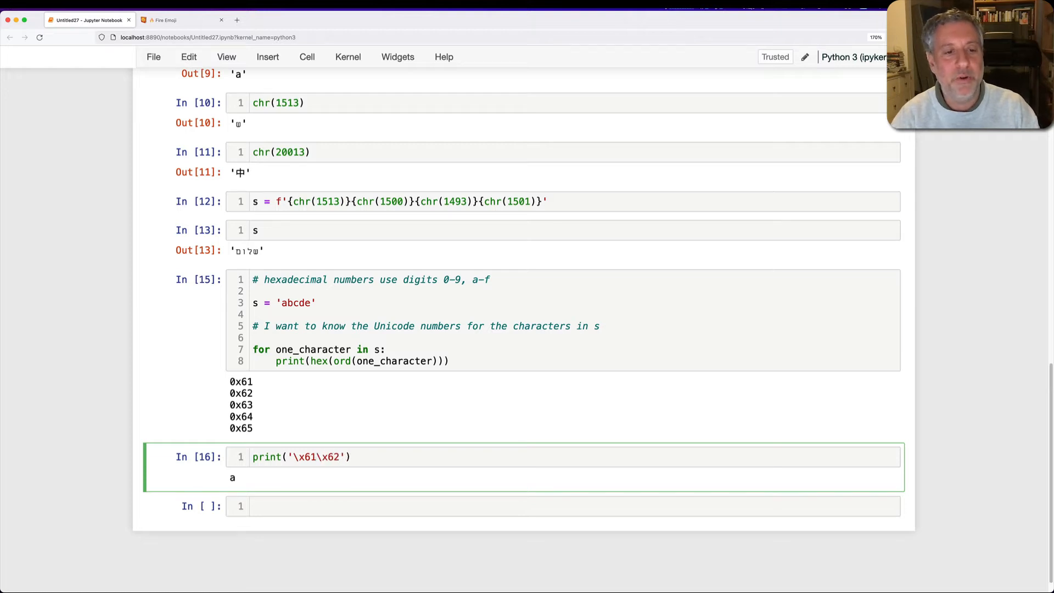
pyautogui.write('\\x63\\x64\\x65')
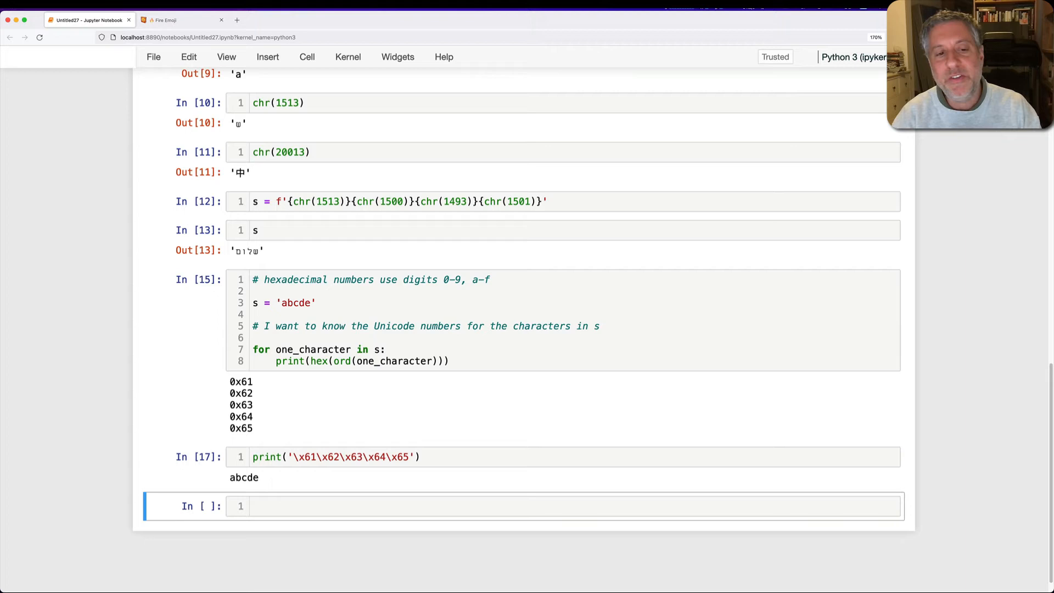
# - Add a comment explaining \xHH is a Unicode character with two hex digits
pyautogui.write('#')
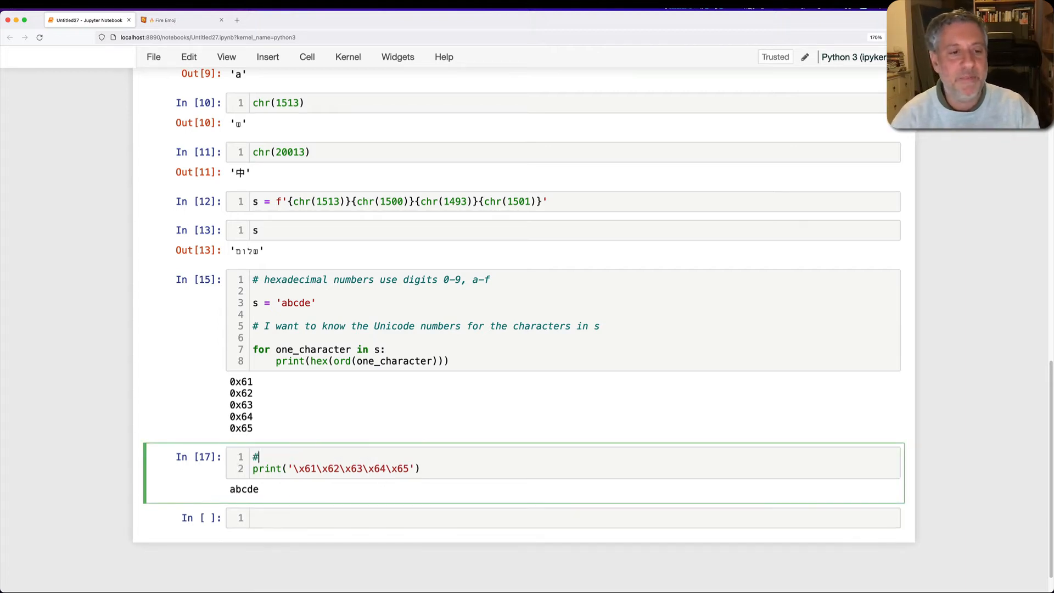
pyautogui.write('\\xHH ==')
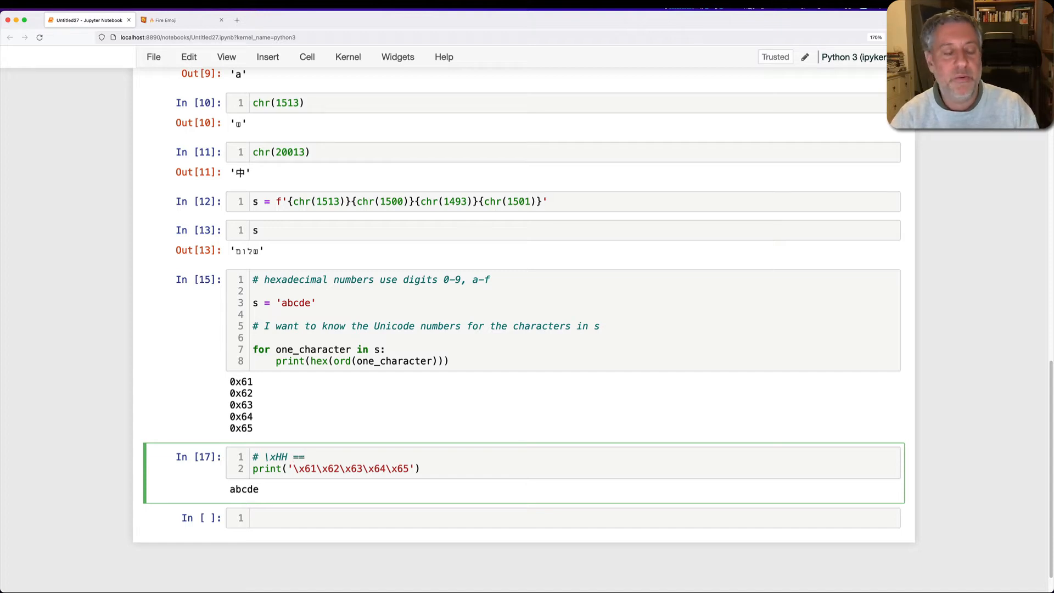
pyautogui.write('a Unicode character with its')
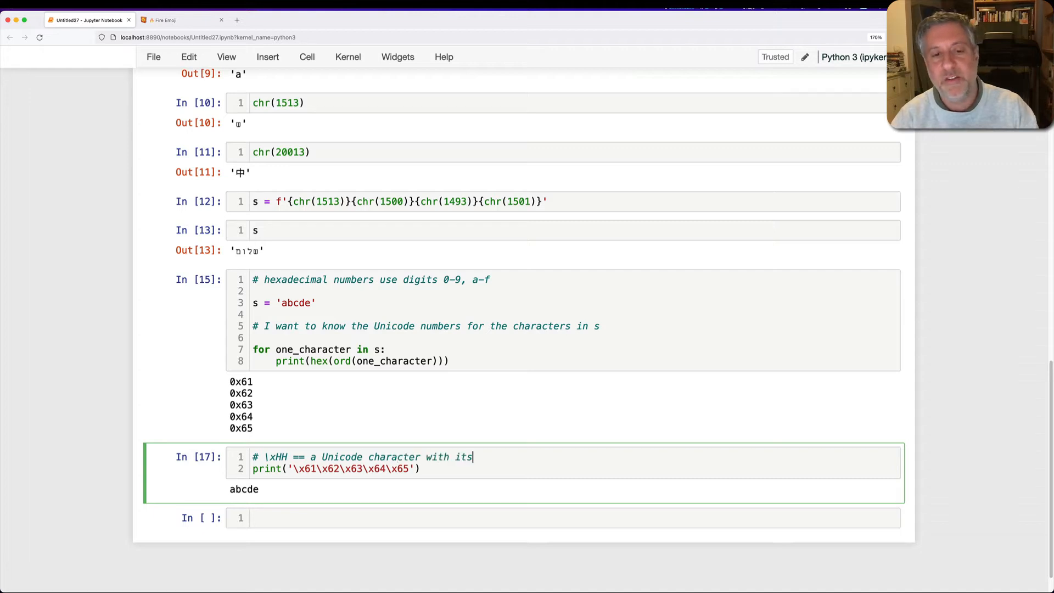
pyautogui.write('two hex digits')
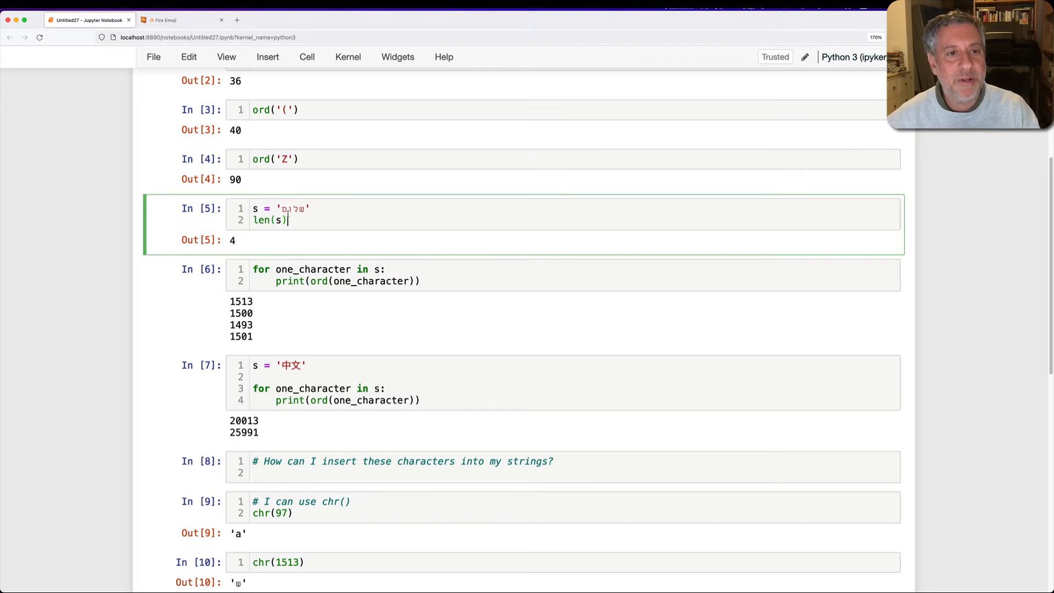
# - Print '\x5e9\x5dc\x5d5\x5dd', showing the Hebrew hex codes come out garbled as ^9]c]5]d
pyautogui.scroll(-3)
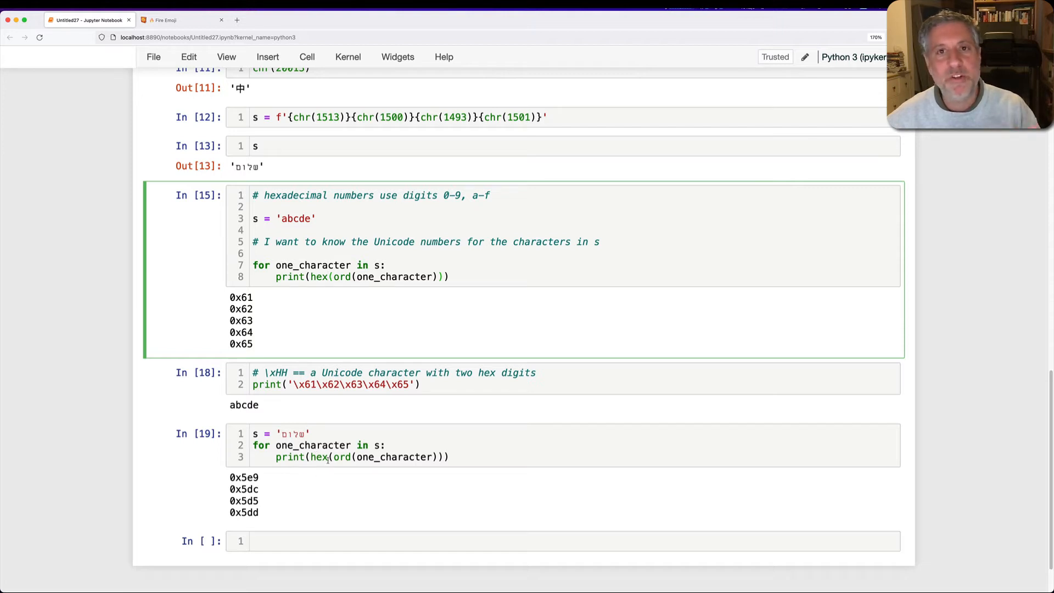
pyautogui.click(445, 541)
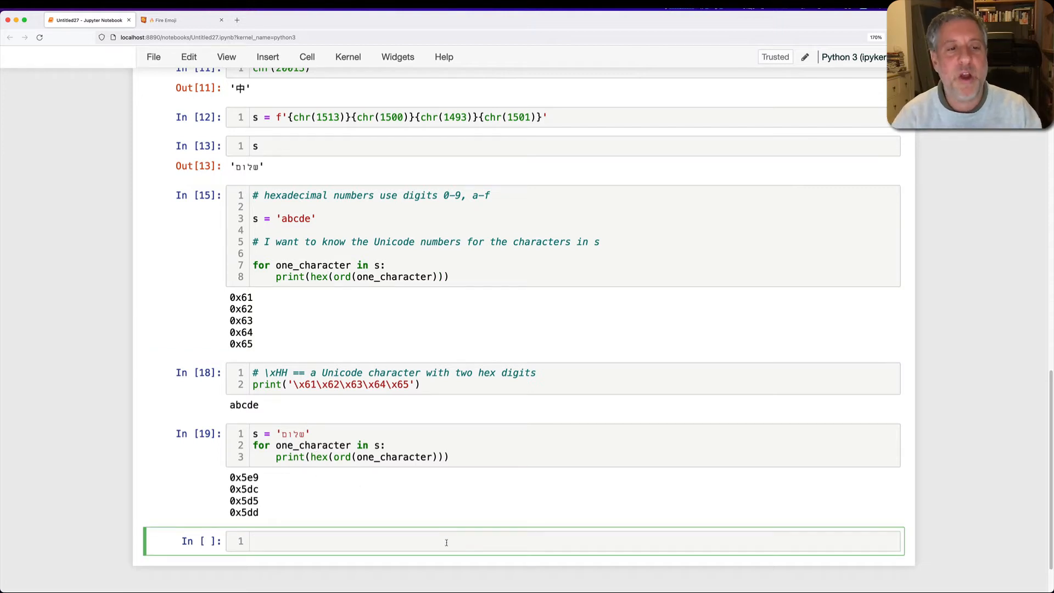
pyautogui.write("print('')")
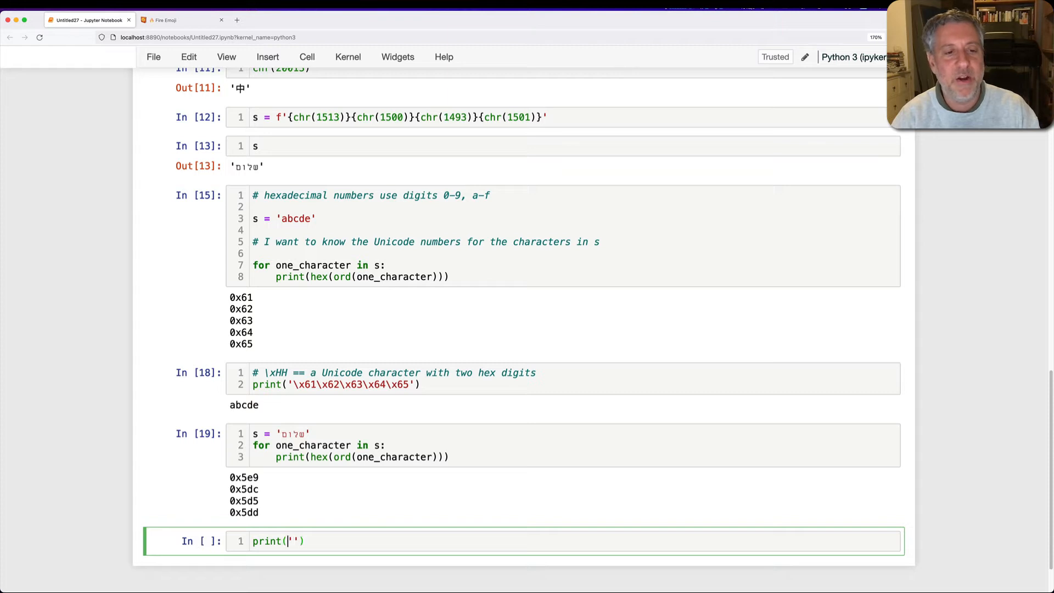
pyautogui.write('\\x5e9\\x5dc')
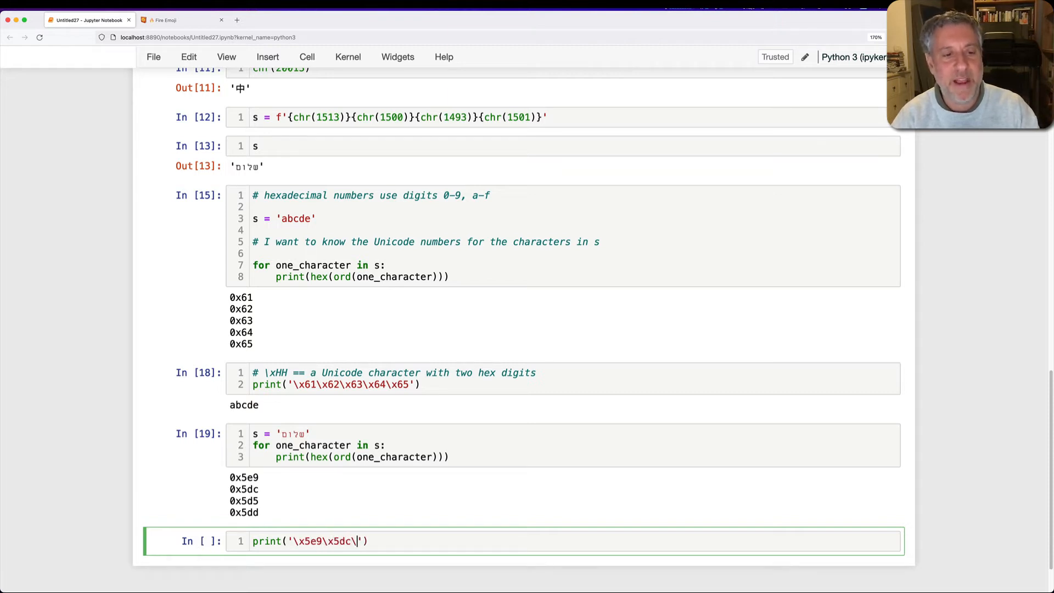
pyautogui.write('\\x5d5\\x5dd')
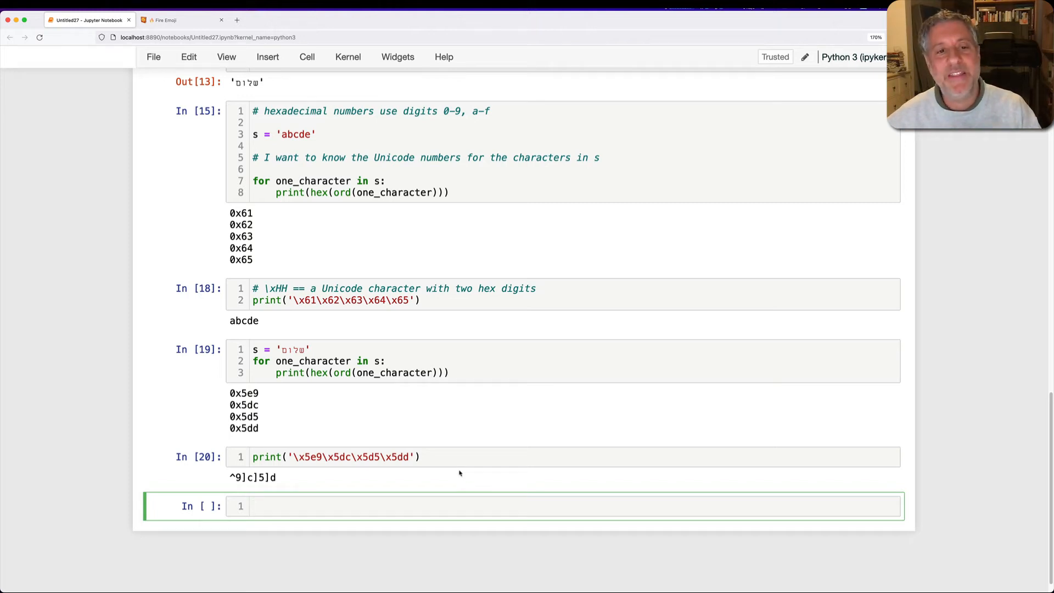
pyautogui.press('cmd+s')
pyautogui.write('# if you h')
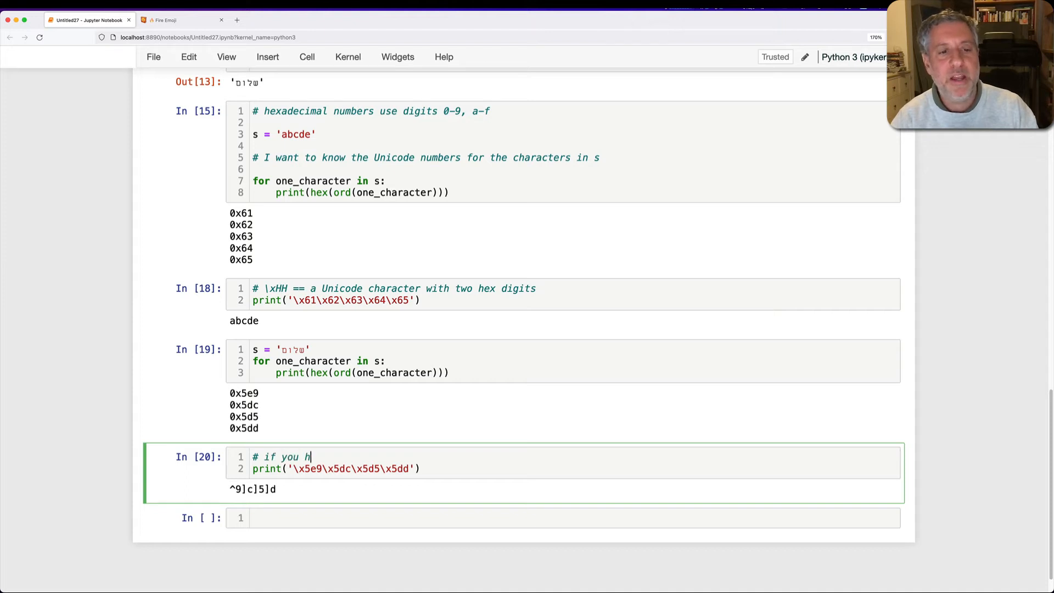
# - Comment that four-digit characters need \u, change the escapes to \u05e9 etc. so שלום prints
pyautogui.write('our charater will fit into 4')
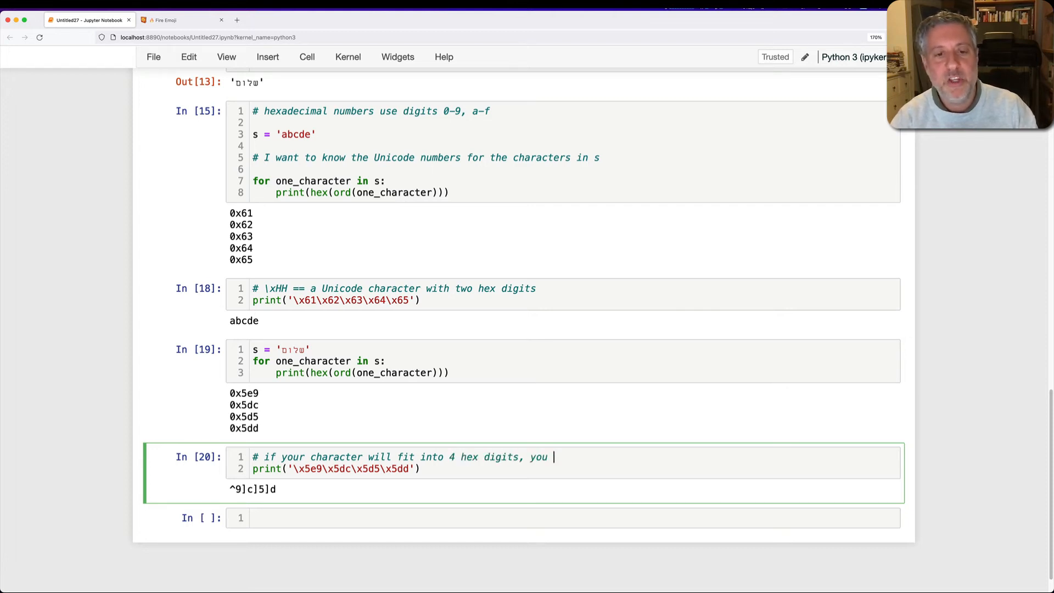
pyautogui.write('can use \\u')
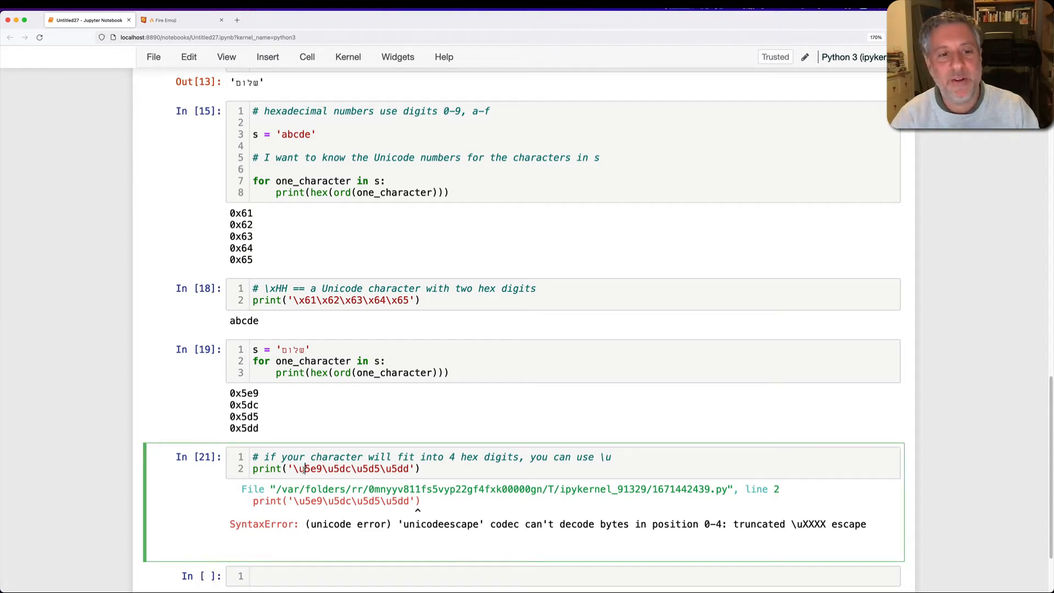
pyautogui.write('0')
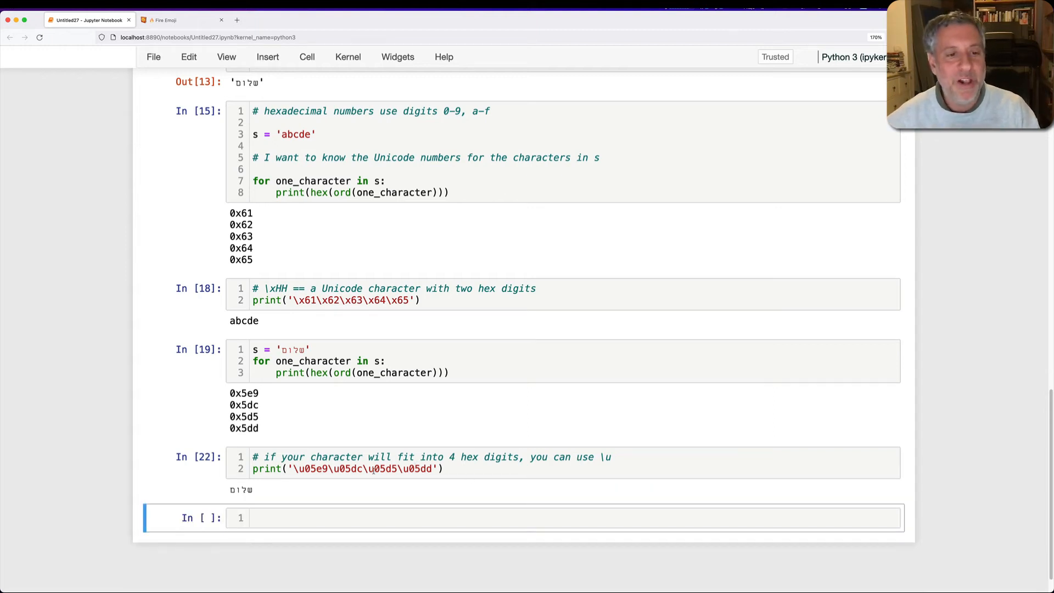
pyautogui.doubleClick(309, 469)
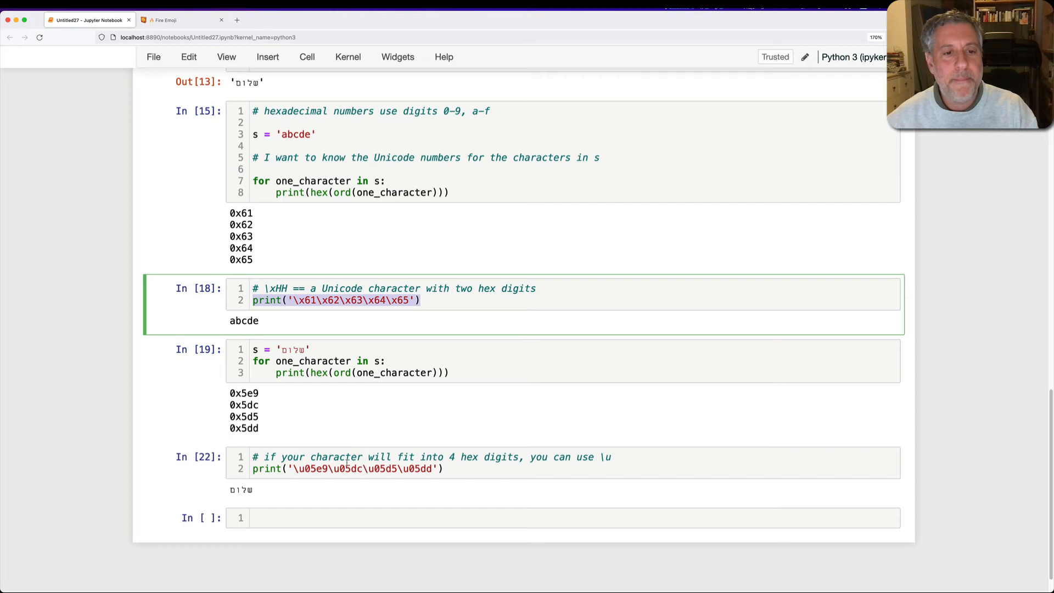
# - Comment that \u handles two-digit hex codes given two leading zeroes, and print abcde as \u00 escapes
pyautogui.write('# can I use \\u wi')
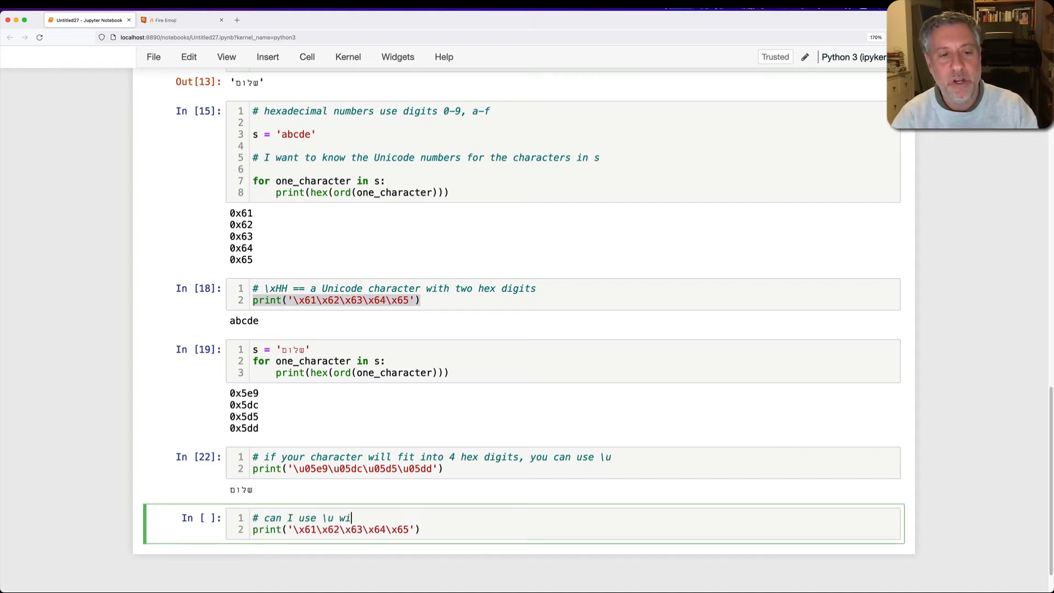
pyautogui.write('th two-digit')
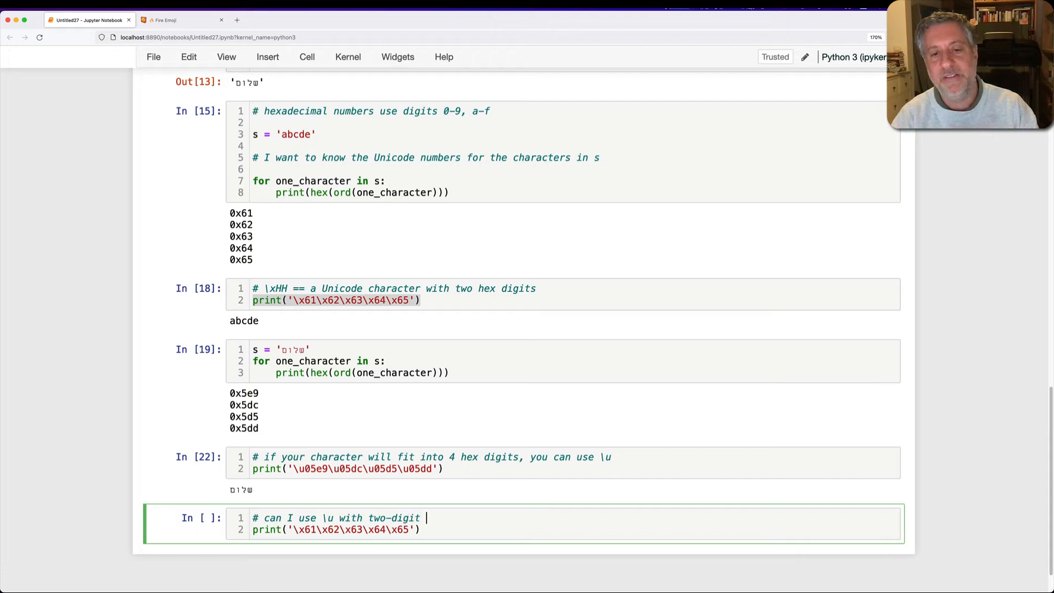
pyautogui.write('hex codes?')
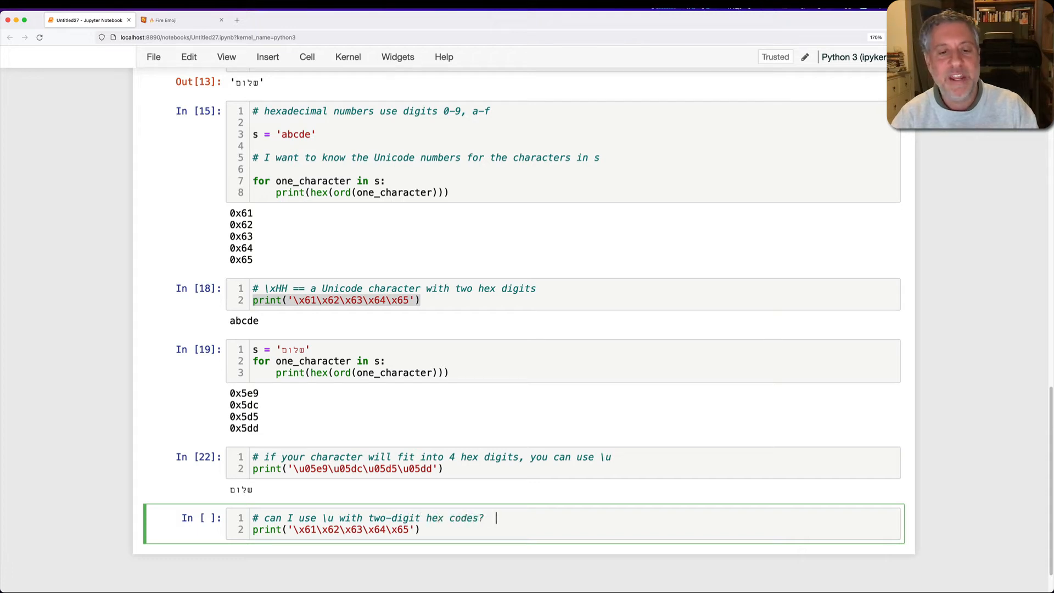
pyautogui.write('Yes, if you put two leading zeroes!')
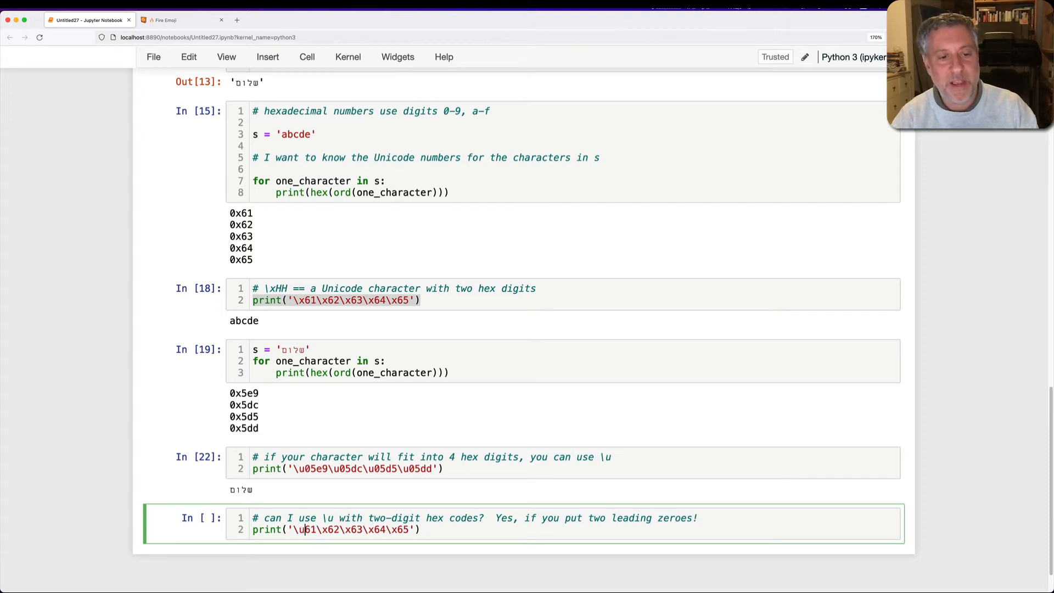
pyautogui.write('00')
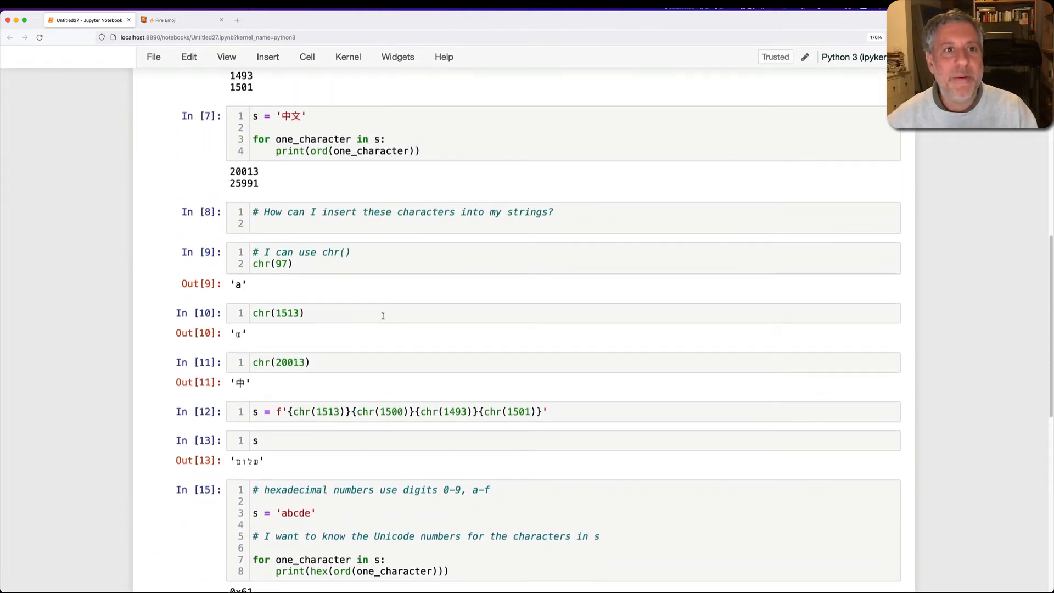
# - Wrap ord in hex() for 中文 (0x4e2d, 0x6587) and print the characters back from '\u4e2d\u6587'
pyautogui.scroll(-3)
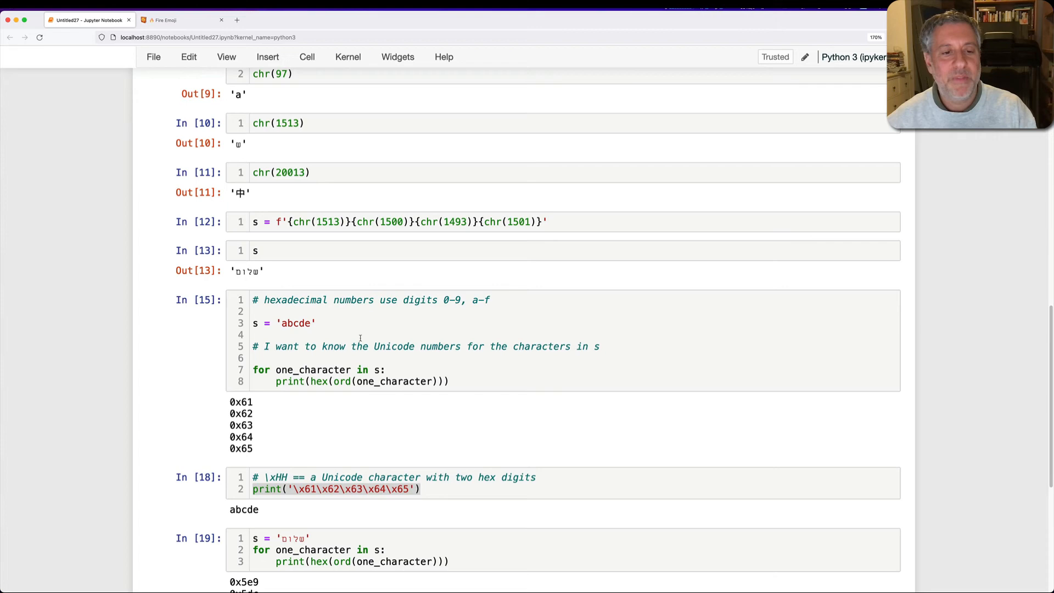
pyautogui.scroll(-3)
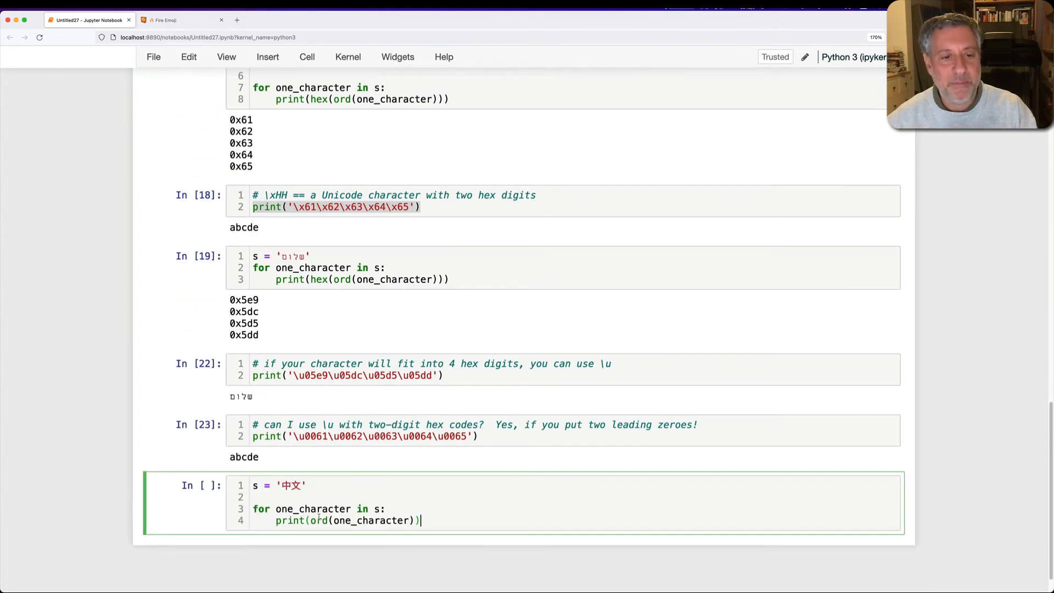
pyautogui.write('hex(')
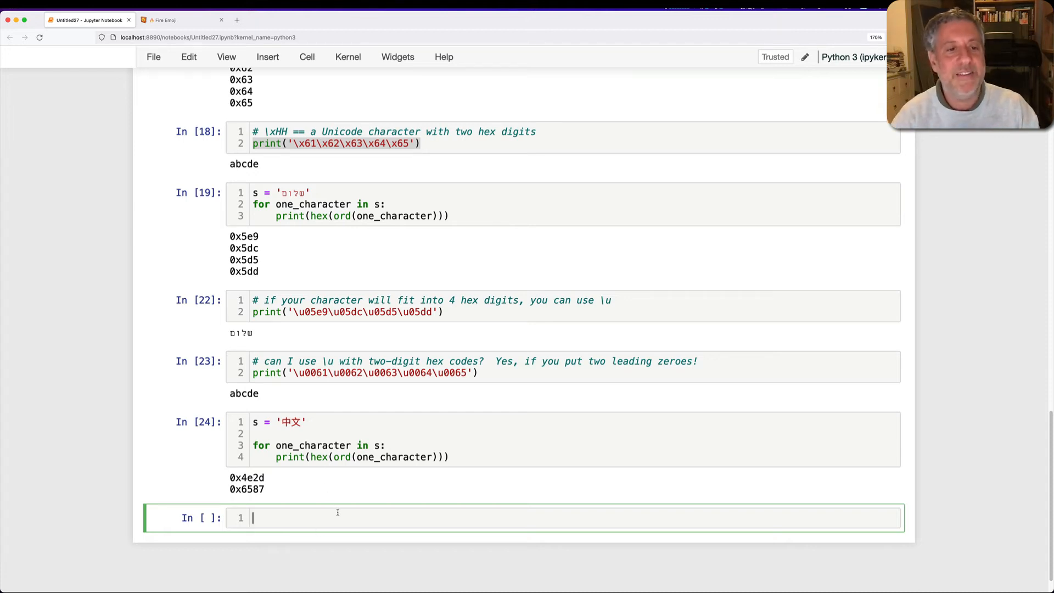
pyautogui.write("print('')")
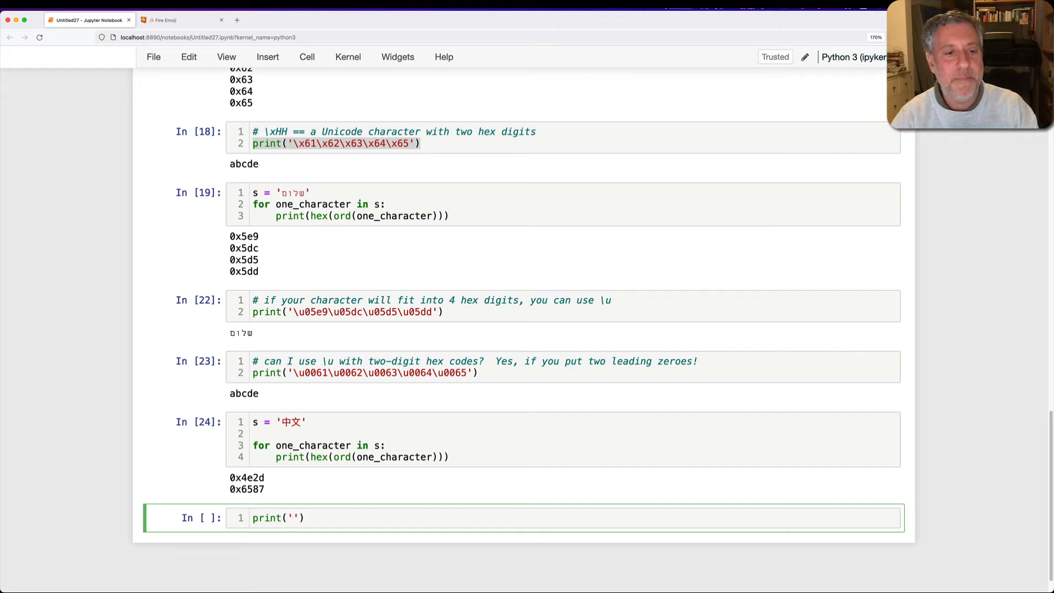
pyautogui.write('\\u432d\\')
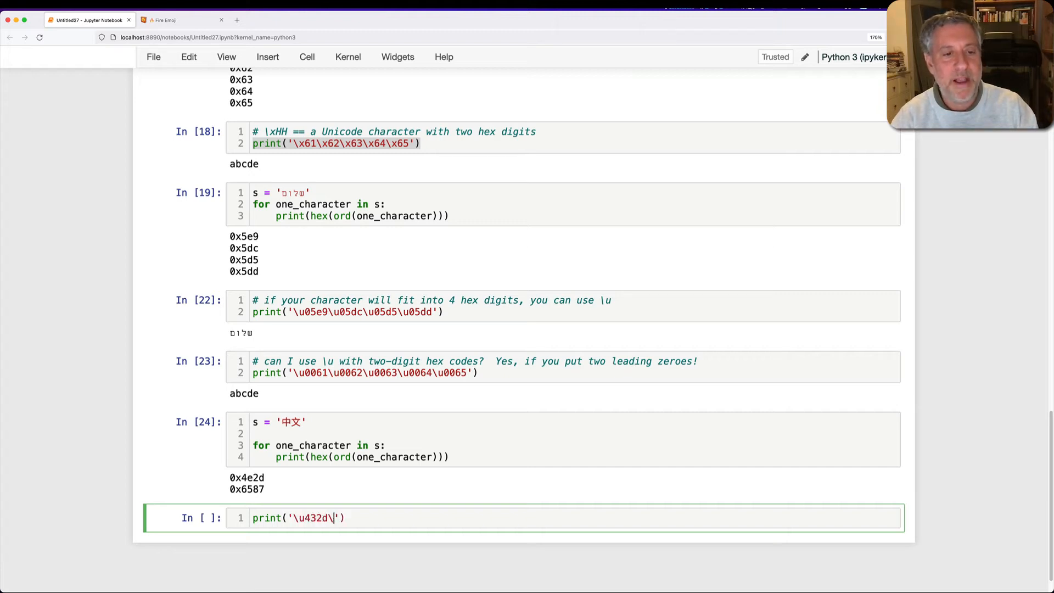
pyautogui.write('\\u6587')
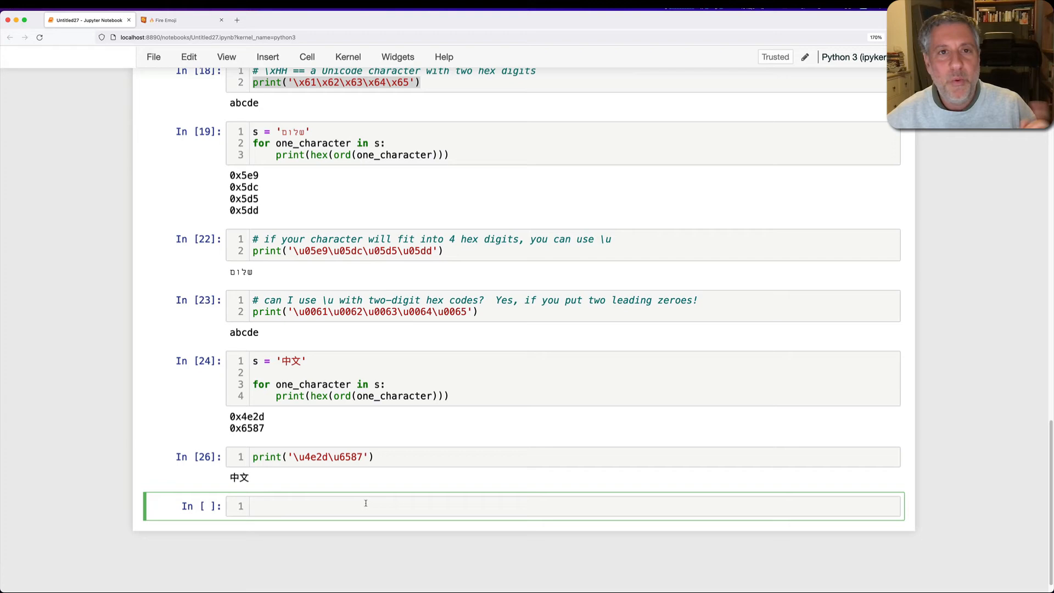
# - Copy the fire emoji from the Emojipedia page and return to the notebook
pyautogui.click(181, 20)
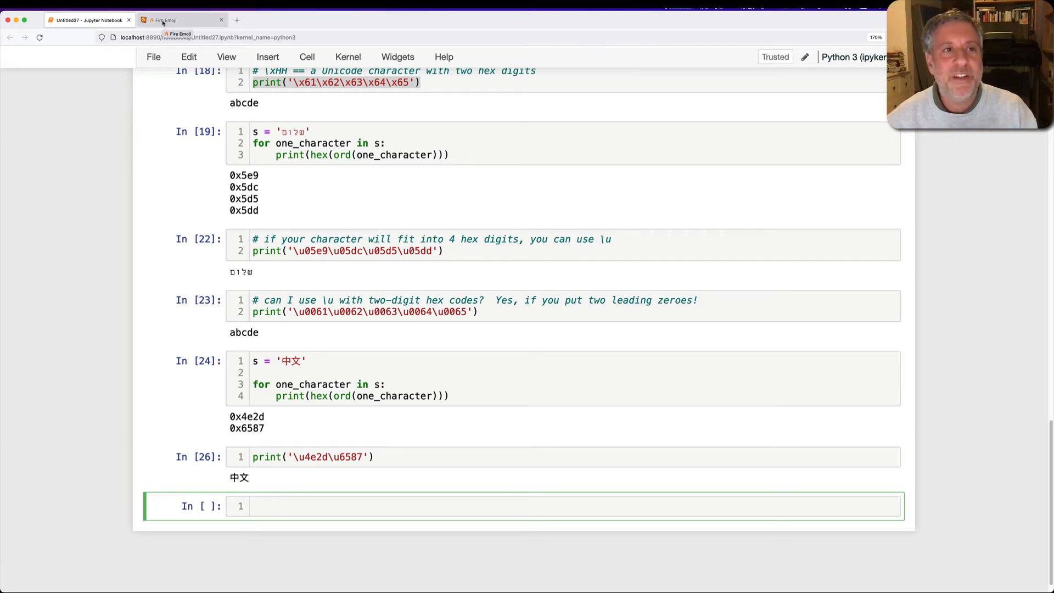
pyautogui.click(180, 20)
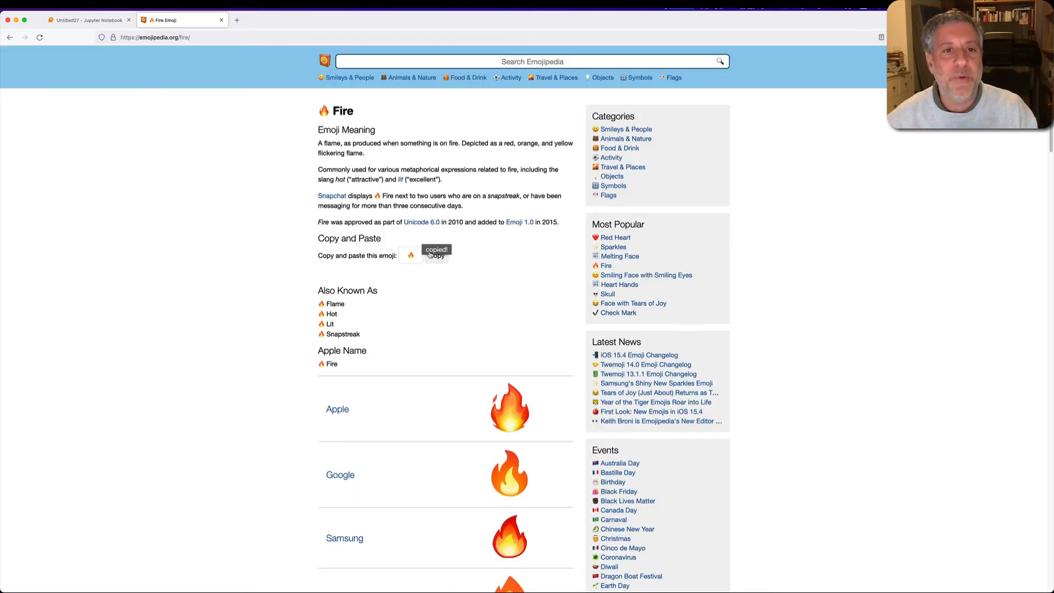
pyautogui.click(88, 20)
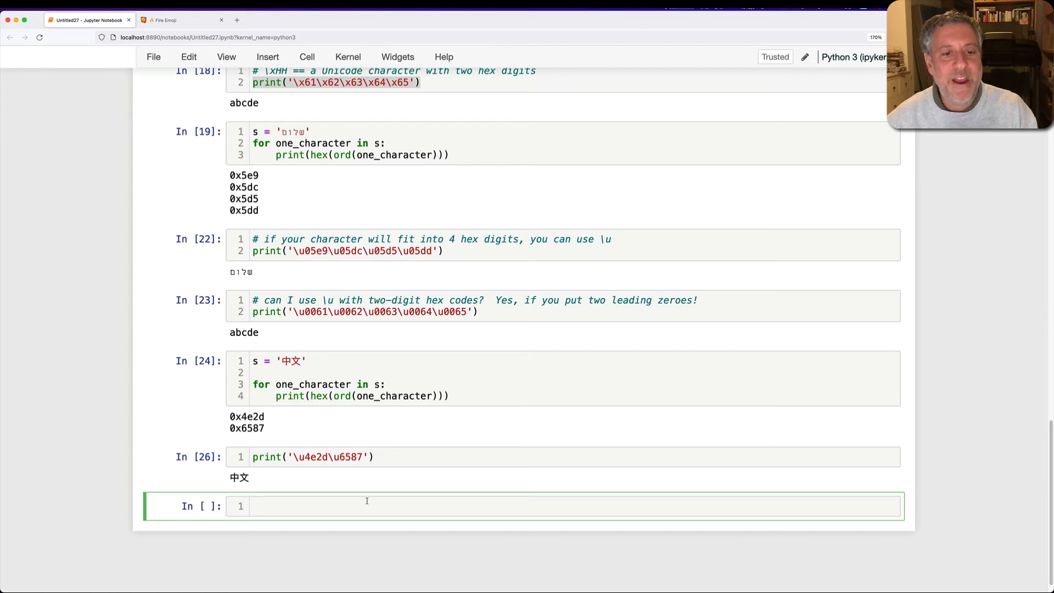
# - Assign s = '🔥' and get ord(s) = 128293 and hex(ord(s)) = '0x1f525'
pyautogui.write("s = '🔥'")
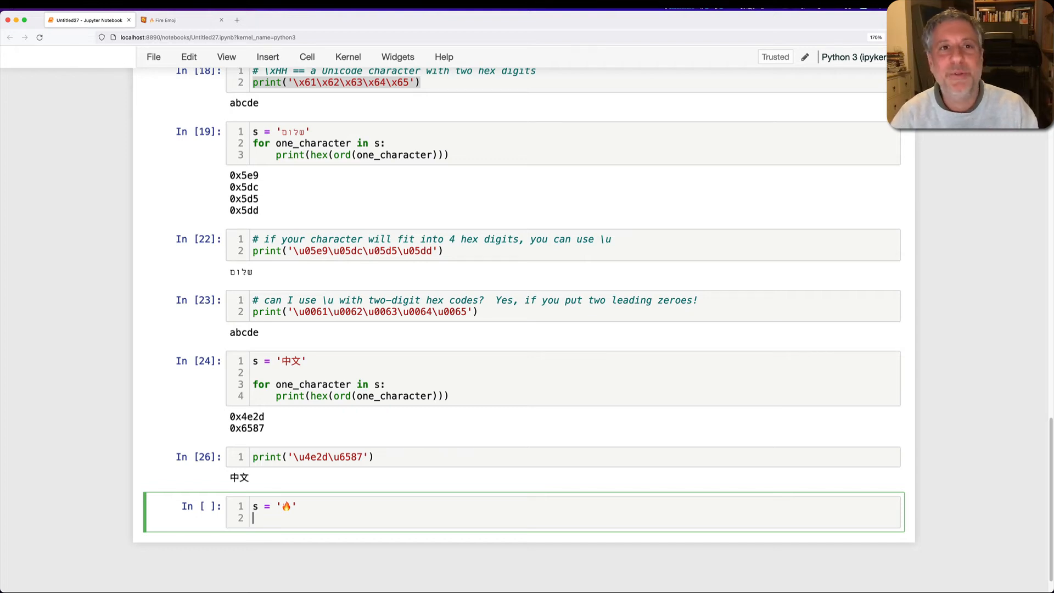
pyautogui.write('ord(s)')
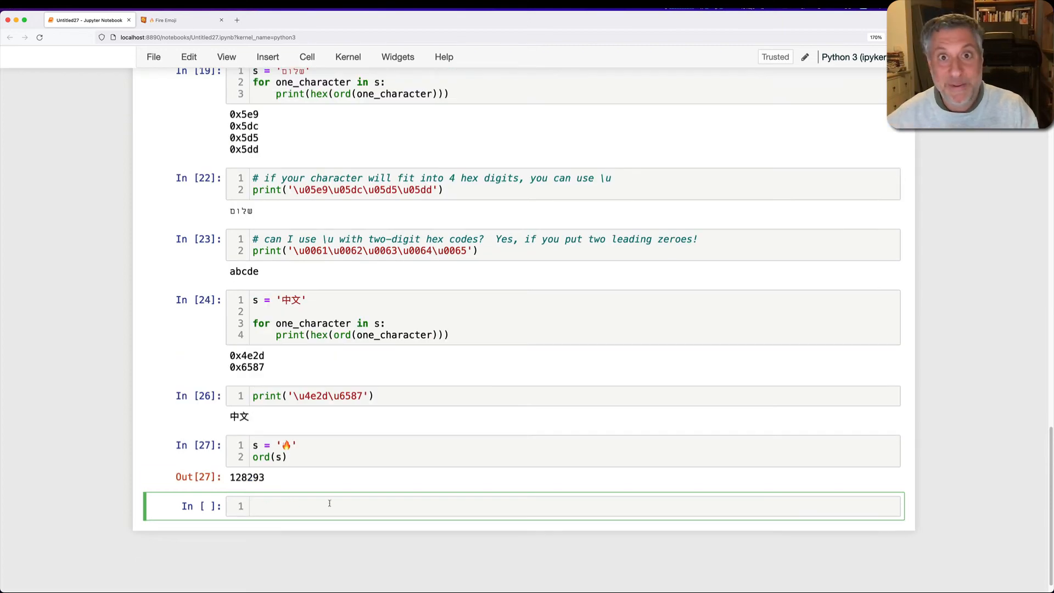
pyautogui.write('hex(ord)')
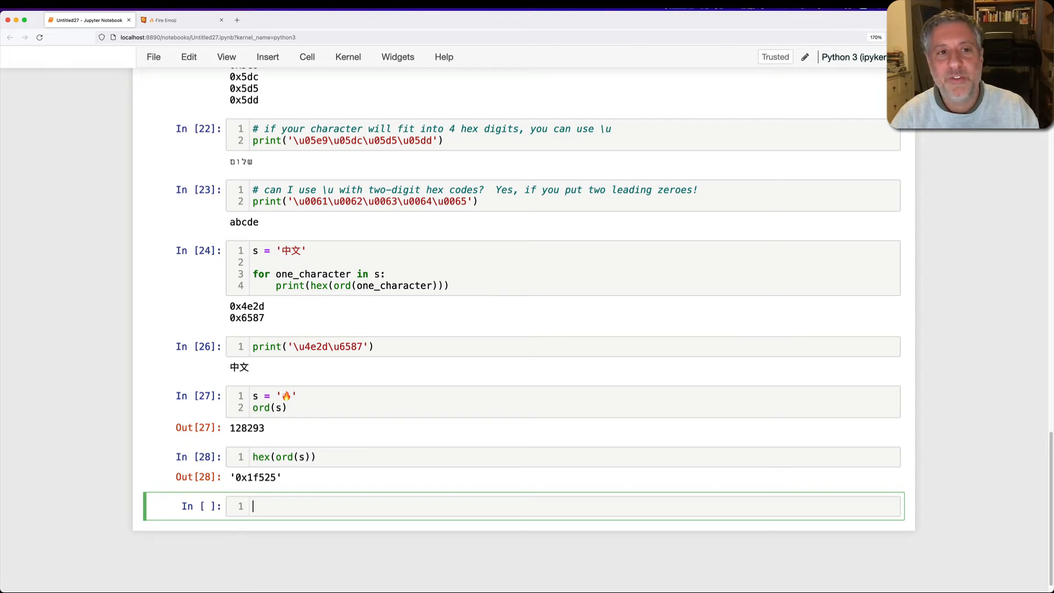
# - Comment that \U takes 8 hex digits and print 'I am on \U0001f525' to show I am on 🔥
pyautogui.write('# if you have mo')
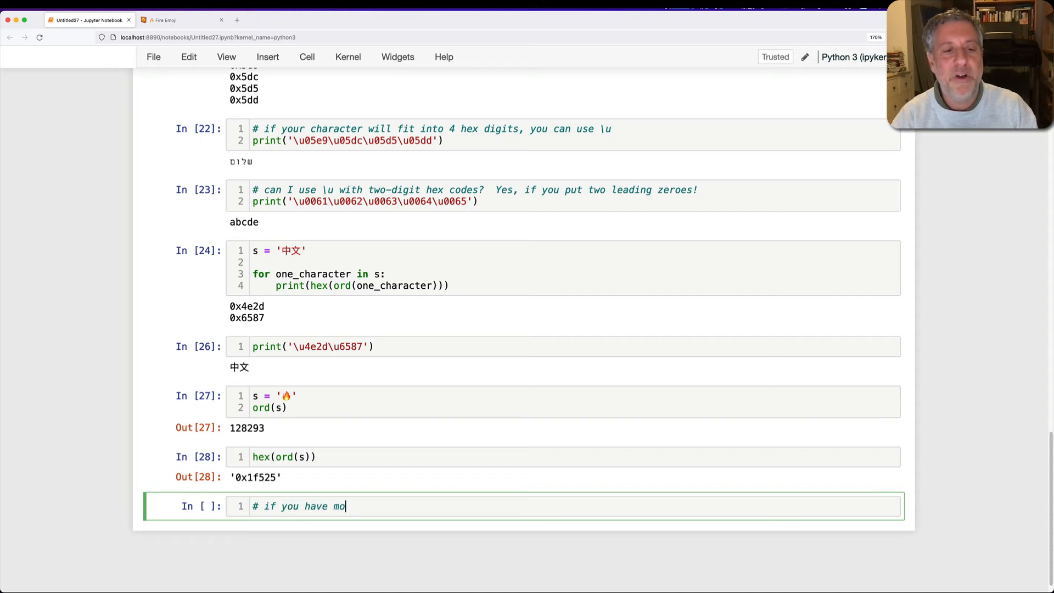
pyautogui.write('re than 4 hex d')
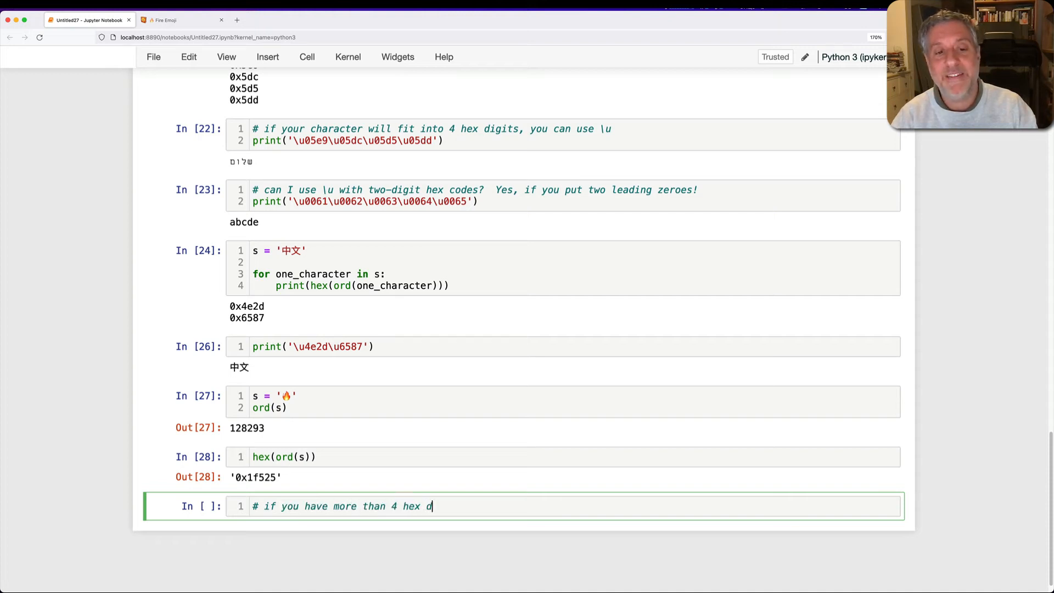
pyautogui.write('igits, you can use \\U with 8')
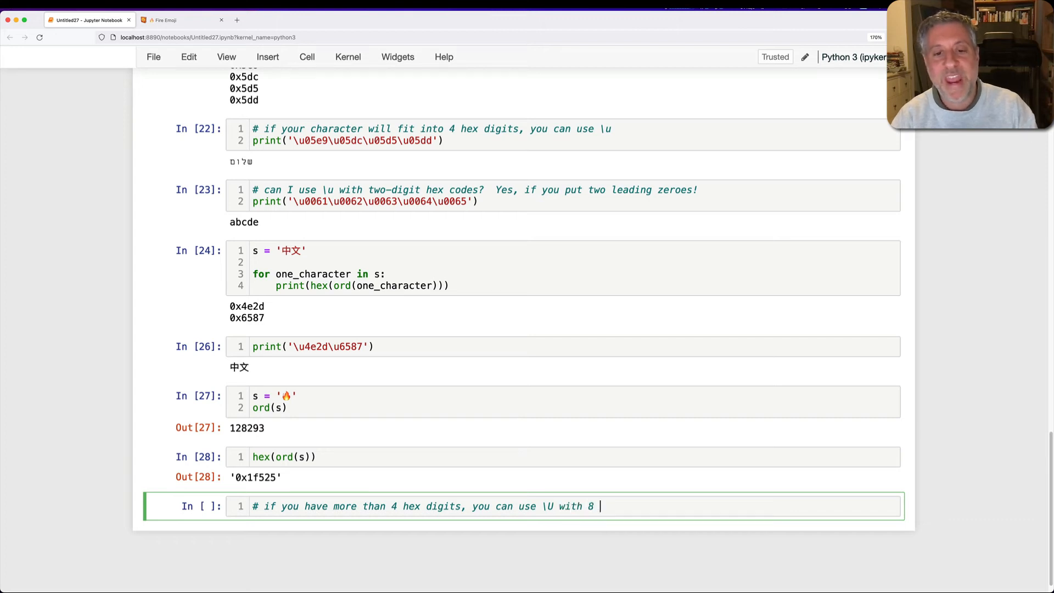
pyautogui.write('hex digits!')
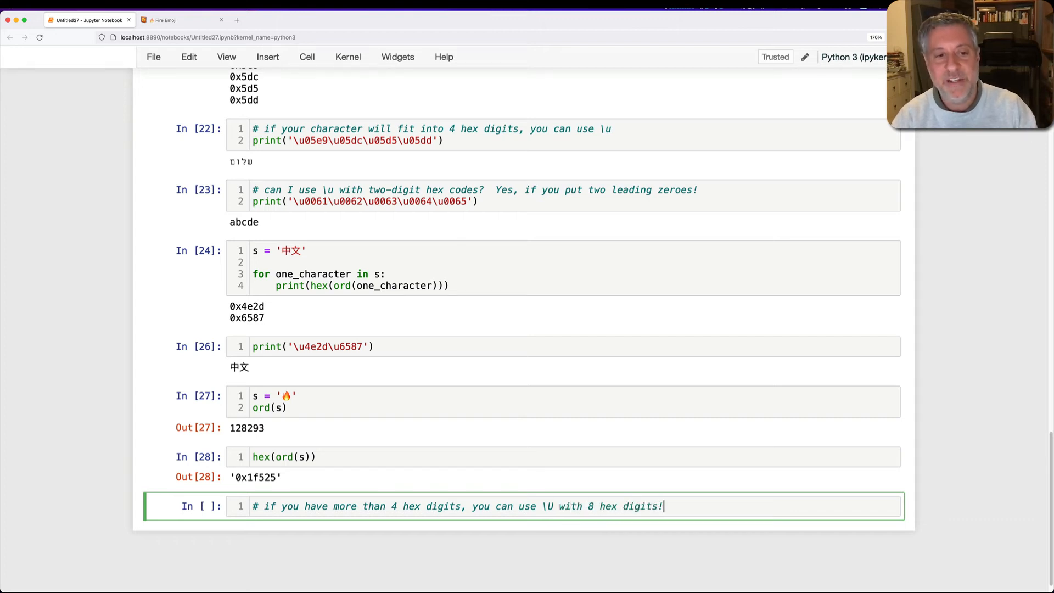
pyautogui.write("print('I")
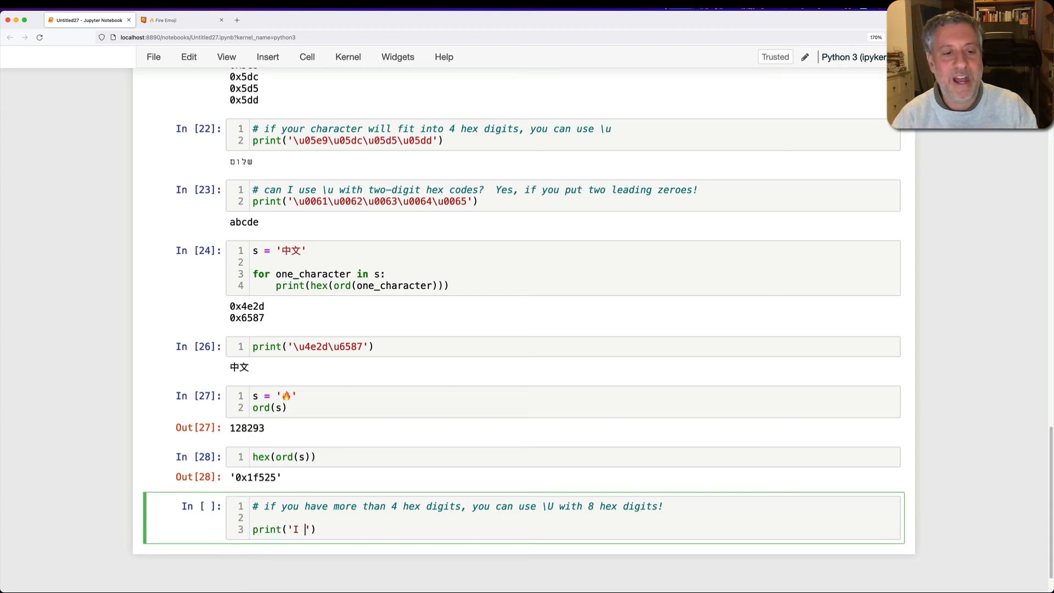
pyautogui.write('am on')
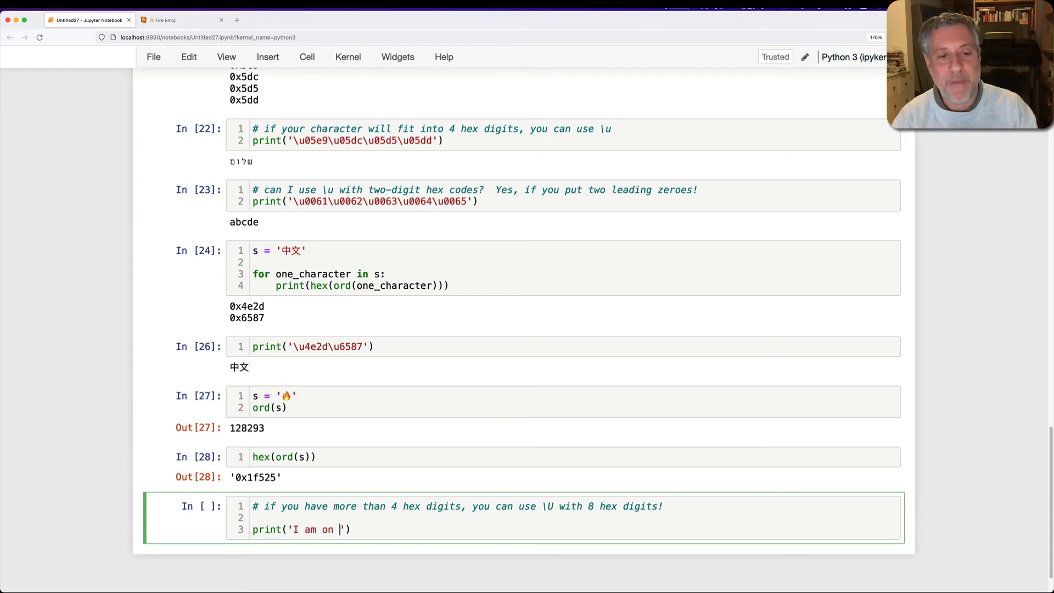
pyautogui.write('\\U')
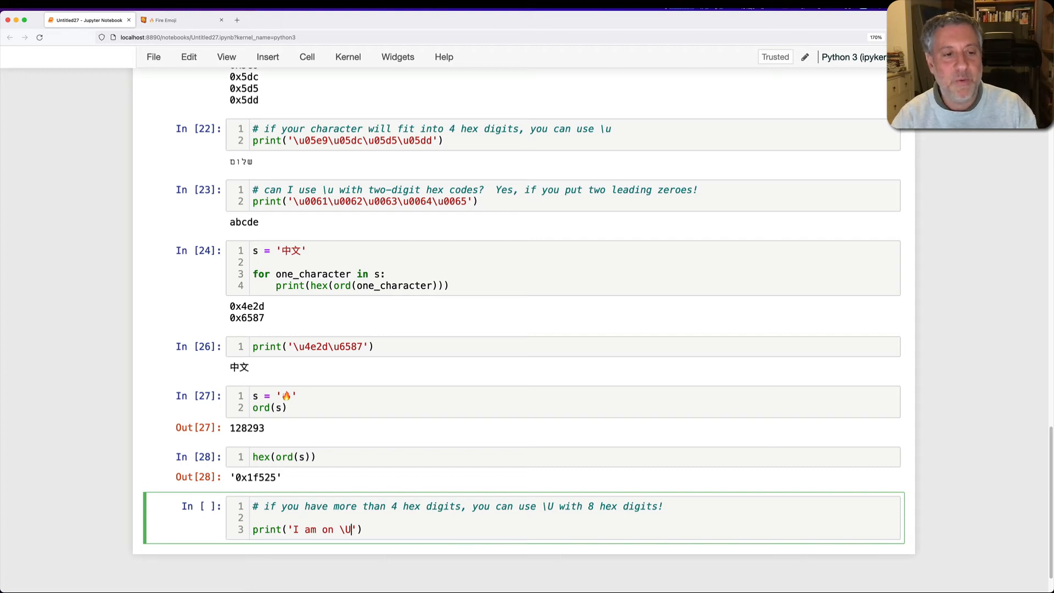
pyautogui.write('1f525')
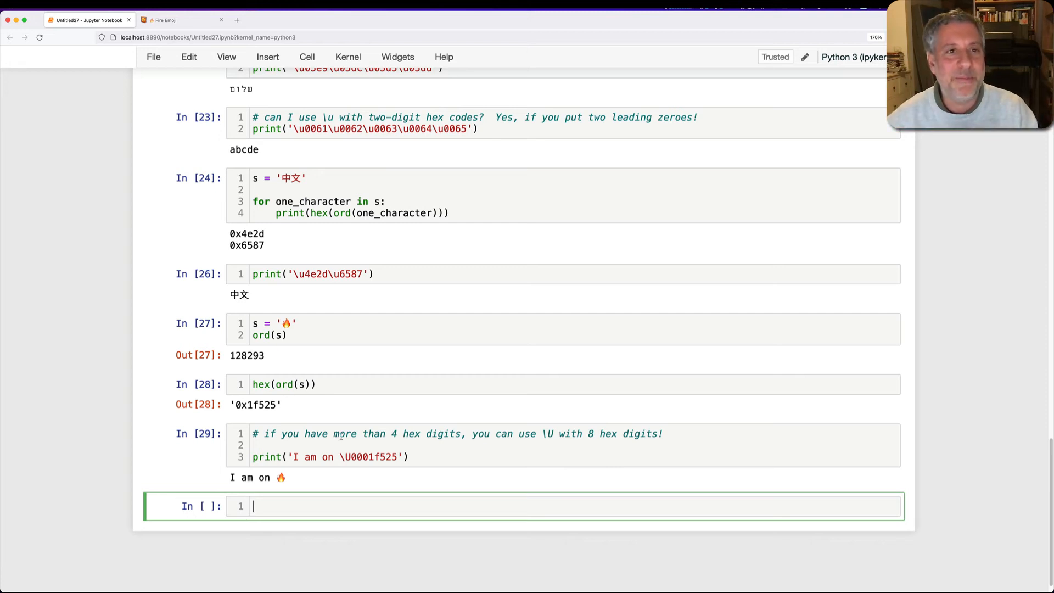
# - Copy the abcde loop, import unicodedata and print unicodedata.name() for each letter, LATIN SMALL LETTER A to E
pyautogui.scroll(-3)
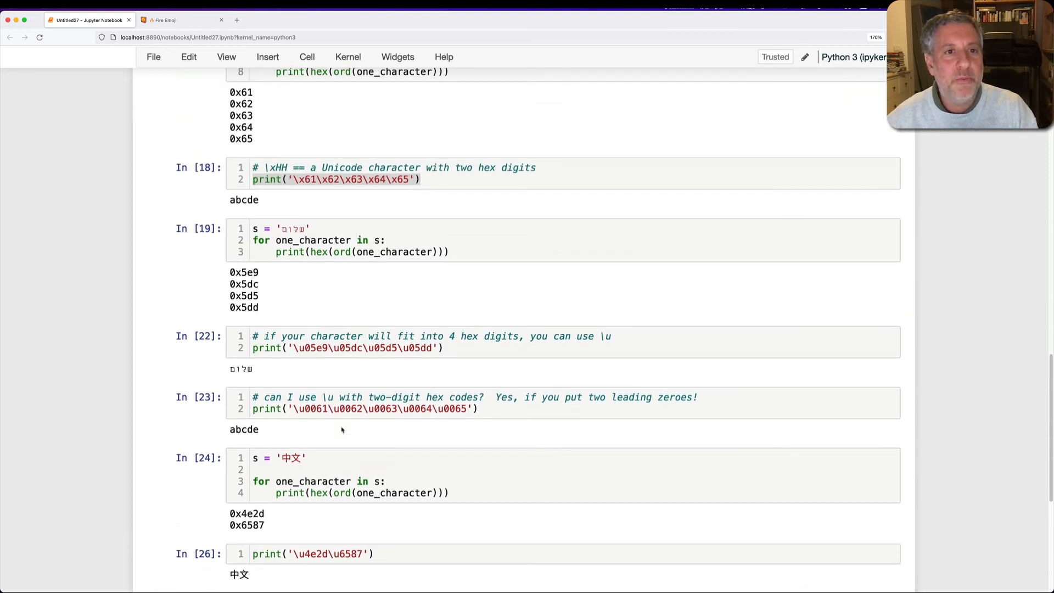
pyautogui.scroll(3)
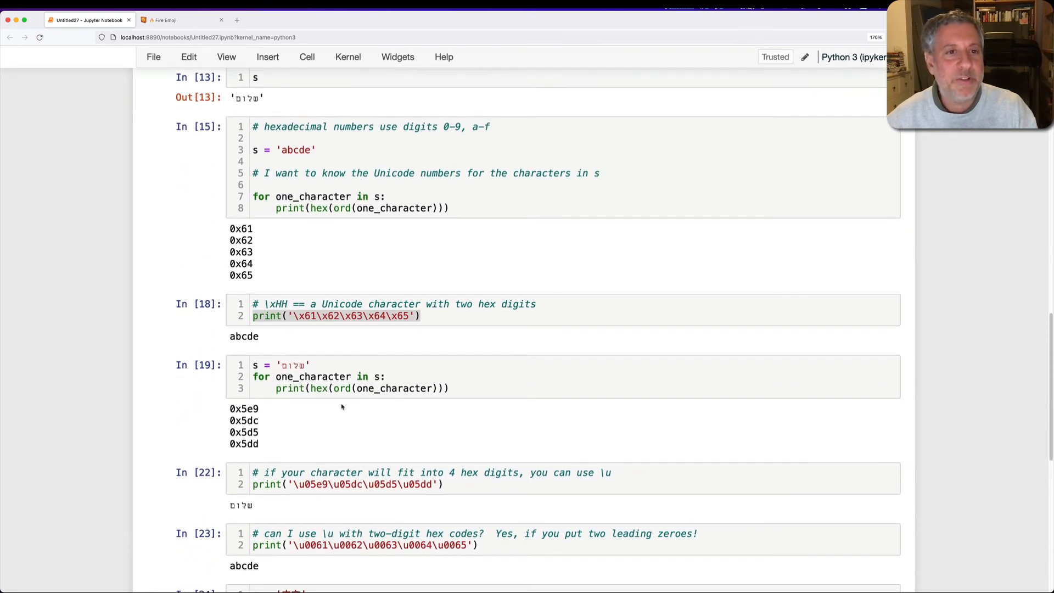
pyautogui.scroll(-3)
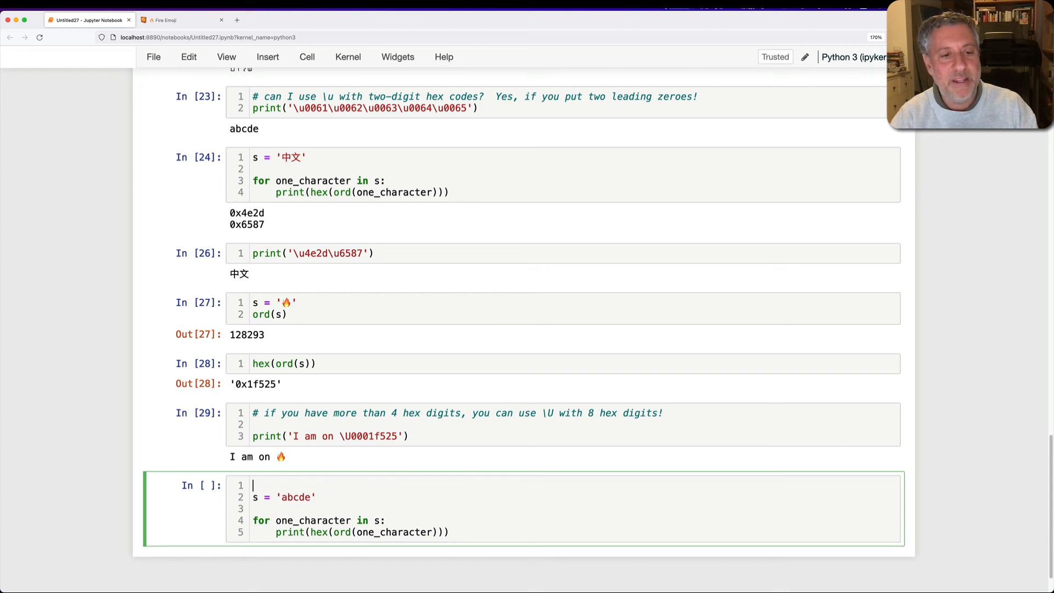
pyautogui.write('import unicoded')
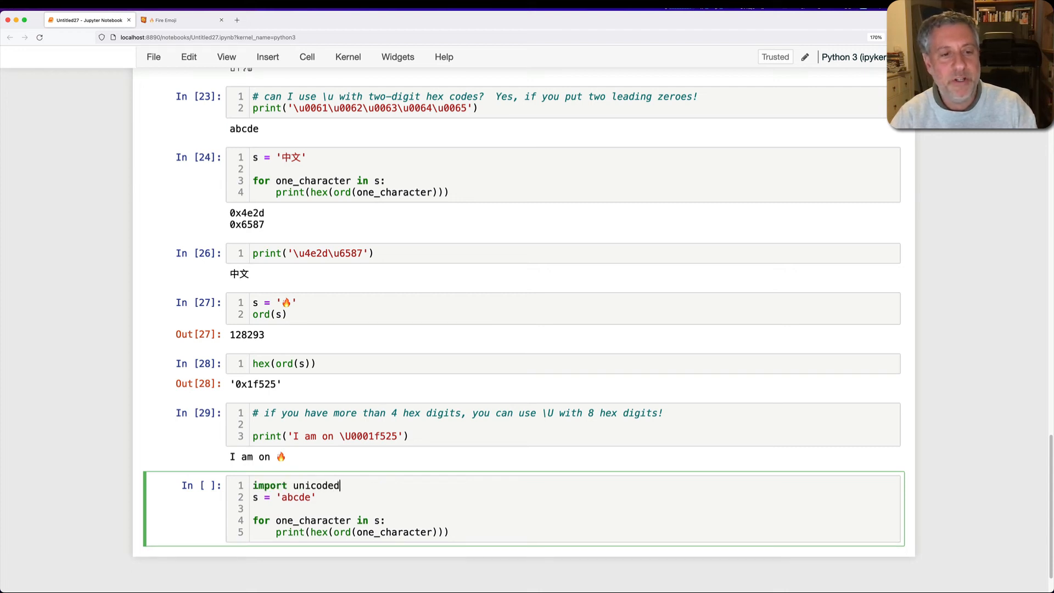
pyautogui.write('ata')
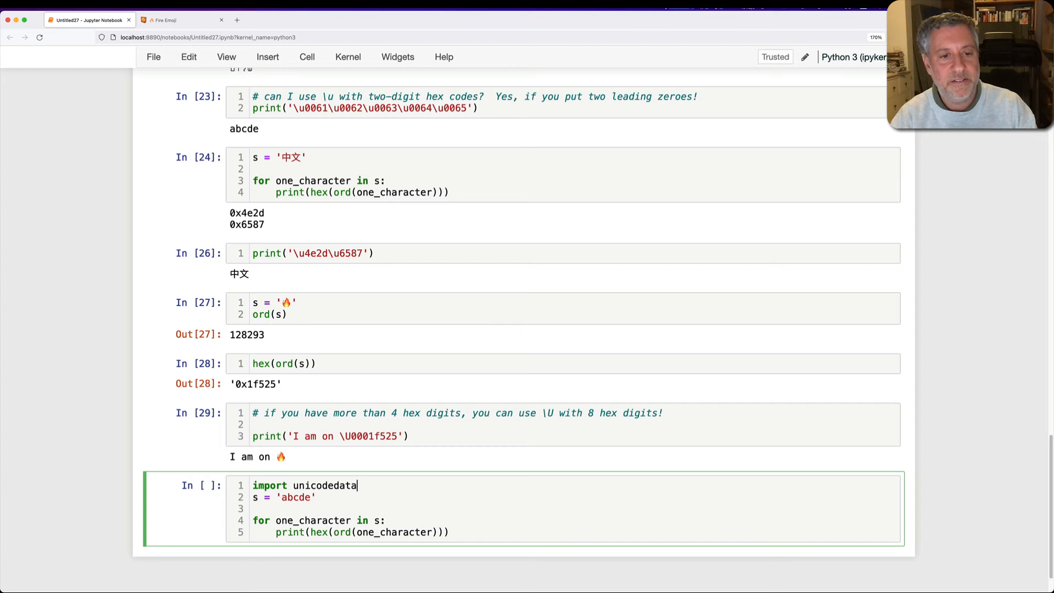
pyautogui.press('enter')
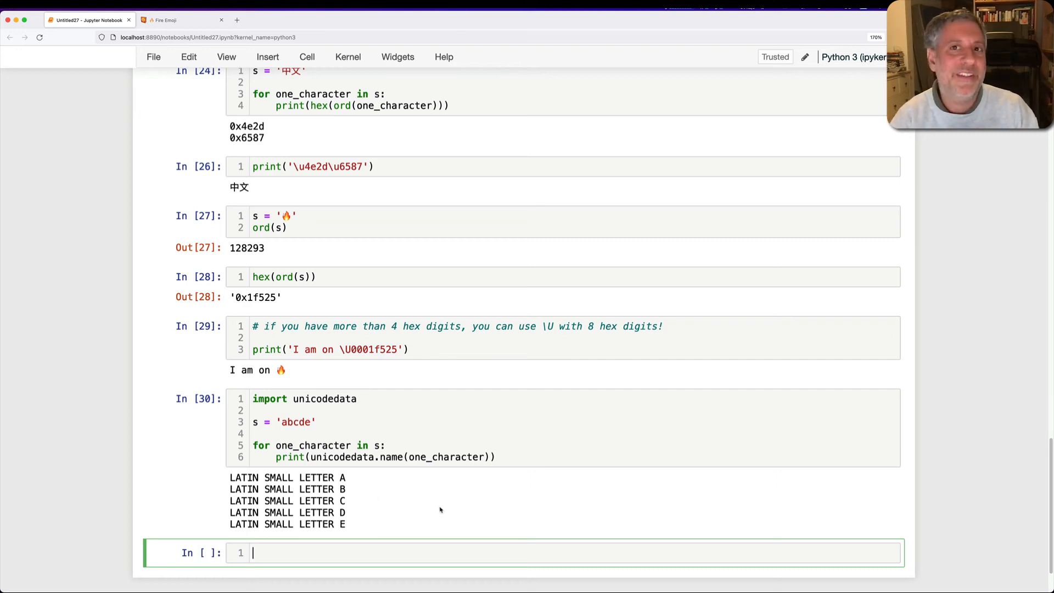
# - Print the letter a via '\N{LATIN SMALL LETTER A}' and append further \N{} named-letter escapes
pyautogui.write('print(')
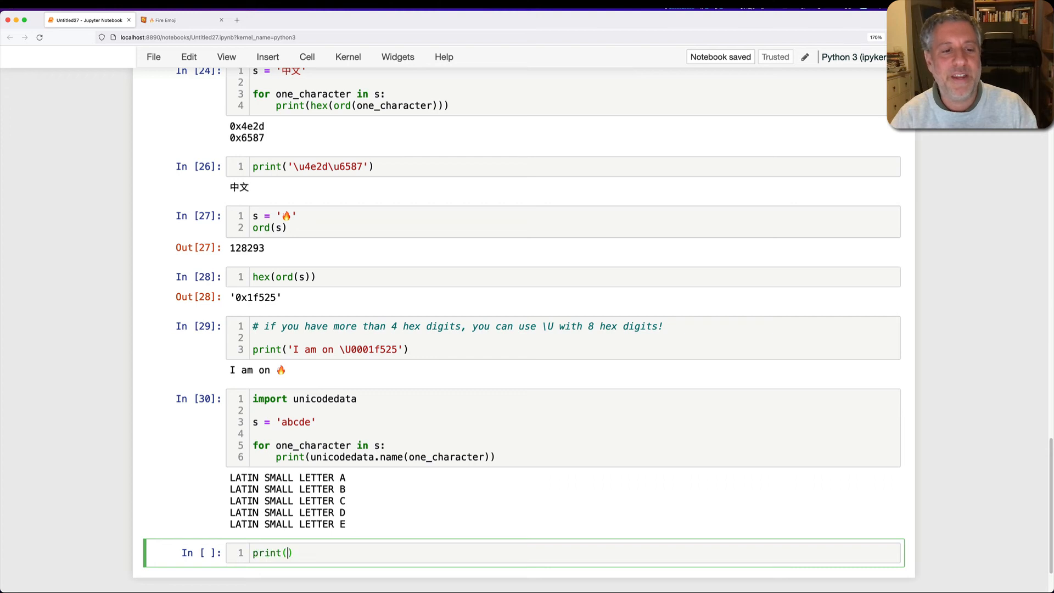
pyautogui.write("''")
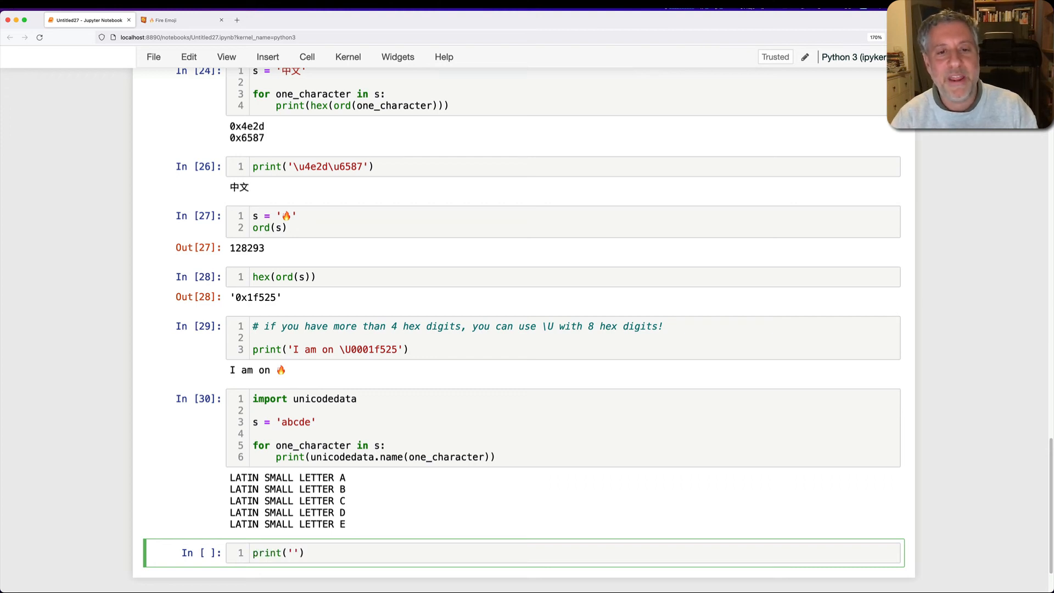
pyautogui.write('\\N{')
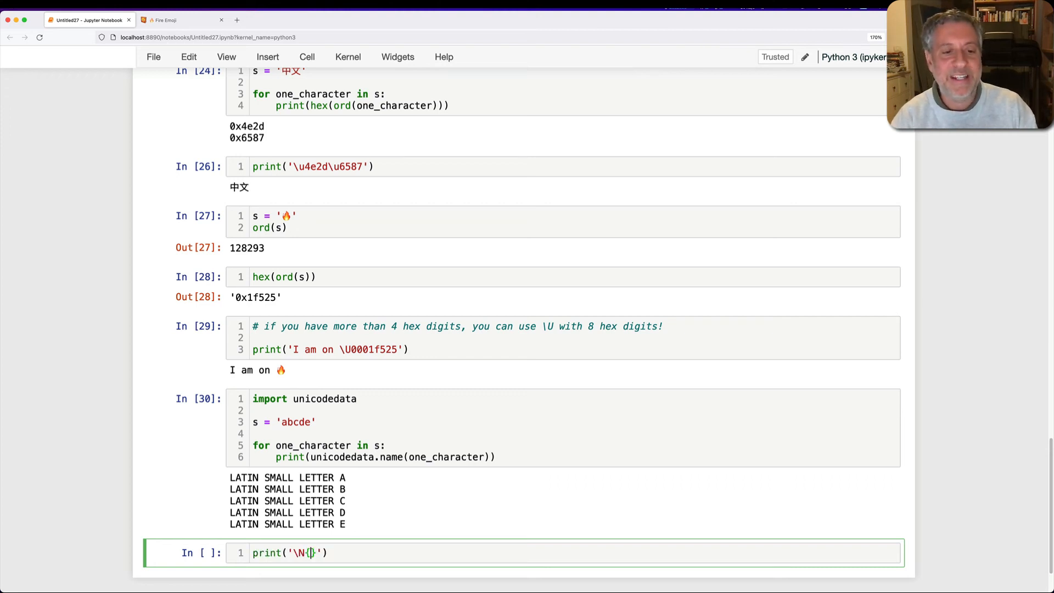
pyautogui.write('LATIN')
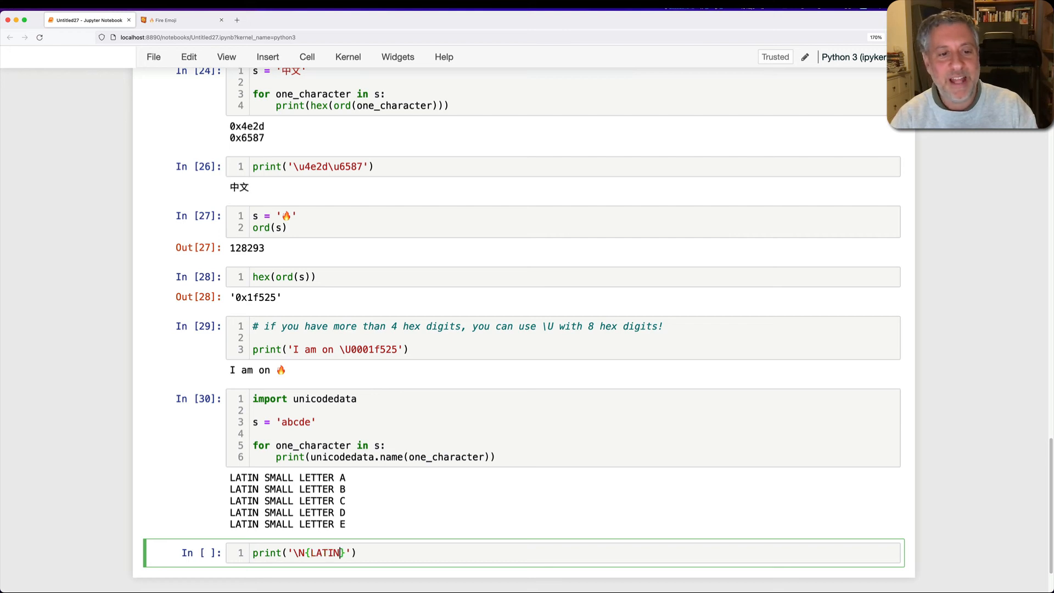
pyautogui.write('SMALL LETTER A')
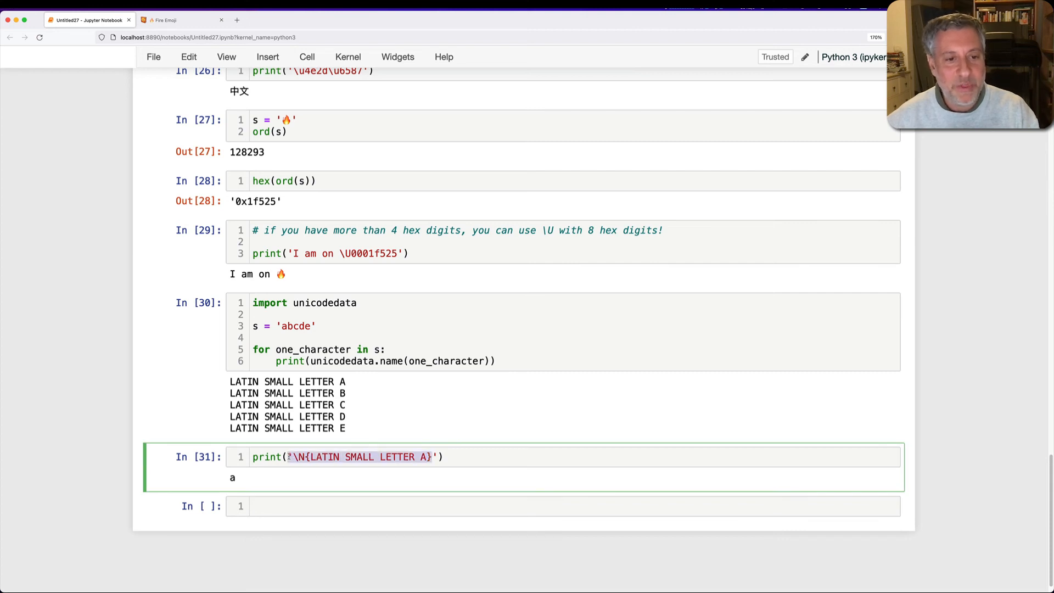
pyautogui.write('\\N{LATIN SMALL LETTER A}')
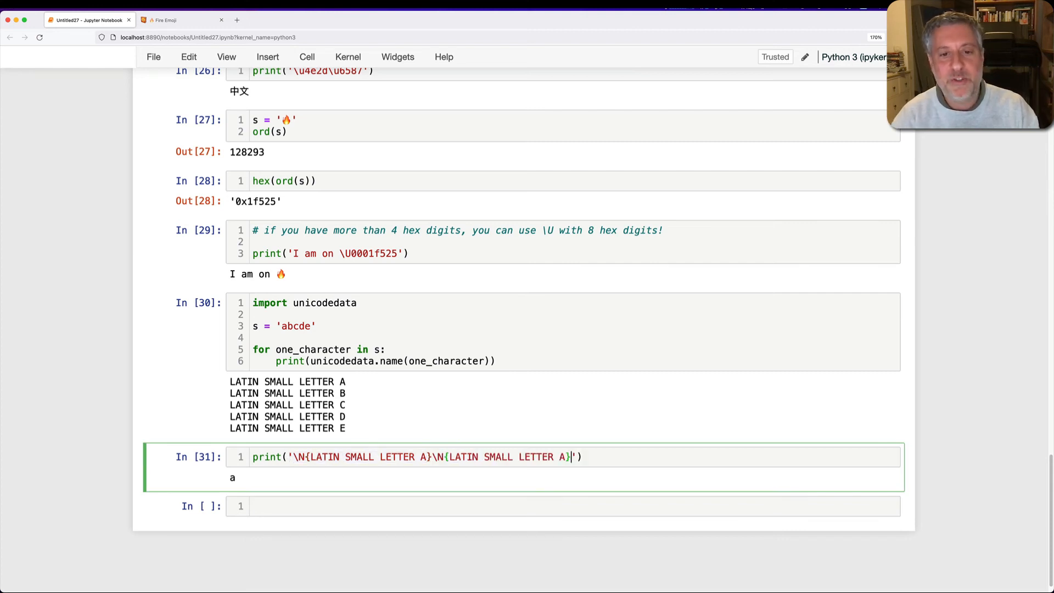
pyautogui.write('\\N{LATIN SMALL LETTER A}\\N{LATIN SMALL LETTER A}')
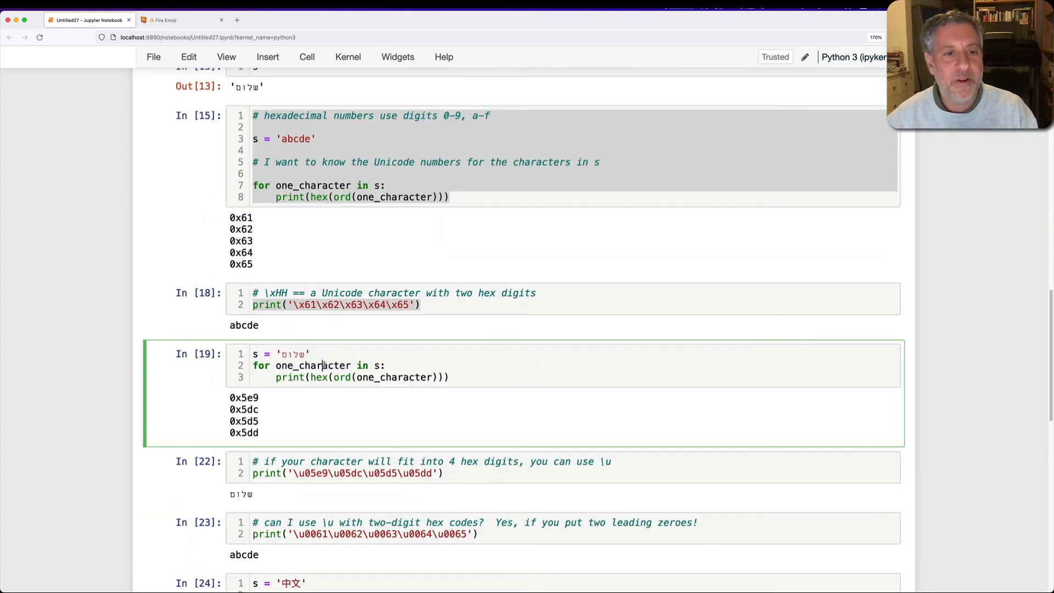
# - Print unicodedata.name() for each letter of 'שלום' and for 中文 (CJK UNIFIED IDEOGRAPH-4E2D, 6587)
pyautogui.scroll(-3)
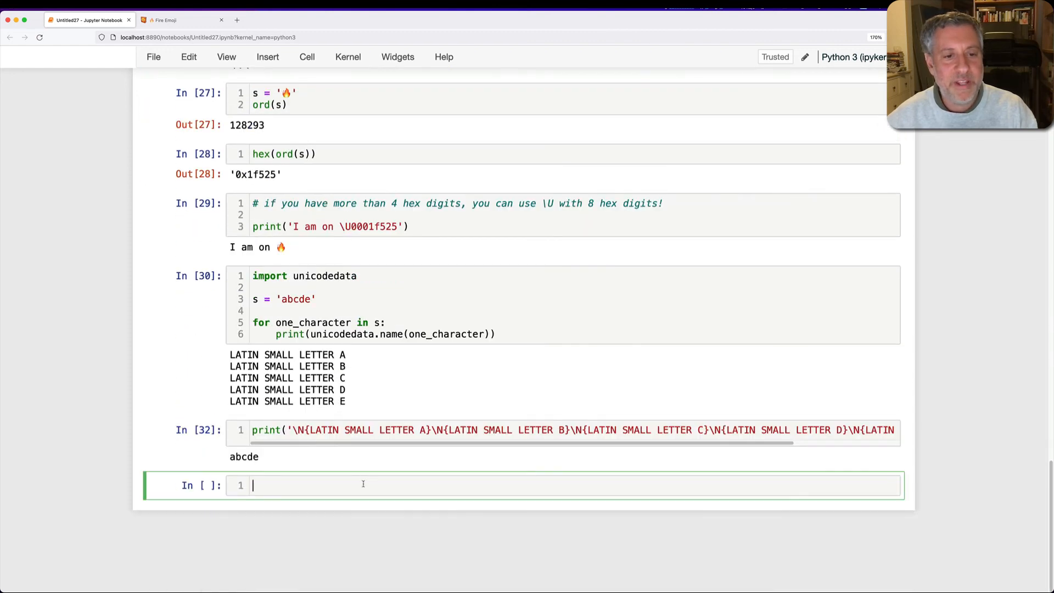
pyautogui.write("s = 'שלום'")
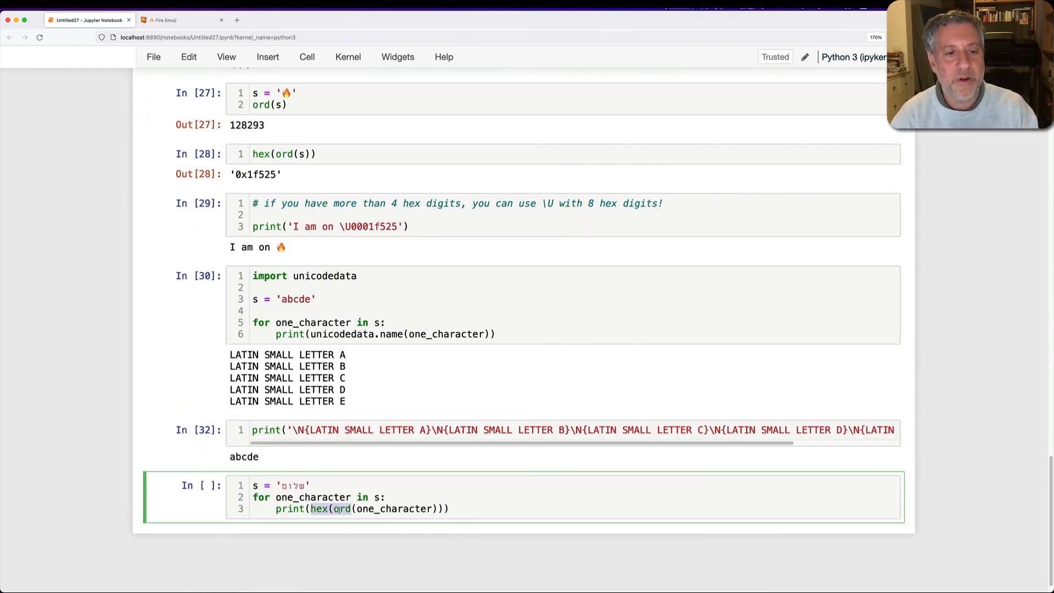
pyautogui.write('unicodedata.')
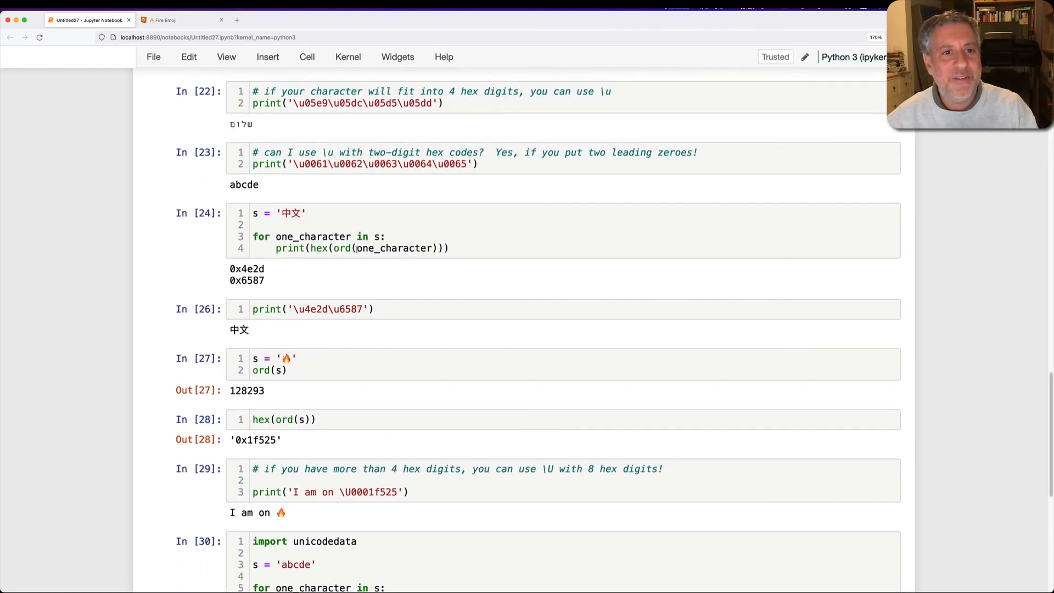
pyautogui.scroll(-3)
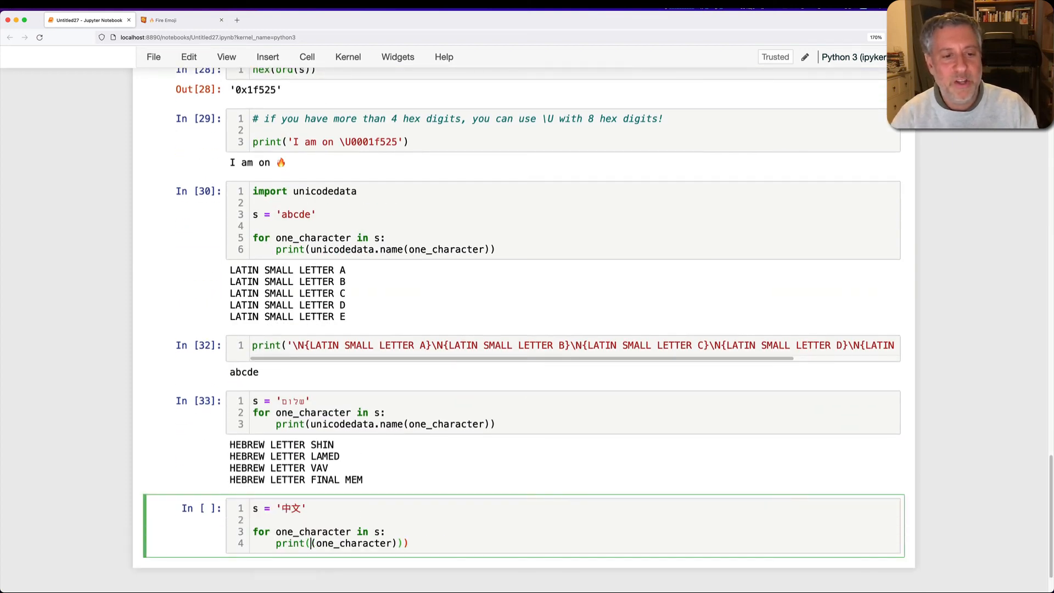
pyautogui.write('unicodedata.name')
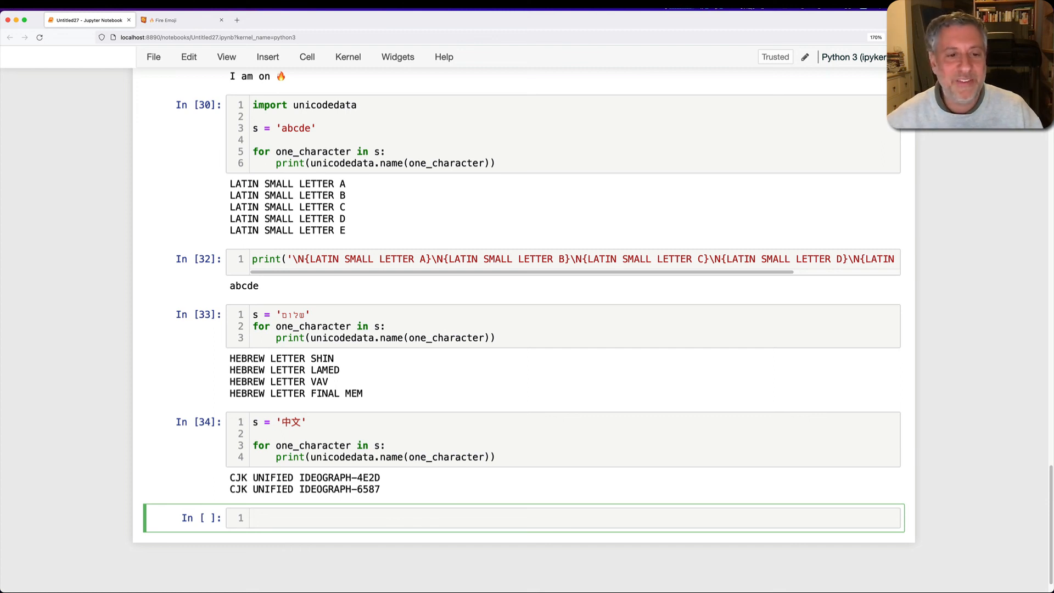
pyautogui.moveTo(336, 543)
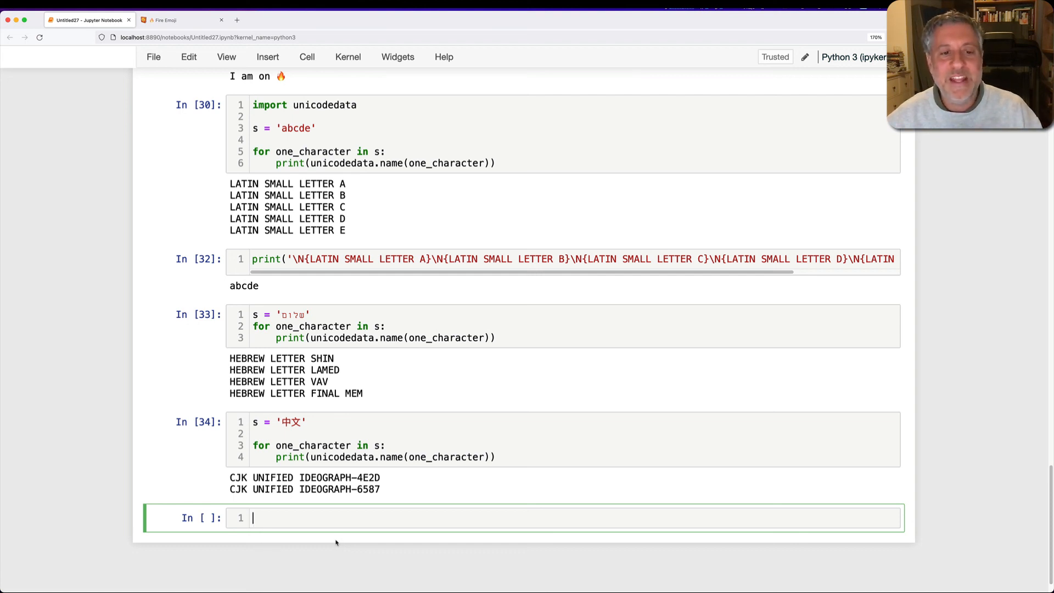
# - Start print('\N{CJK UNIFIED IDEOGRAPH-4E2D}...') using the 4E2D code picked from the output
pyautogui.doubleClick(367, 478)
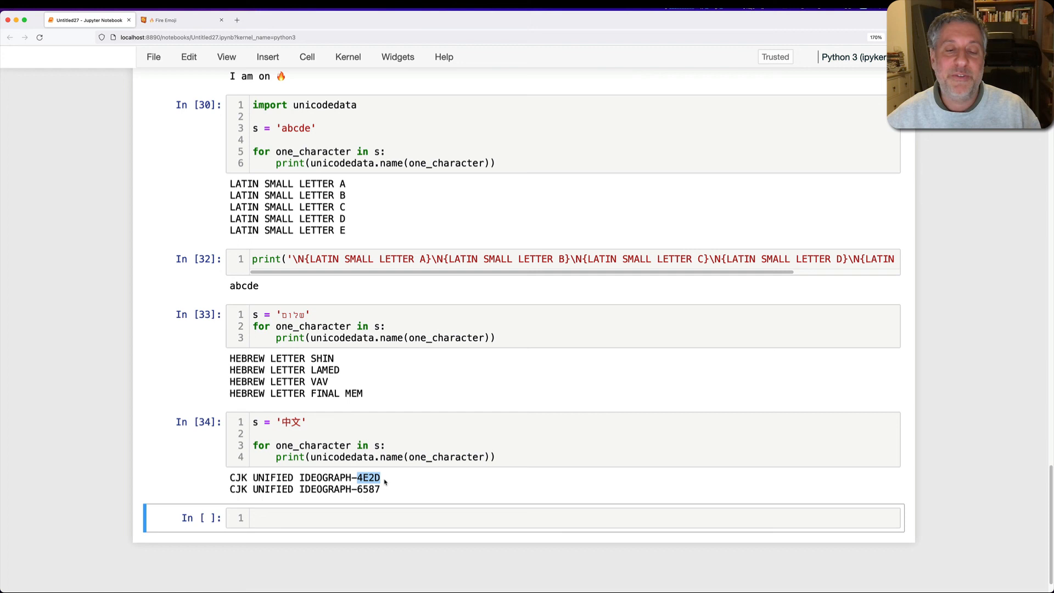
pyautogui.click(386, 478)
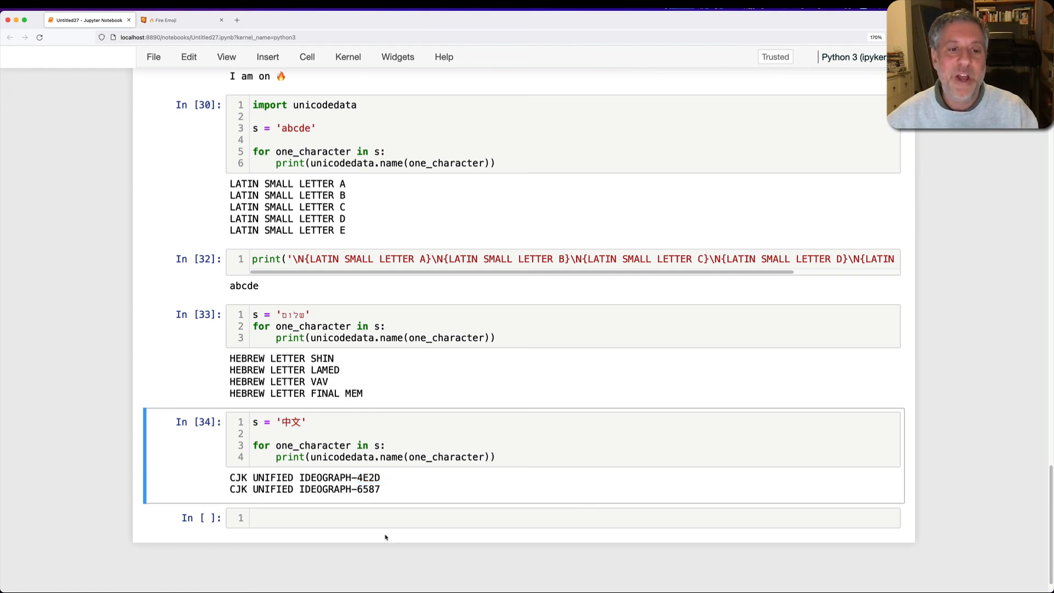
pyautogui.write("print('')")
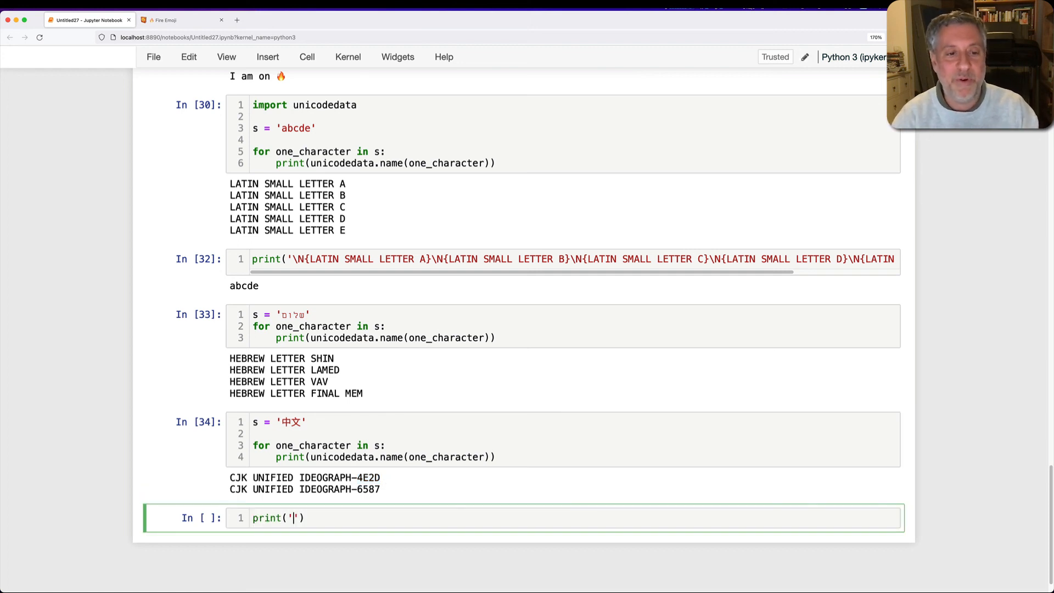
pyautogui.write('\\N{}')
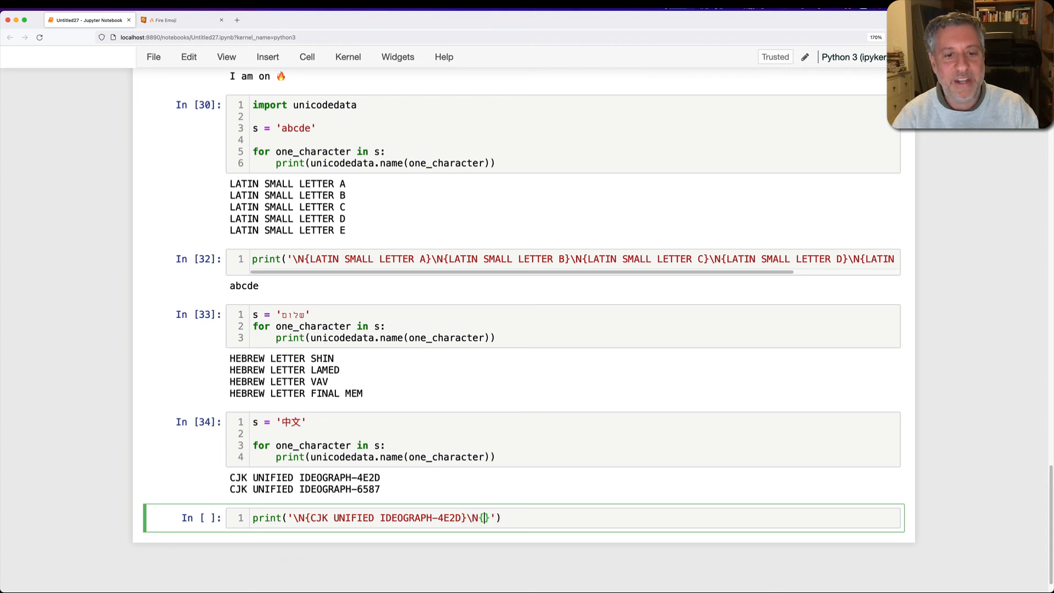
pyautogui.write('CJK UNIFIED IDEOGRAPH-')
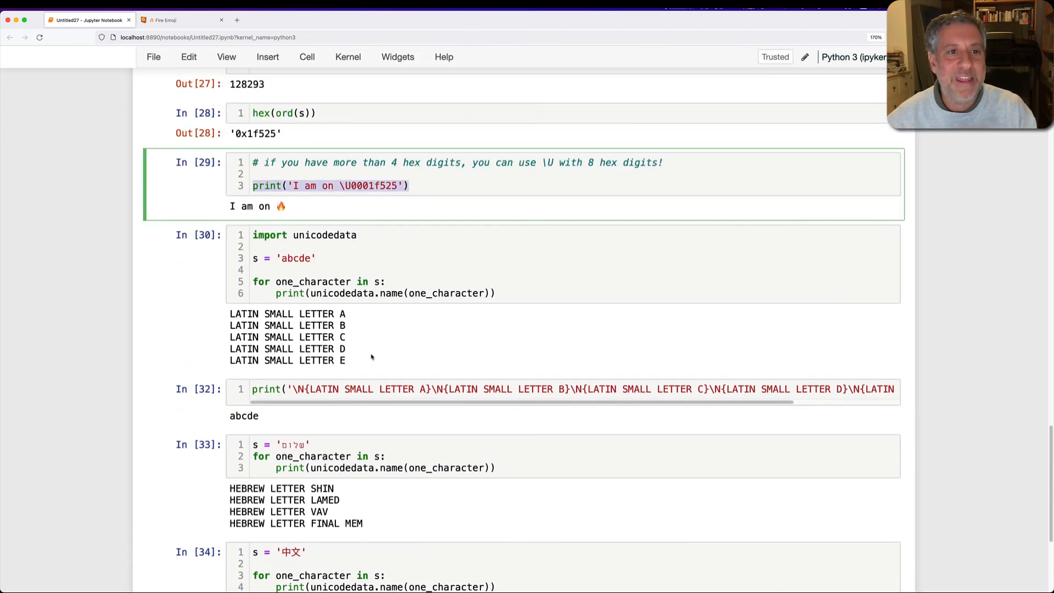
# - Run the CJK named-escape cell to print 中文 and print 'I am on \N{FIRE}!' giving I am on 🔥!
pyautogui.scroll(-3)
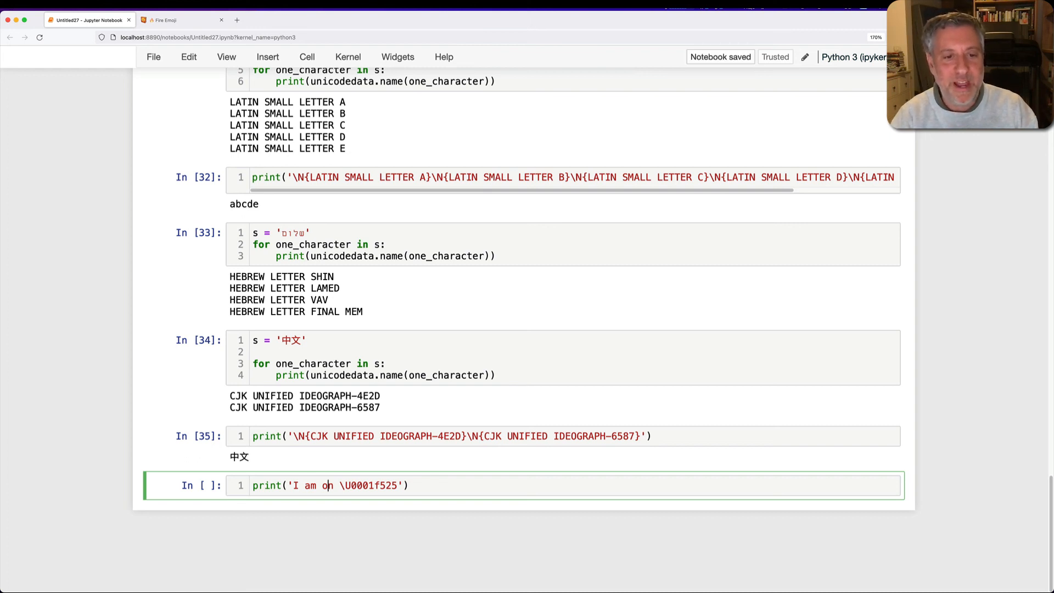
pyautogui.write('\\N{FIRE}!')
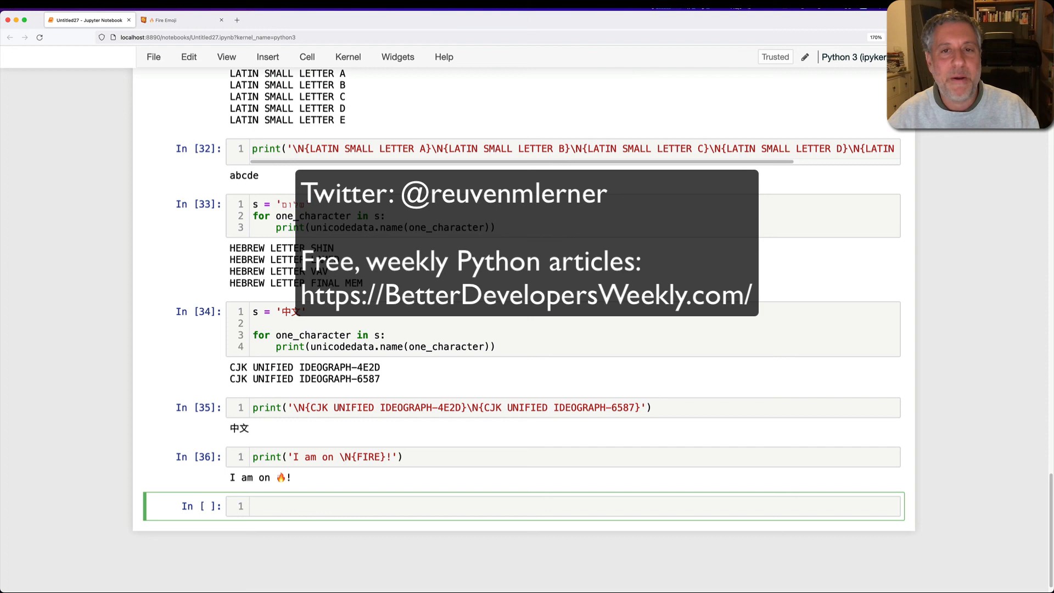
pyautogui.click(254, 506)
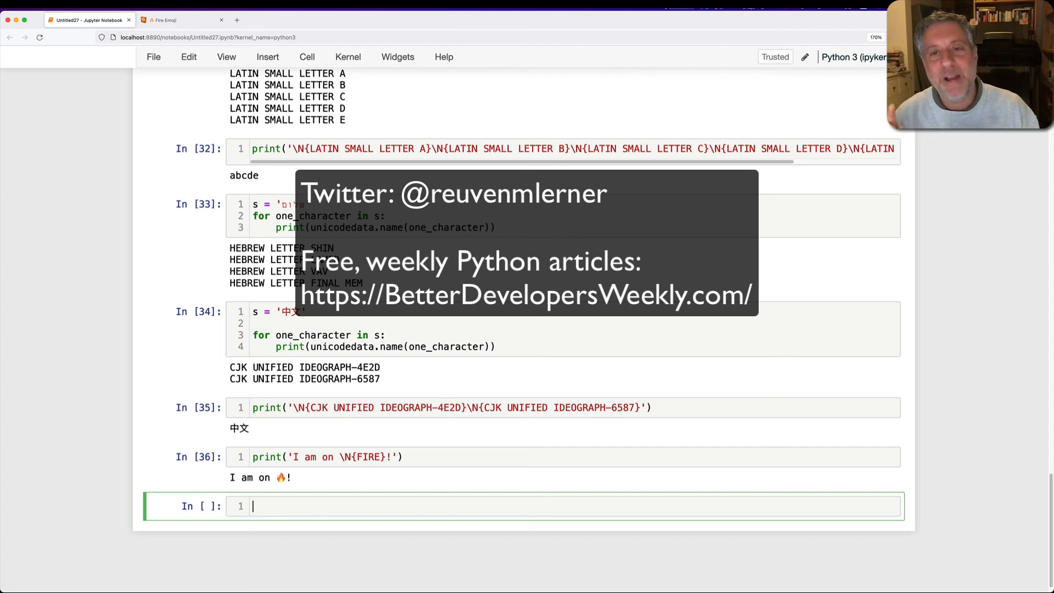